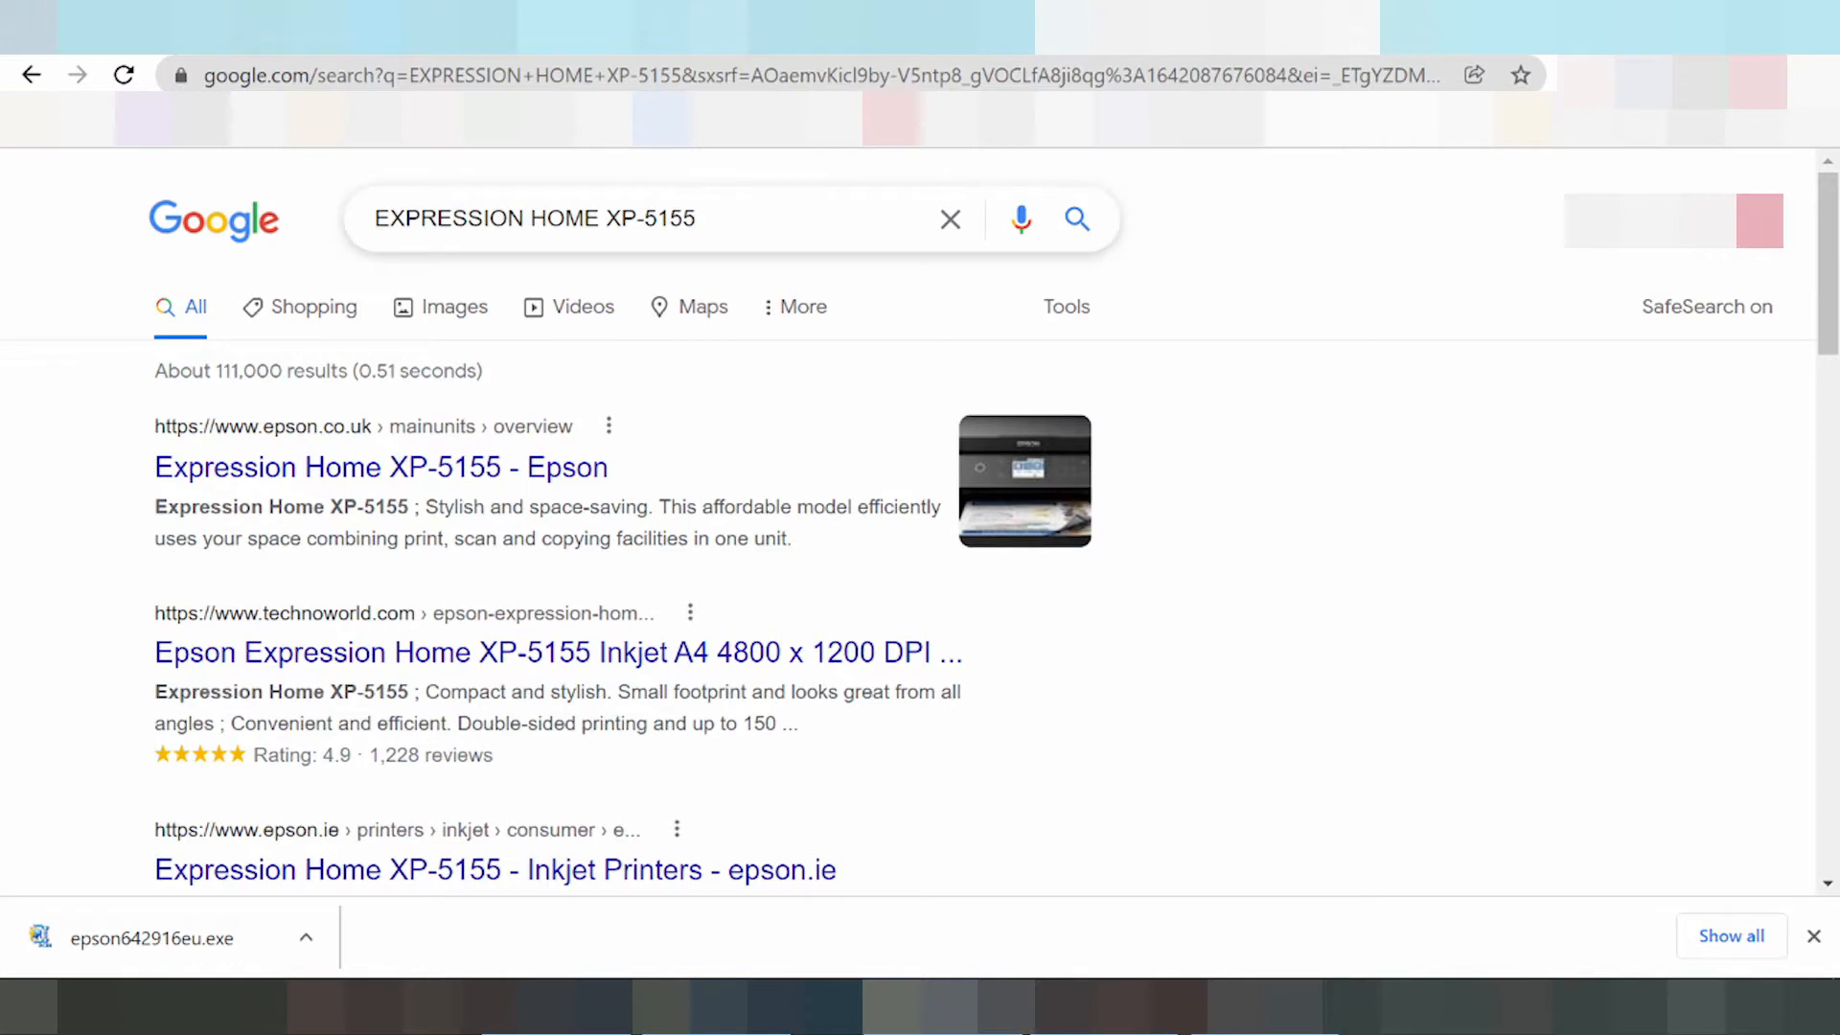
Search Google for 'EXPRESSION HOME XP-5155 driver download' via the suggestion.
type("dr")
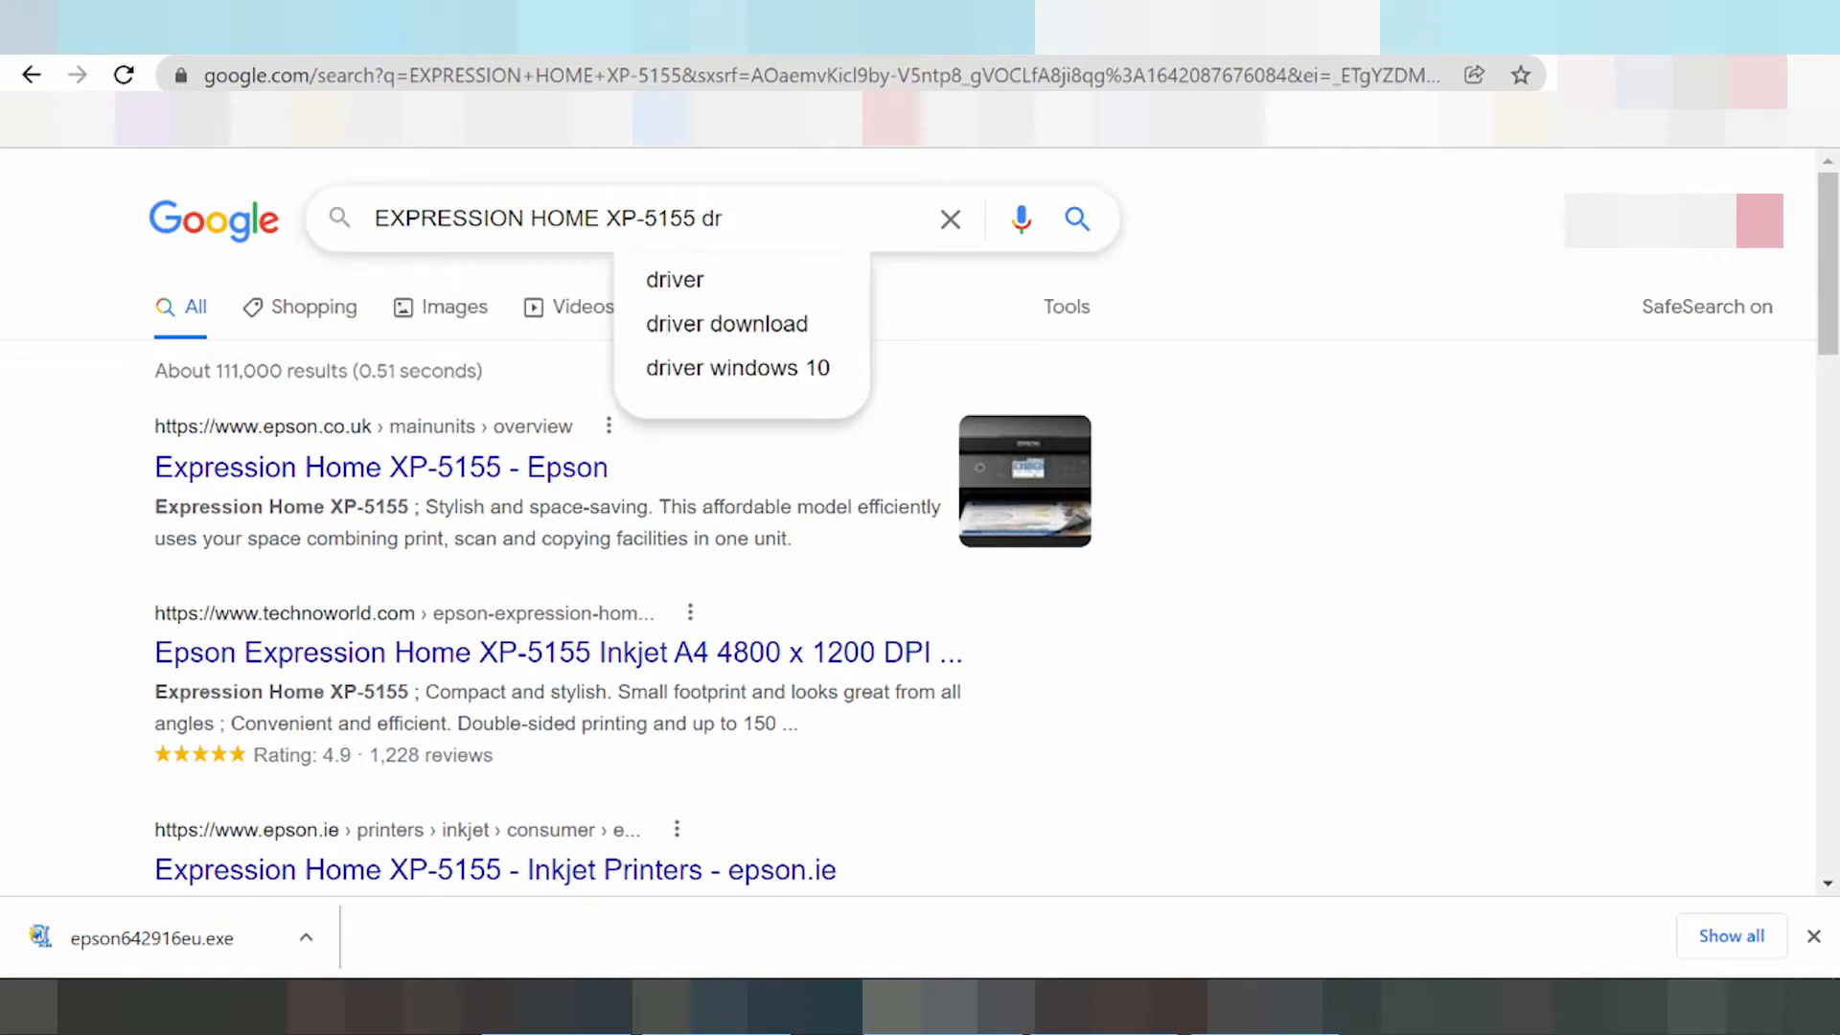
type("iv")
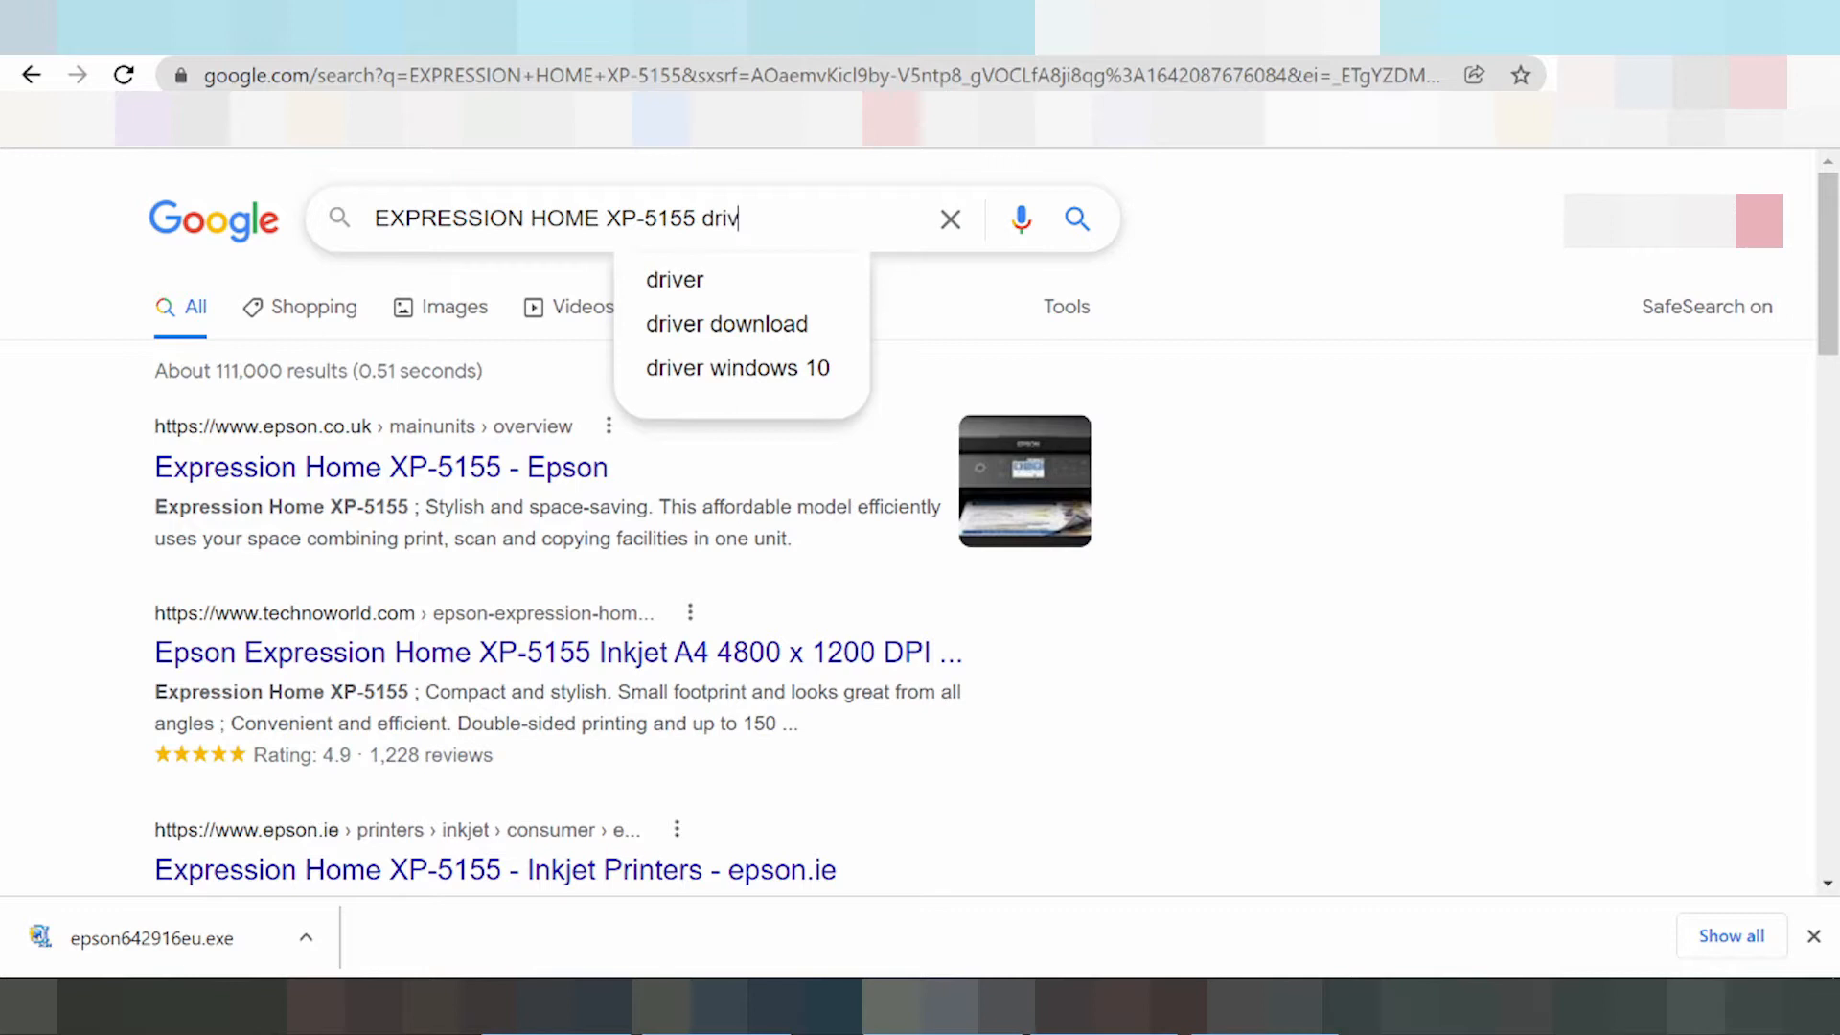
left_click(724, 324)
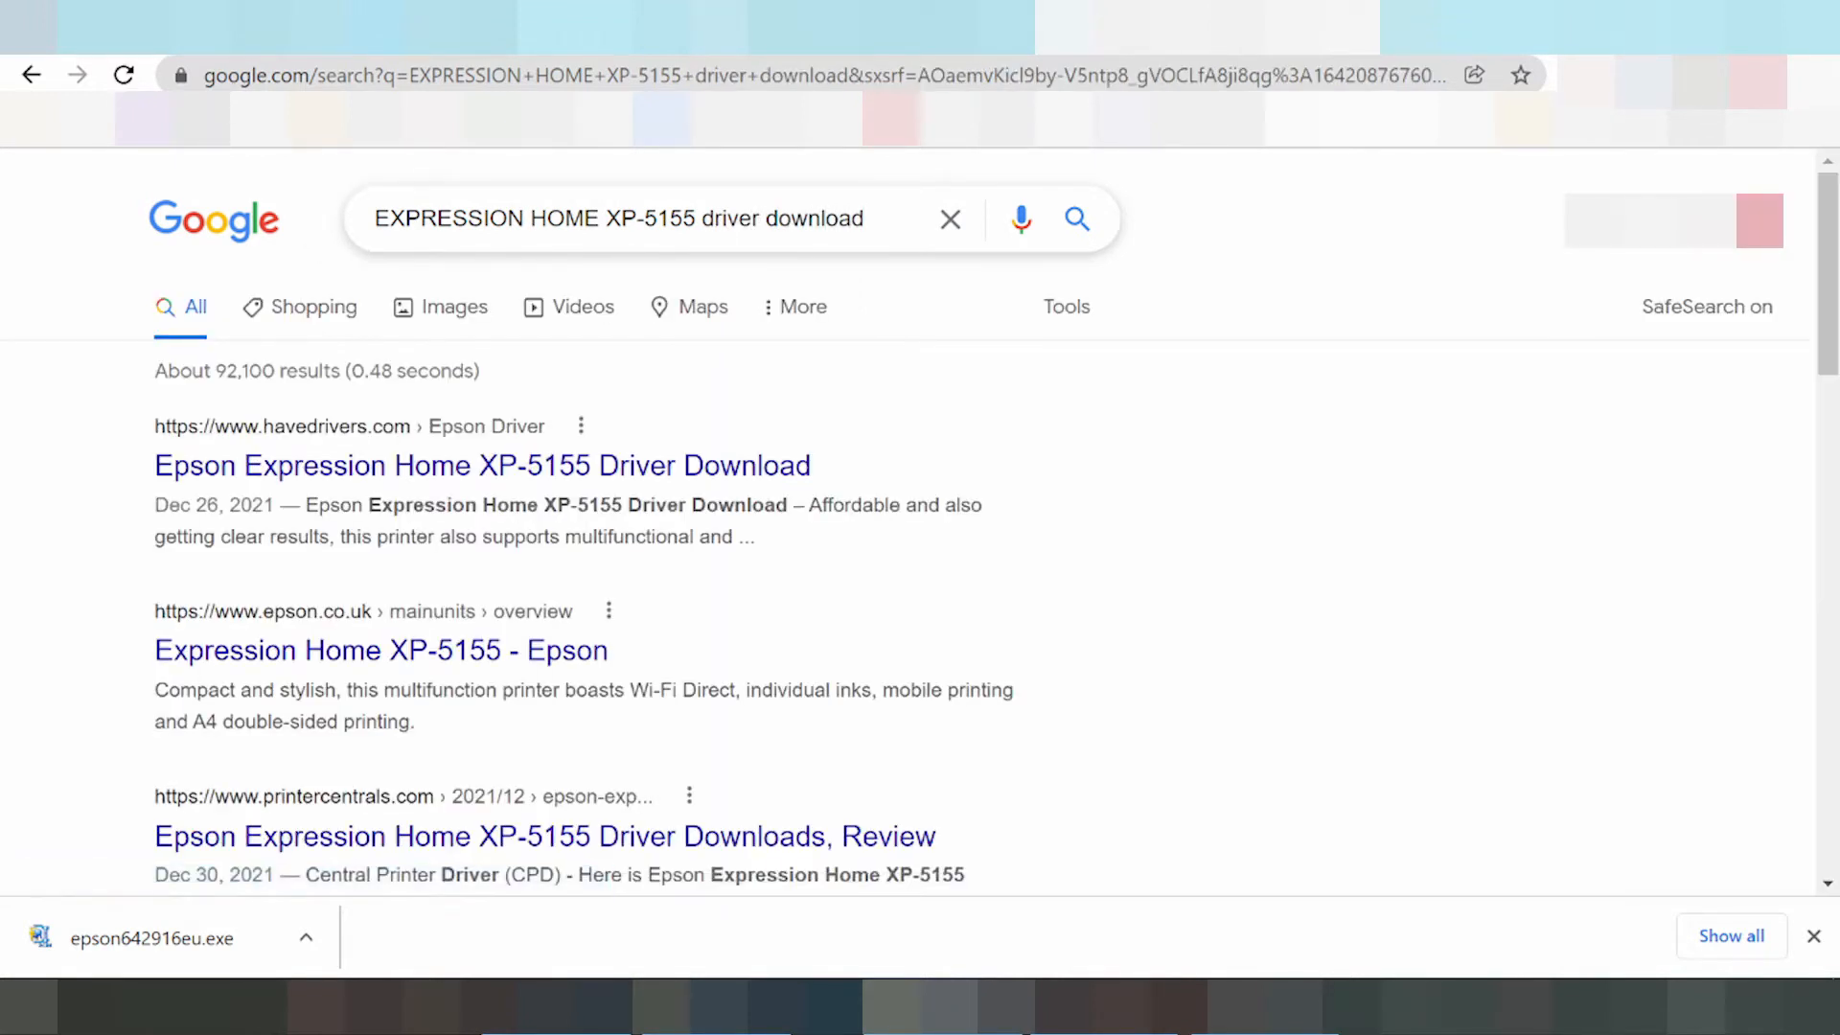
Scroll the results down to the epson.co.uk 'Expression Home XP-5155 - Epson' link.
scroll("down", 3)
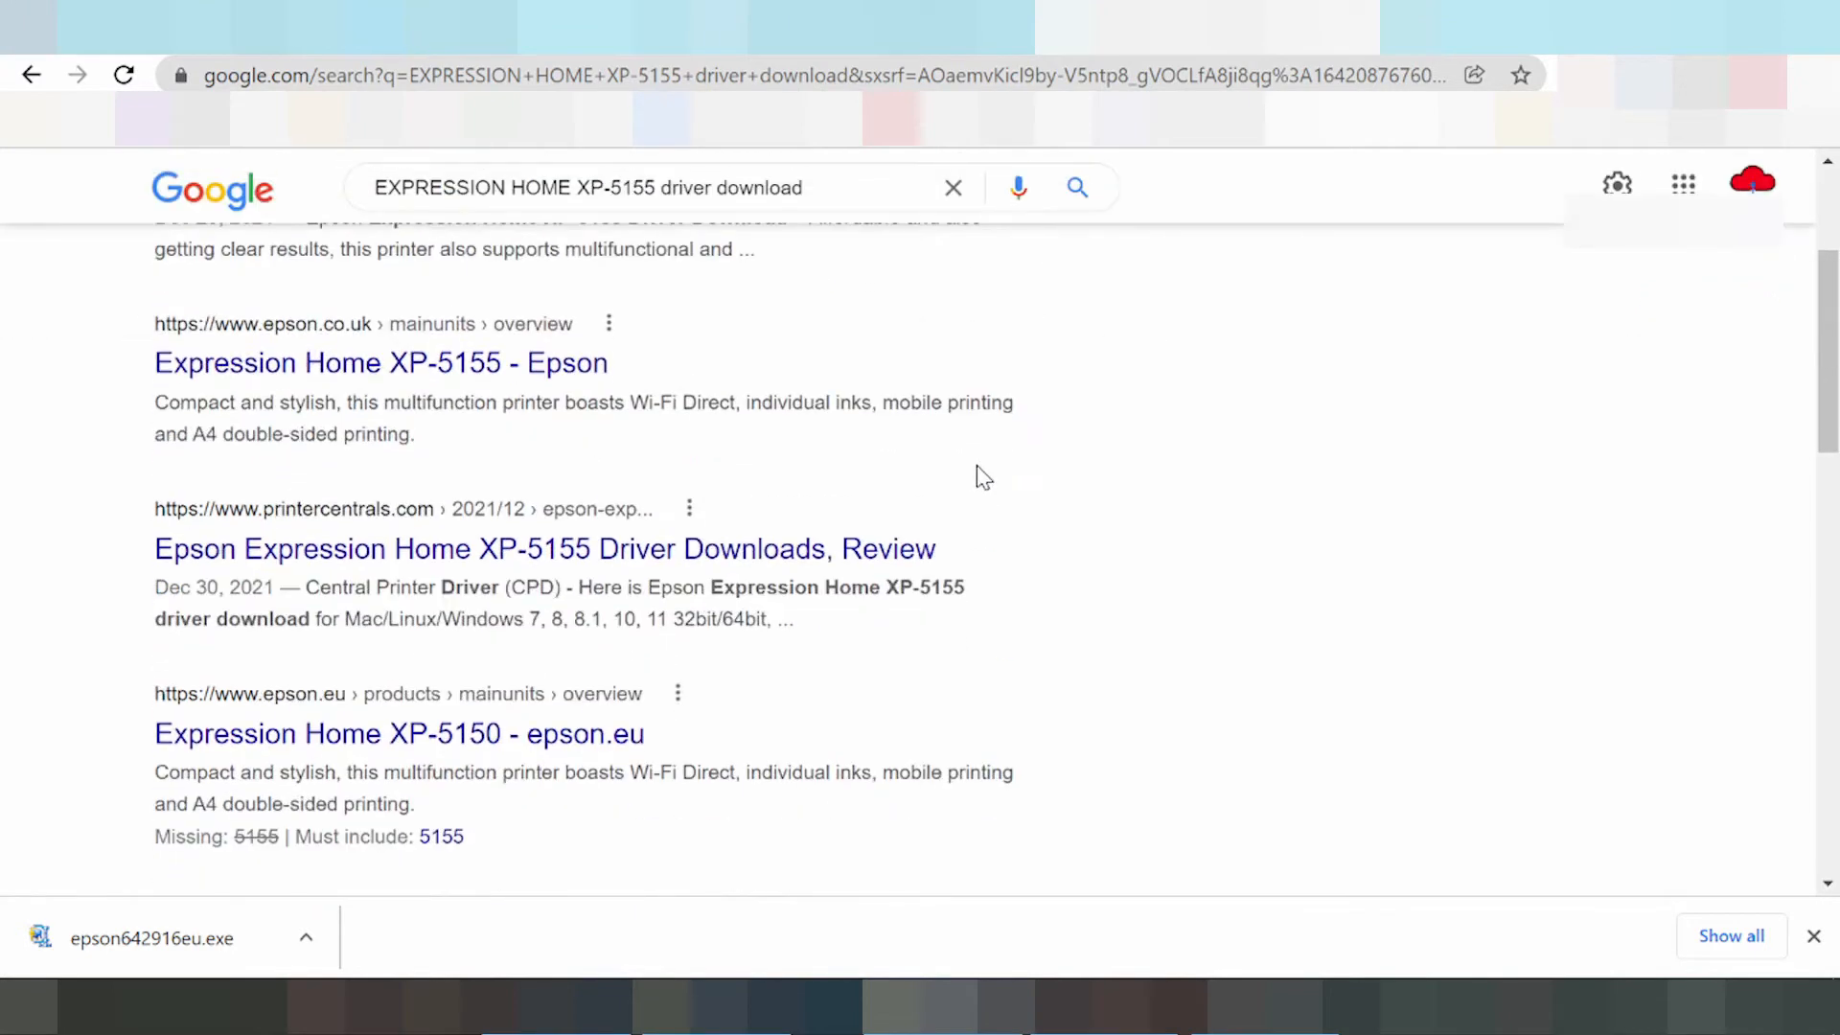
scroll("down", 3)
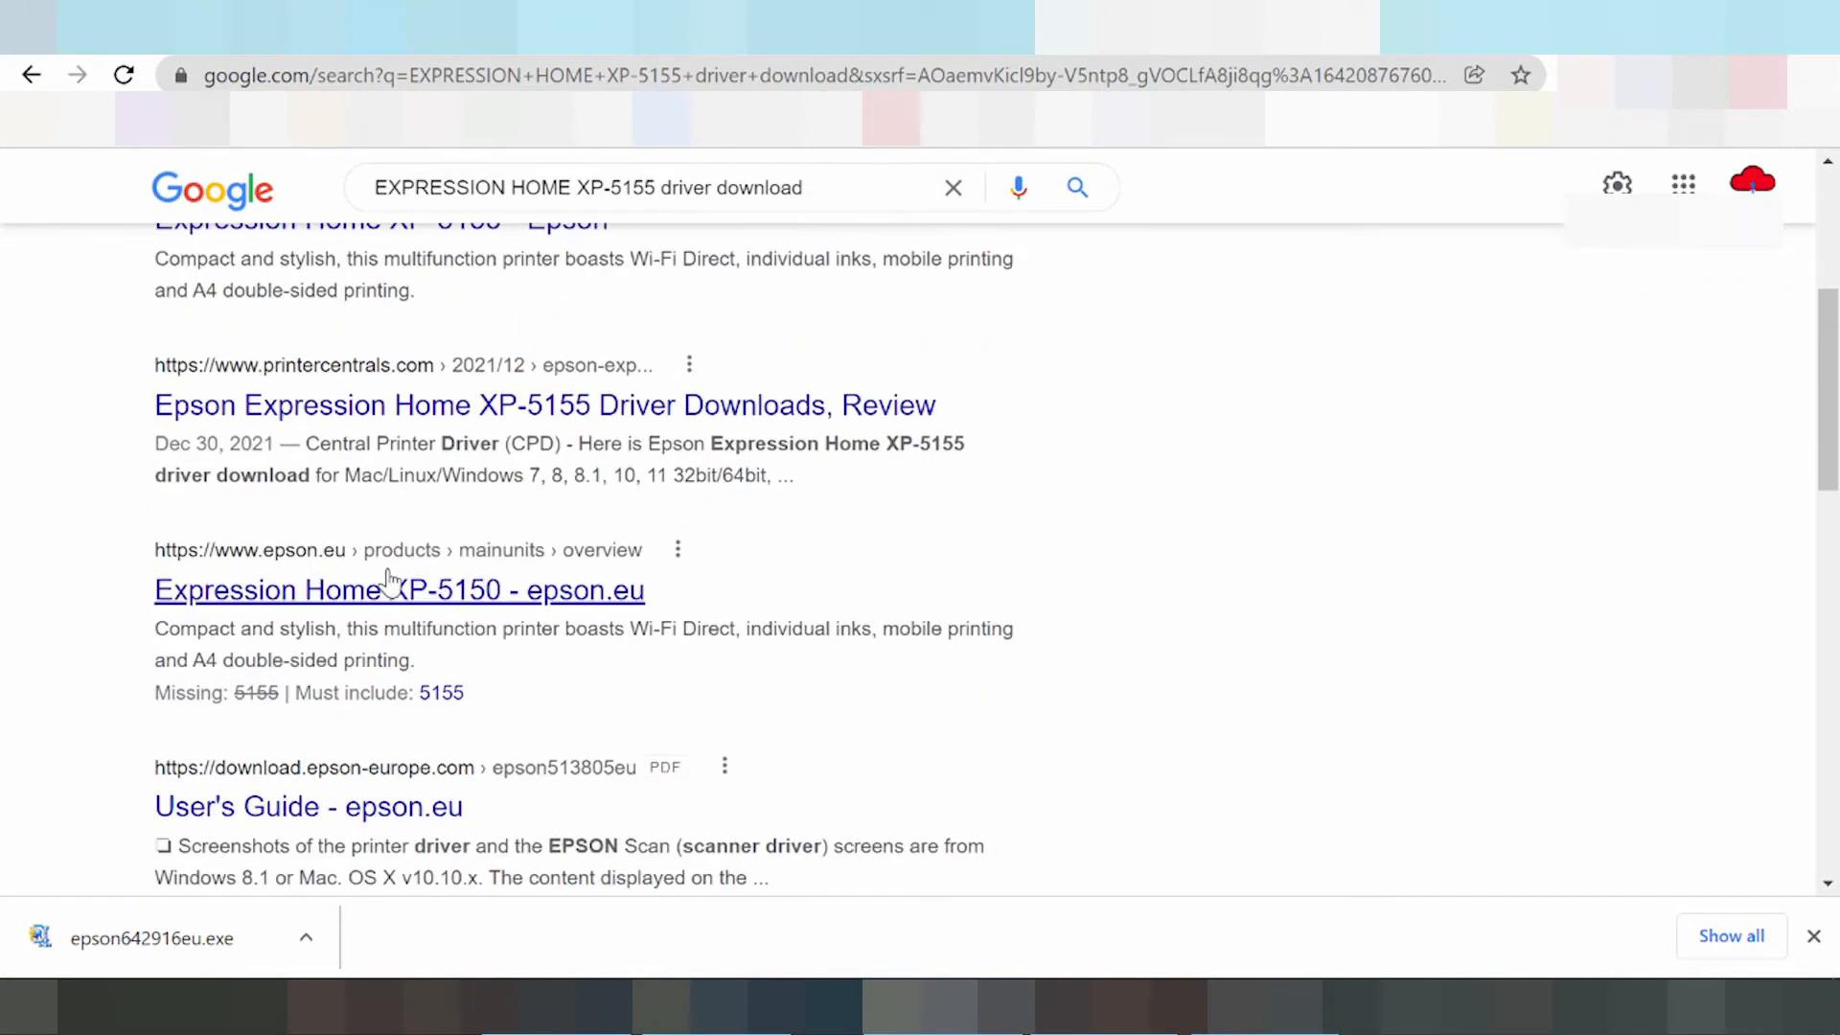
scroll("down", 3)
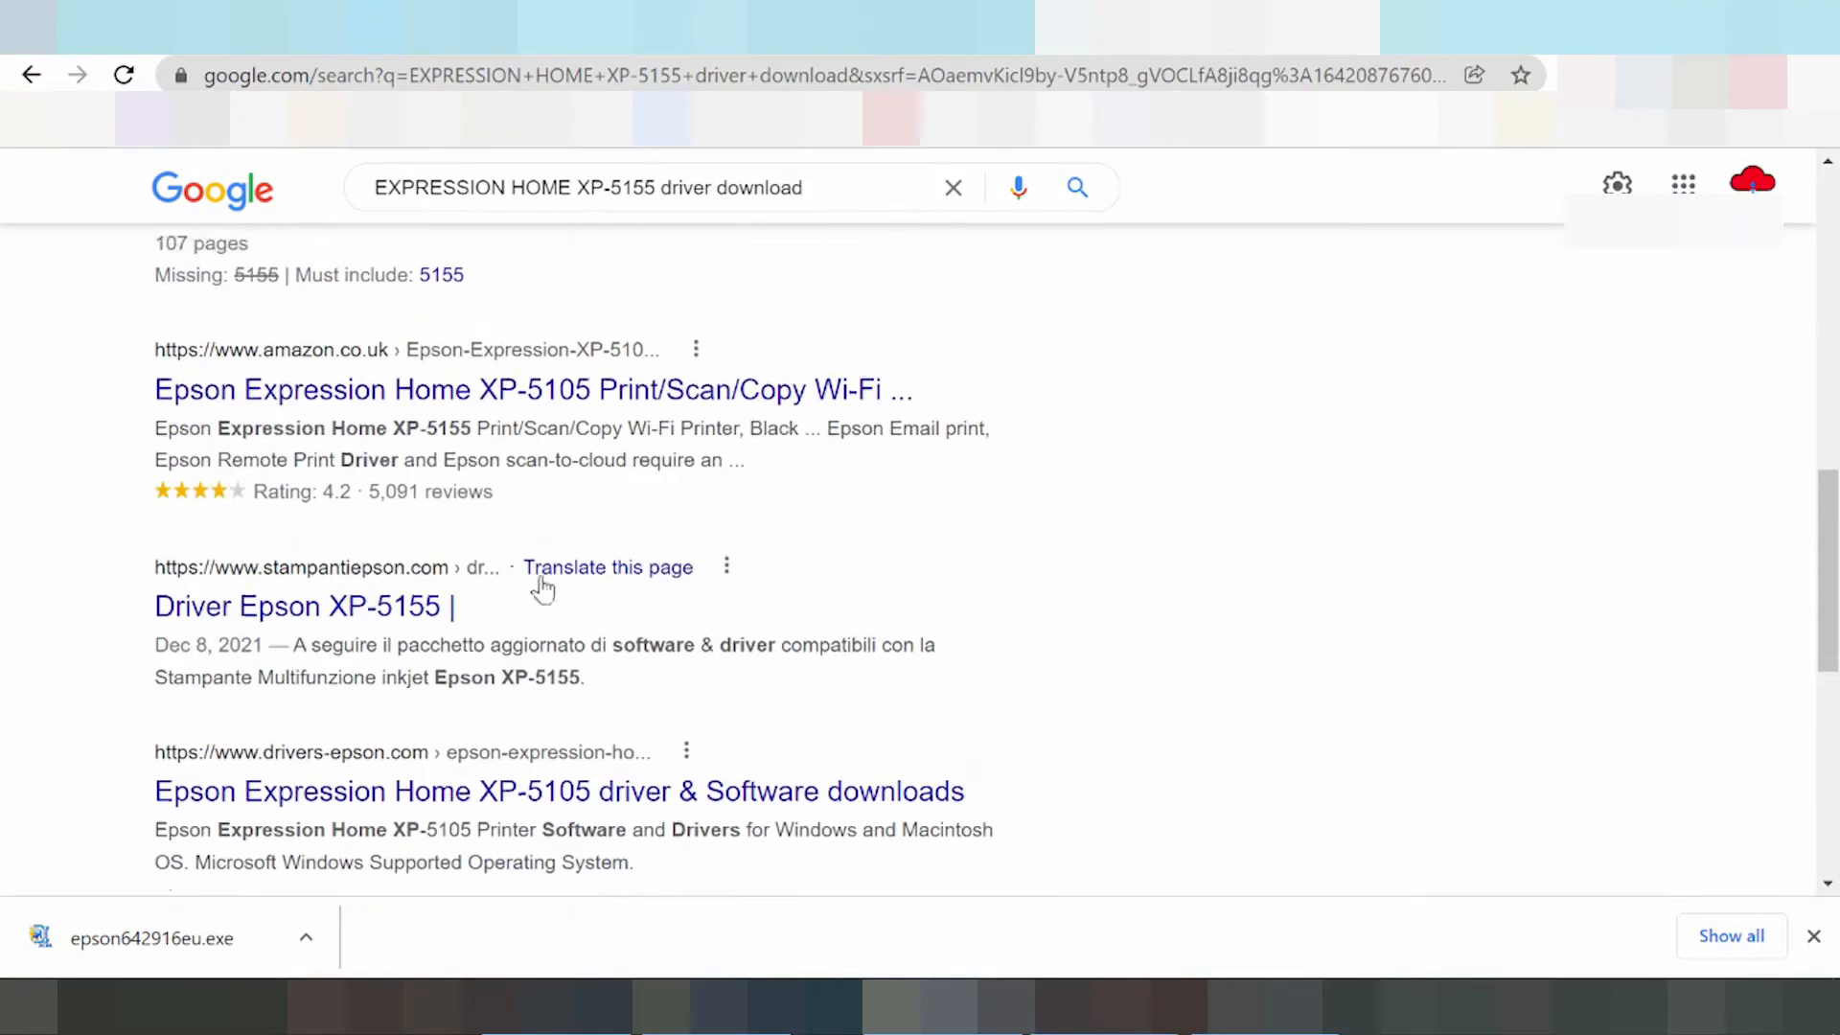
scroll("down", 3)
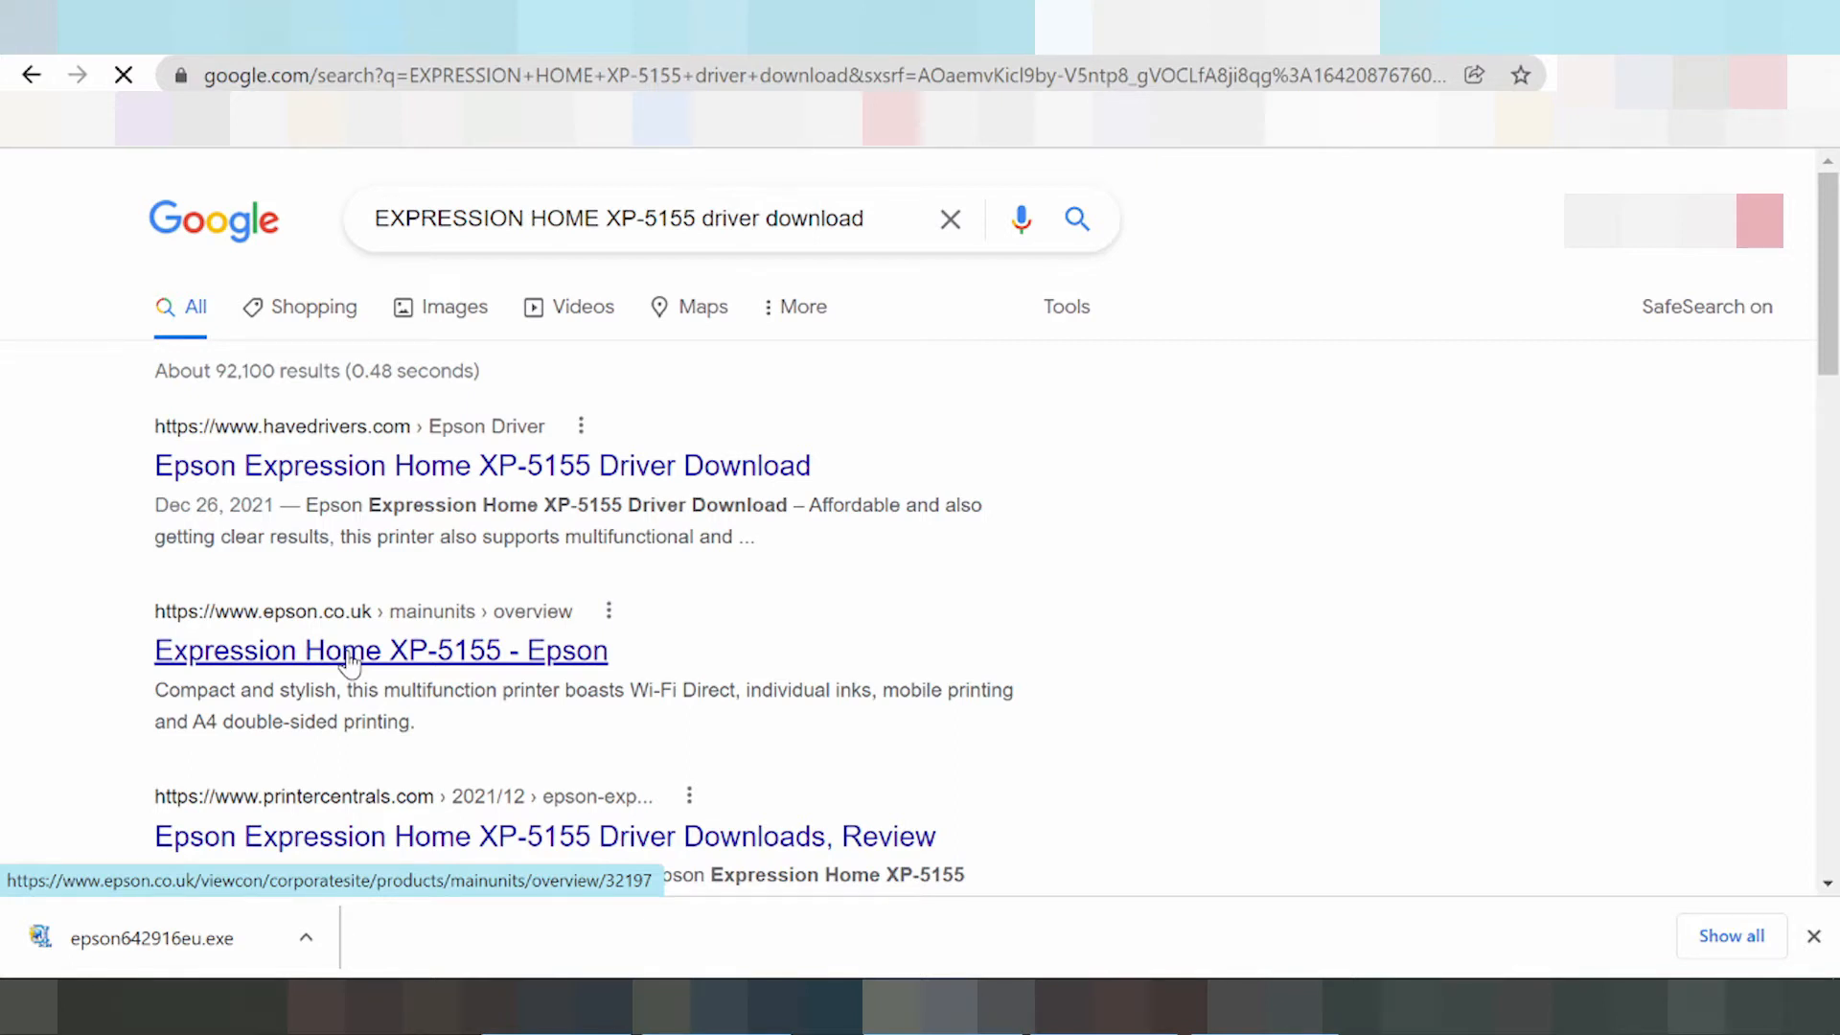
Load the Epson UK XP-5155 product page and scroll to its 'Need Support?' section.
left_click(379, 649)
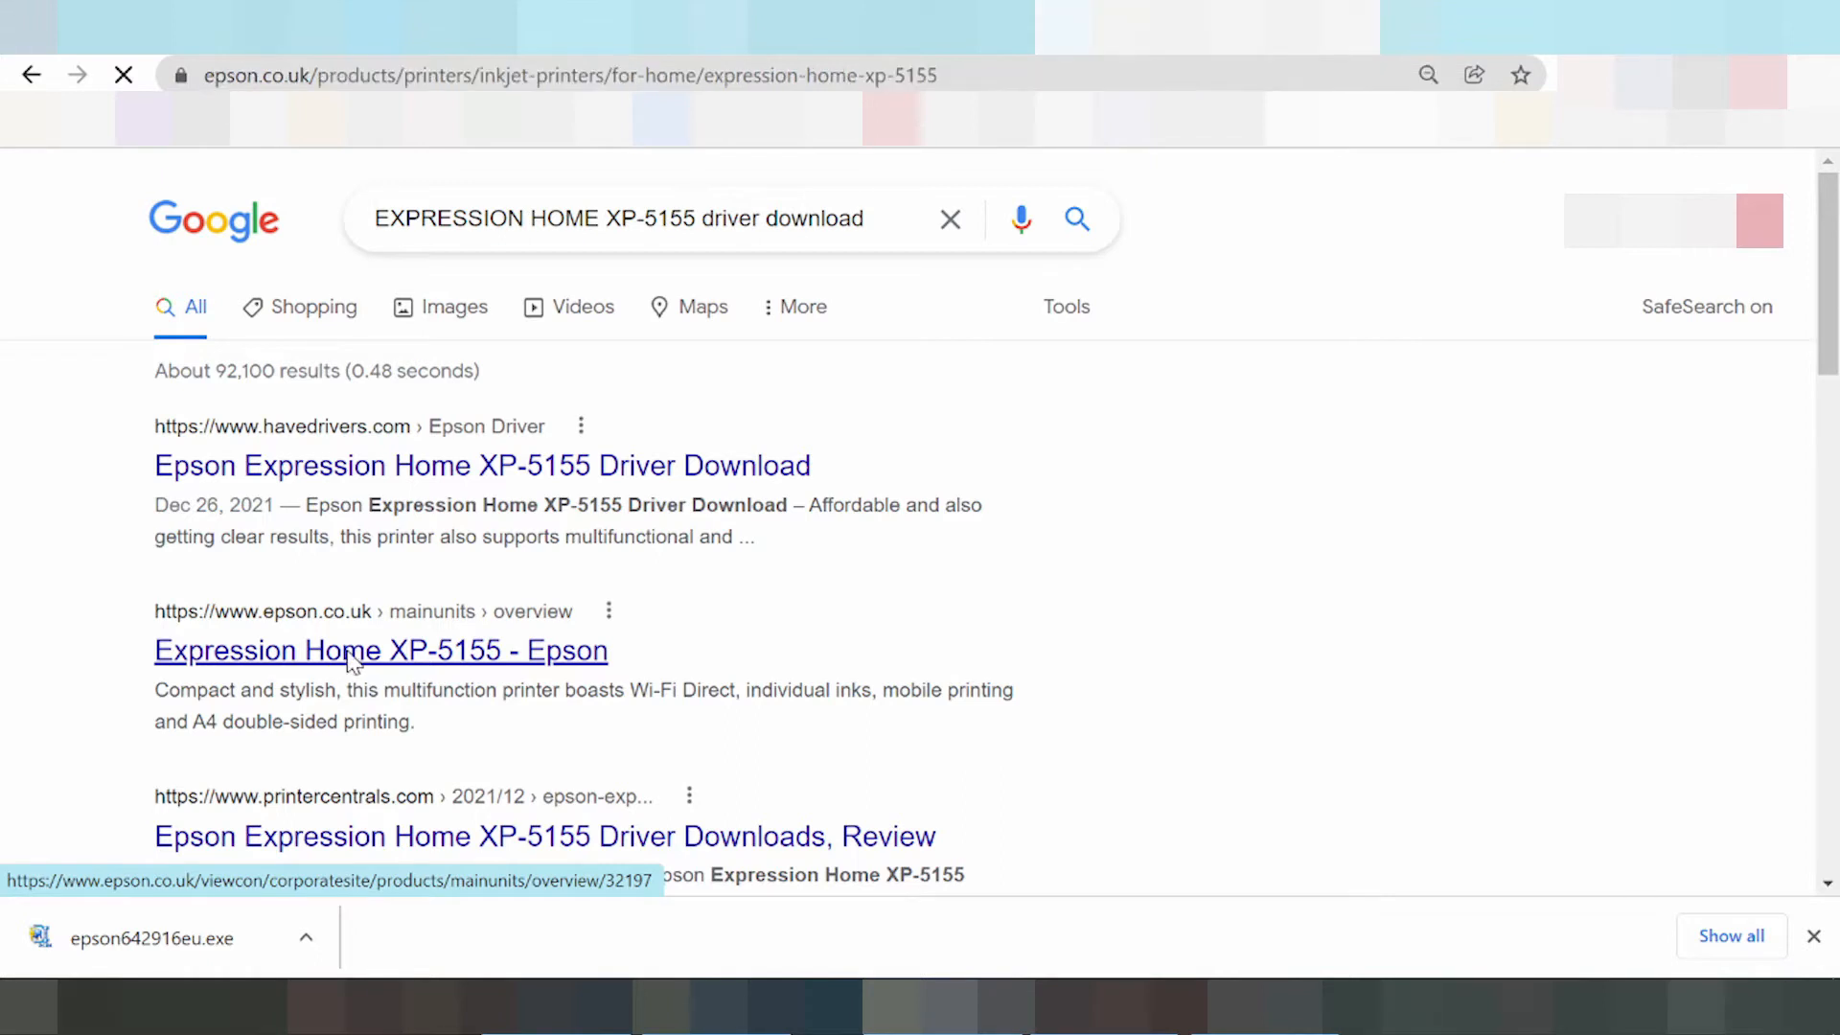
left_click(380, 650)
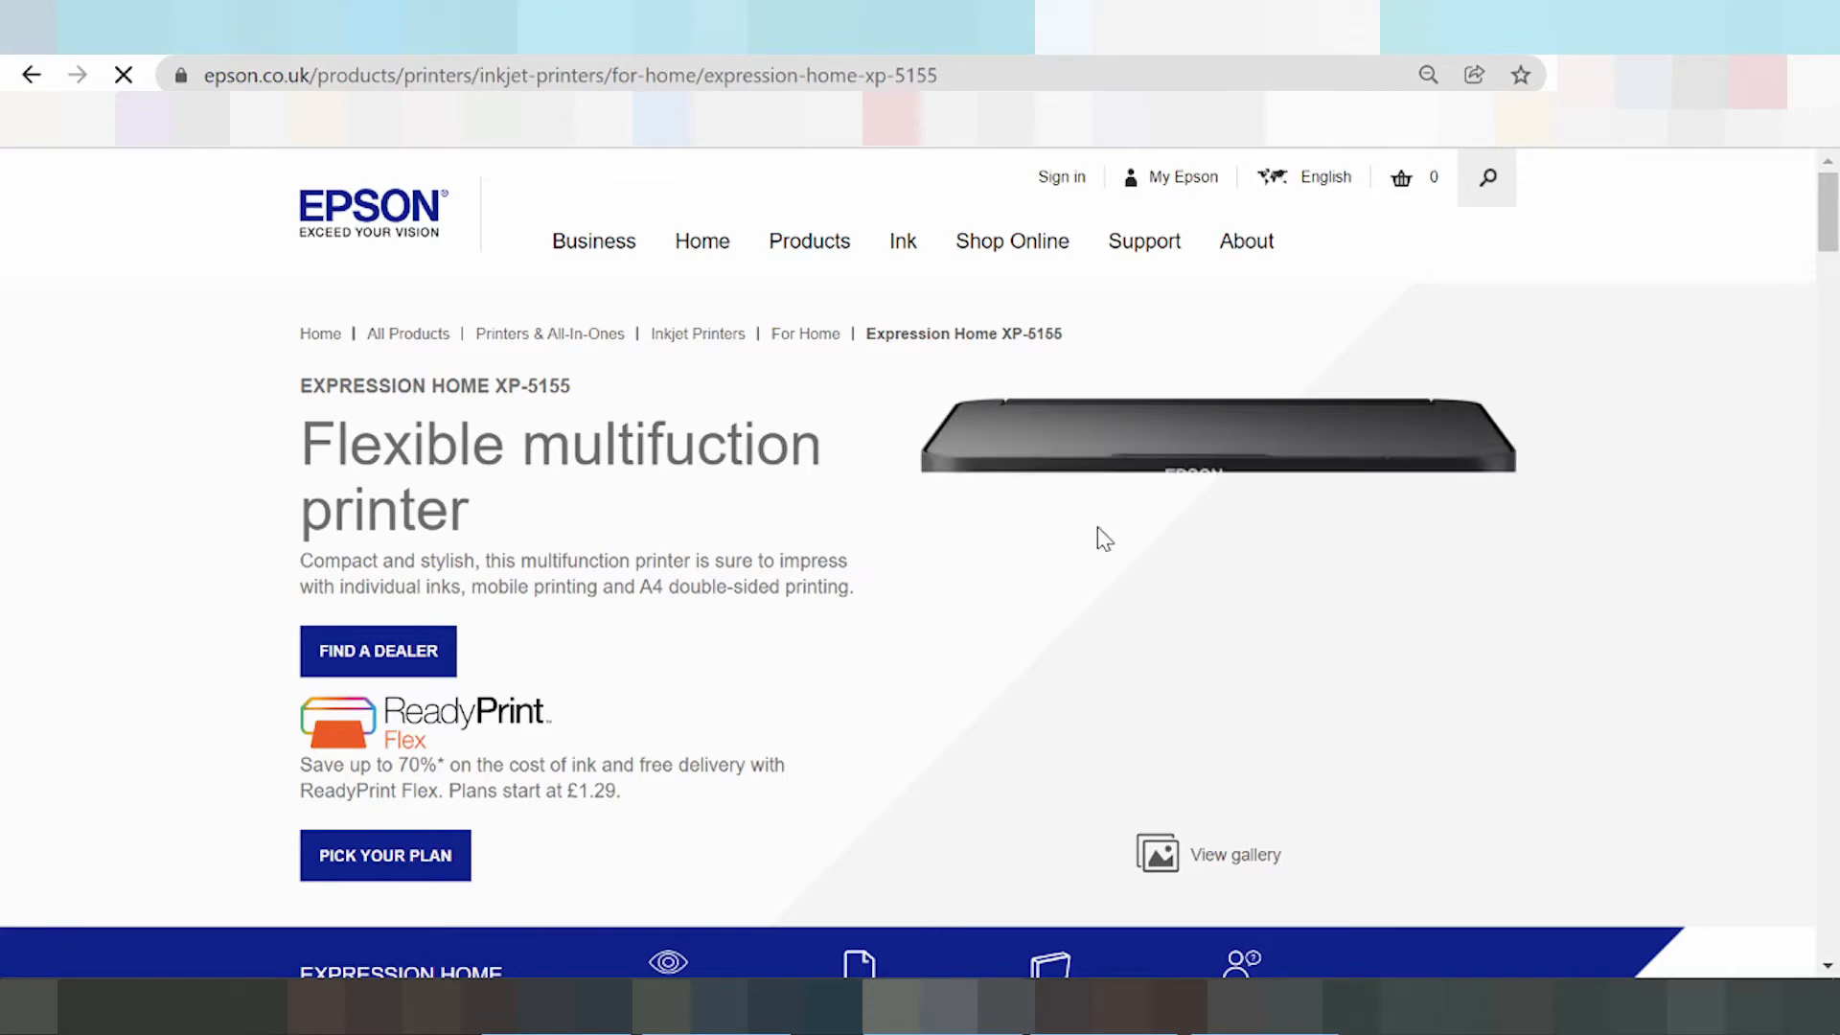
mouse_move(1210, 516)
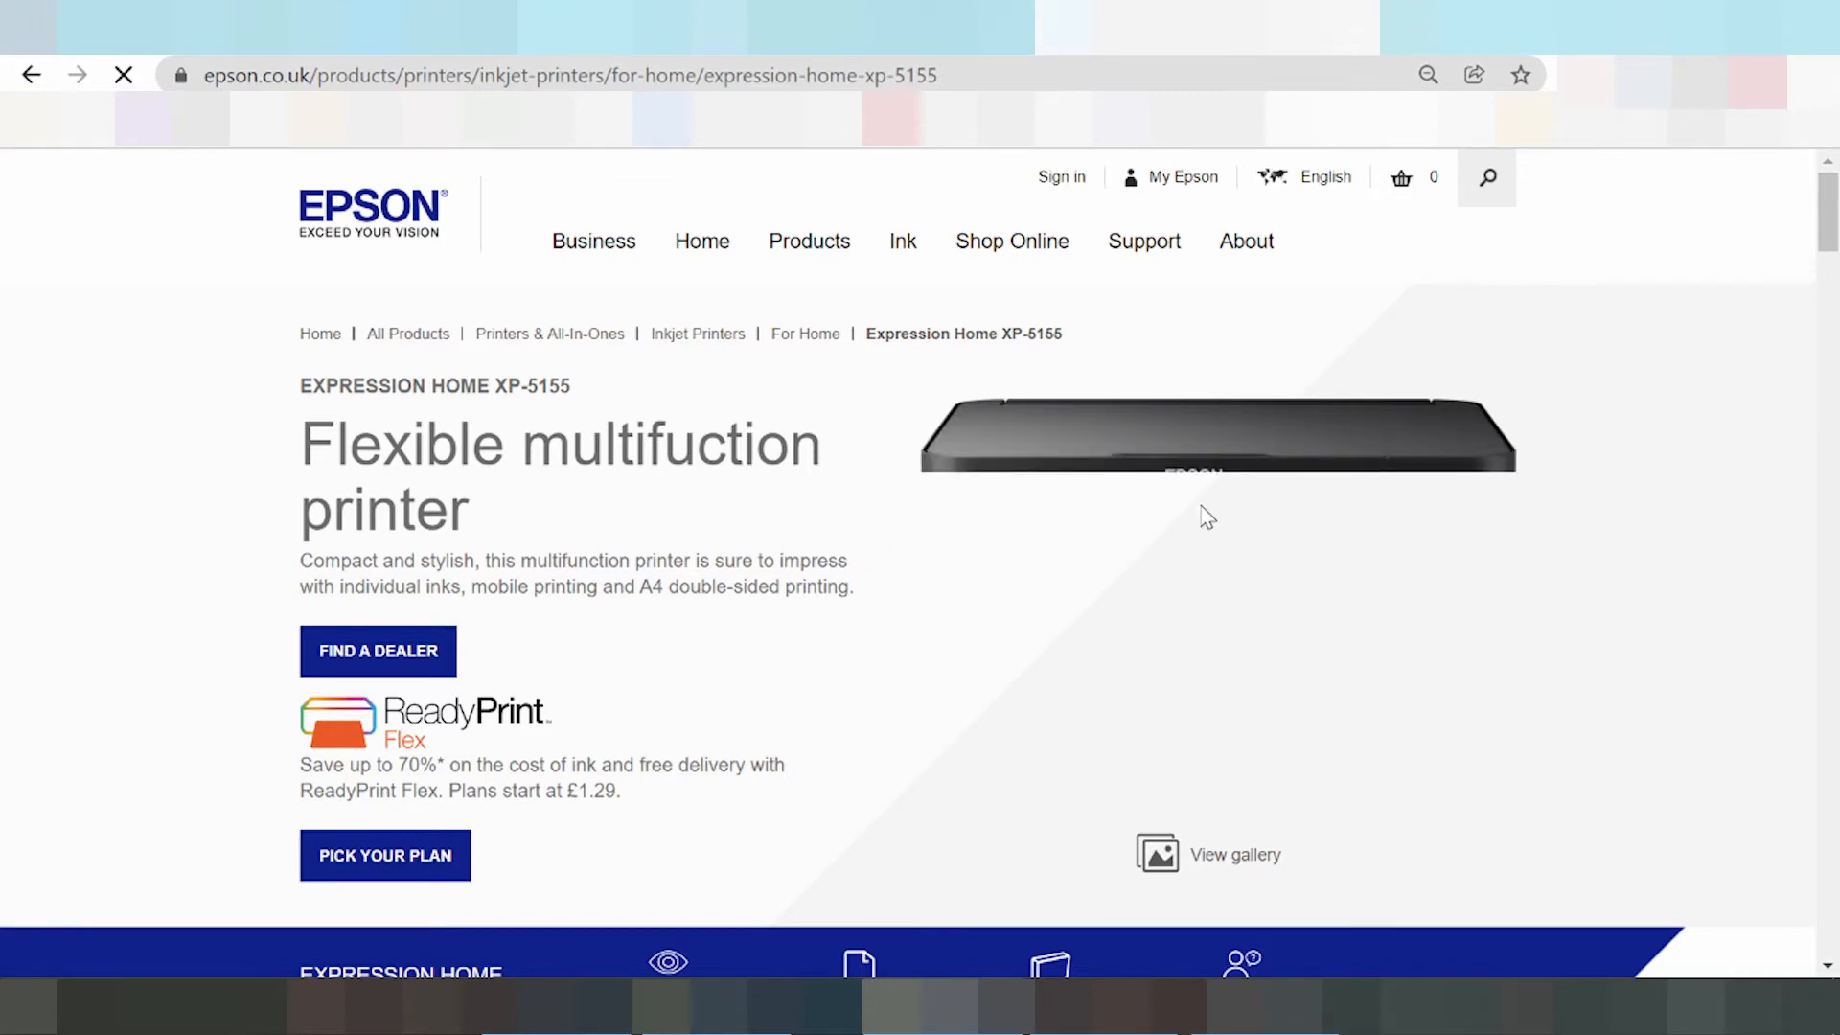
scroll("down", 3)
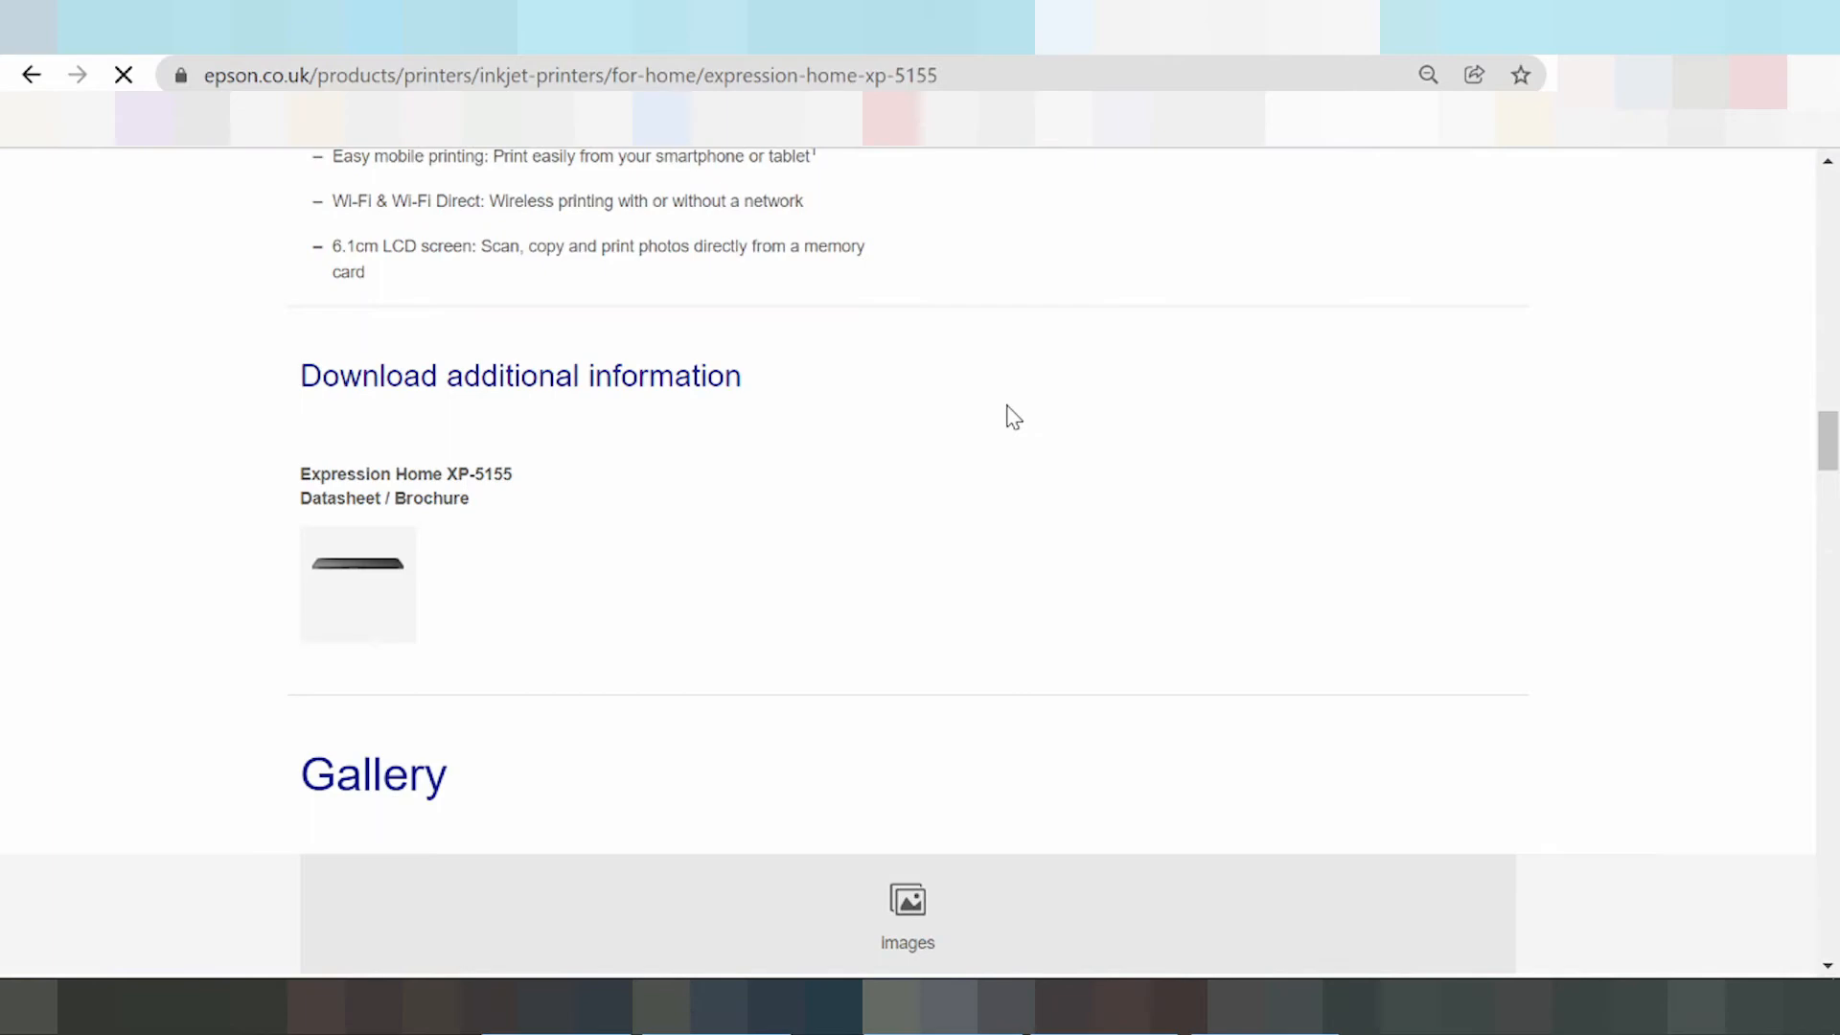
scroll("down", 3)
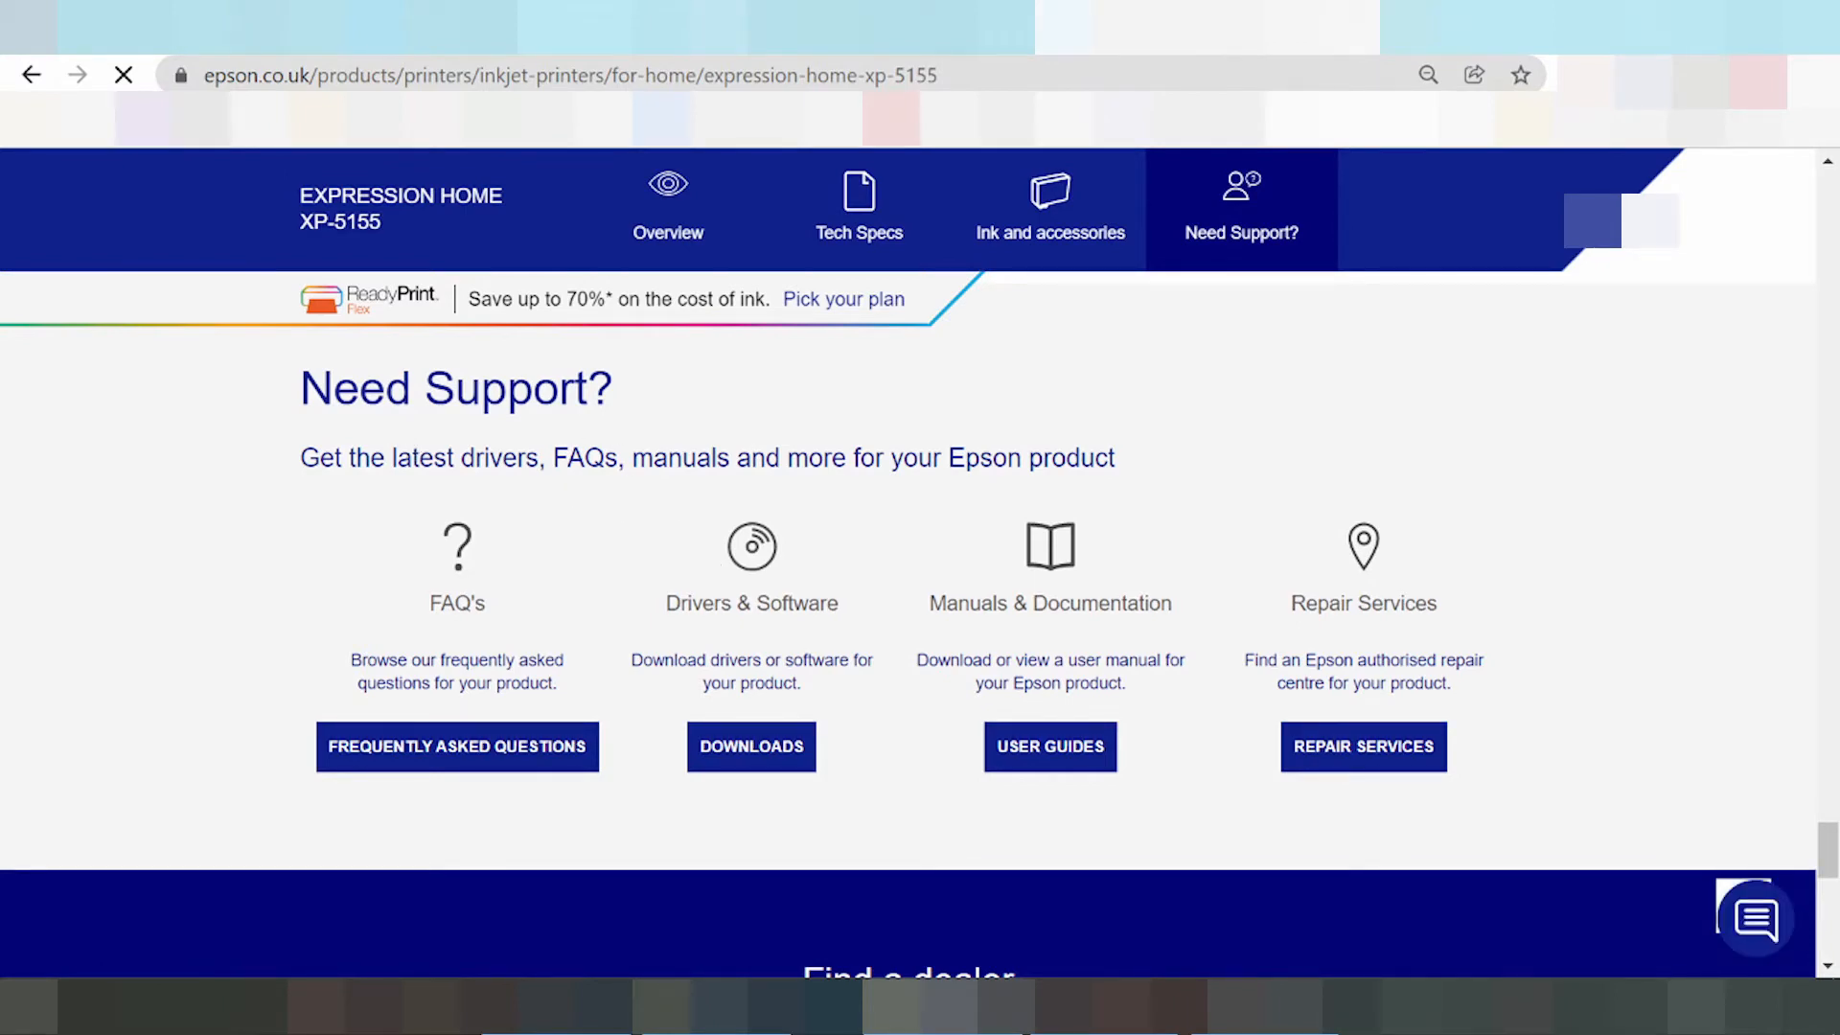
Dismiss the live chat invitation popup.
left_click(1754, 917)
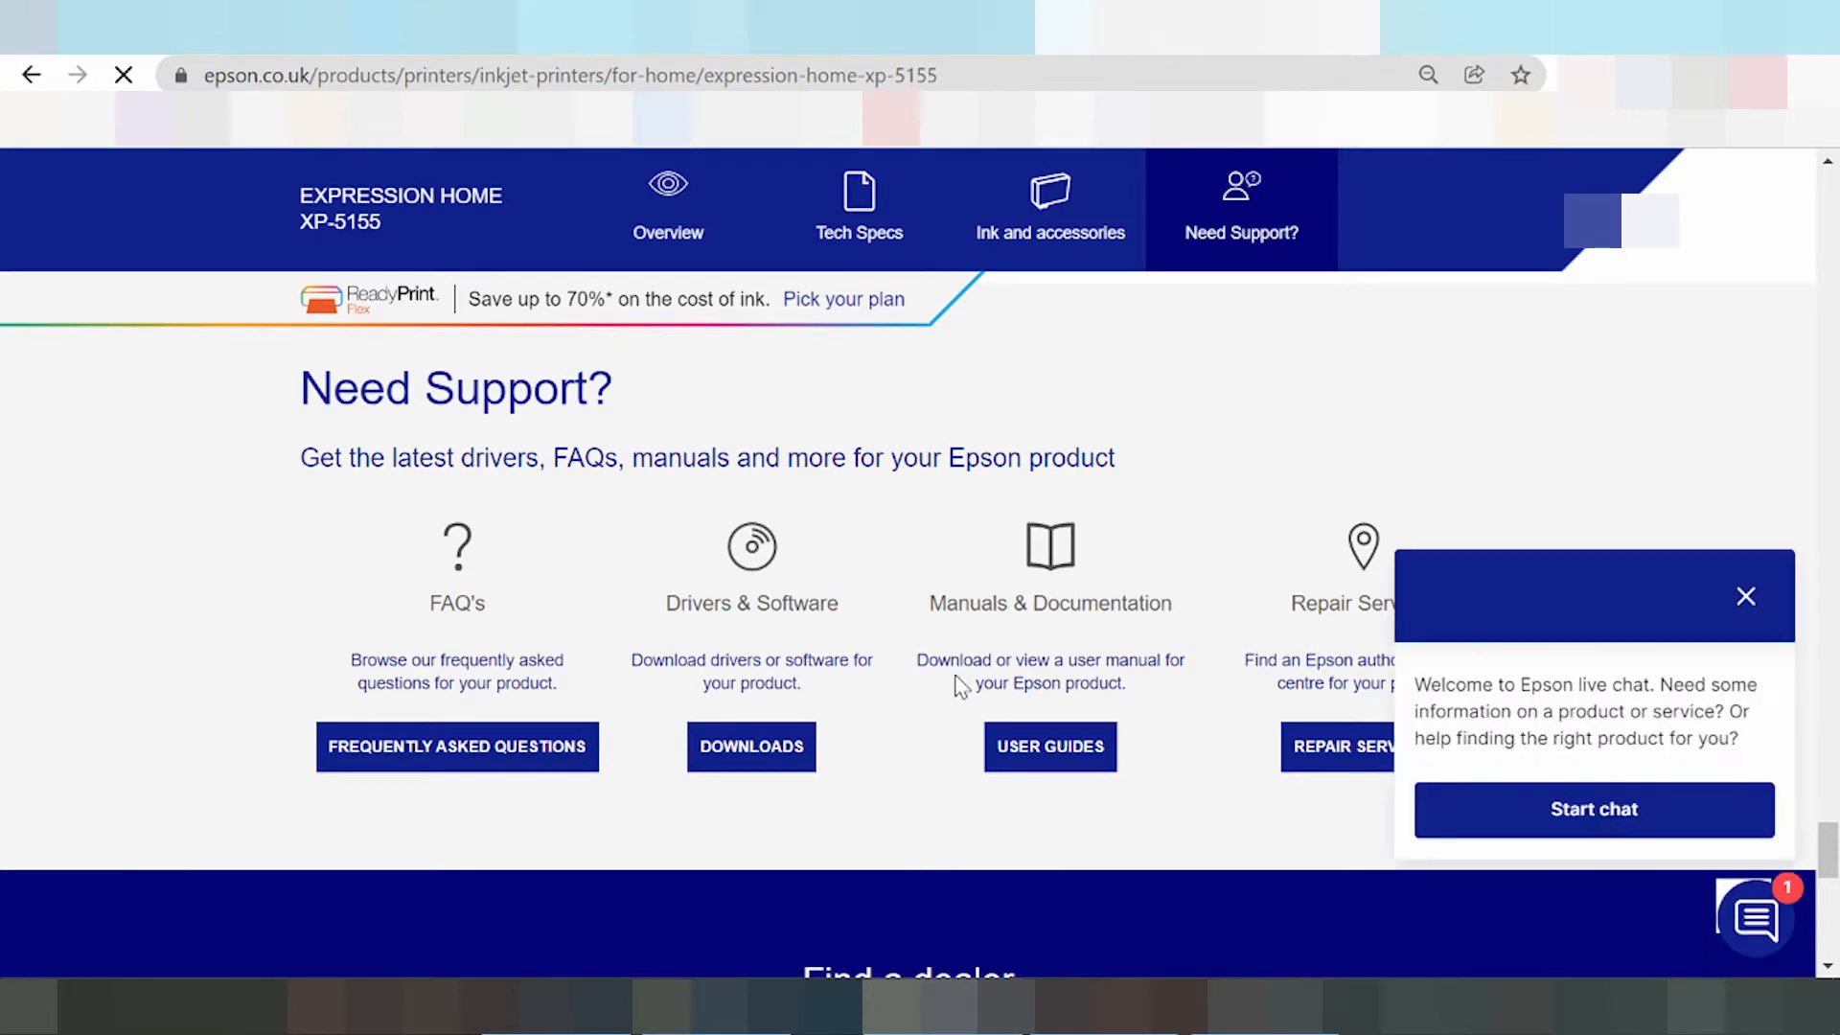
left_click(1744, 597)
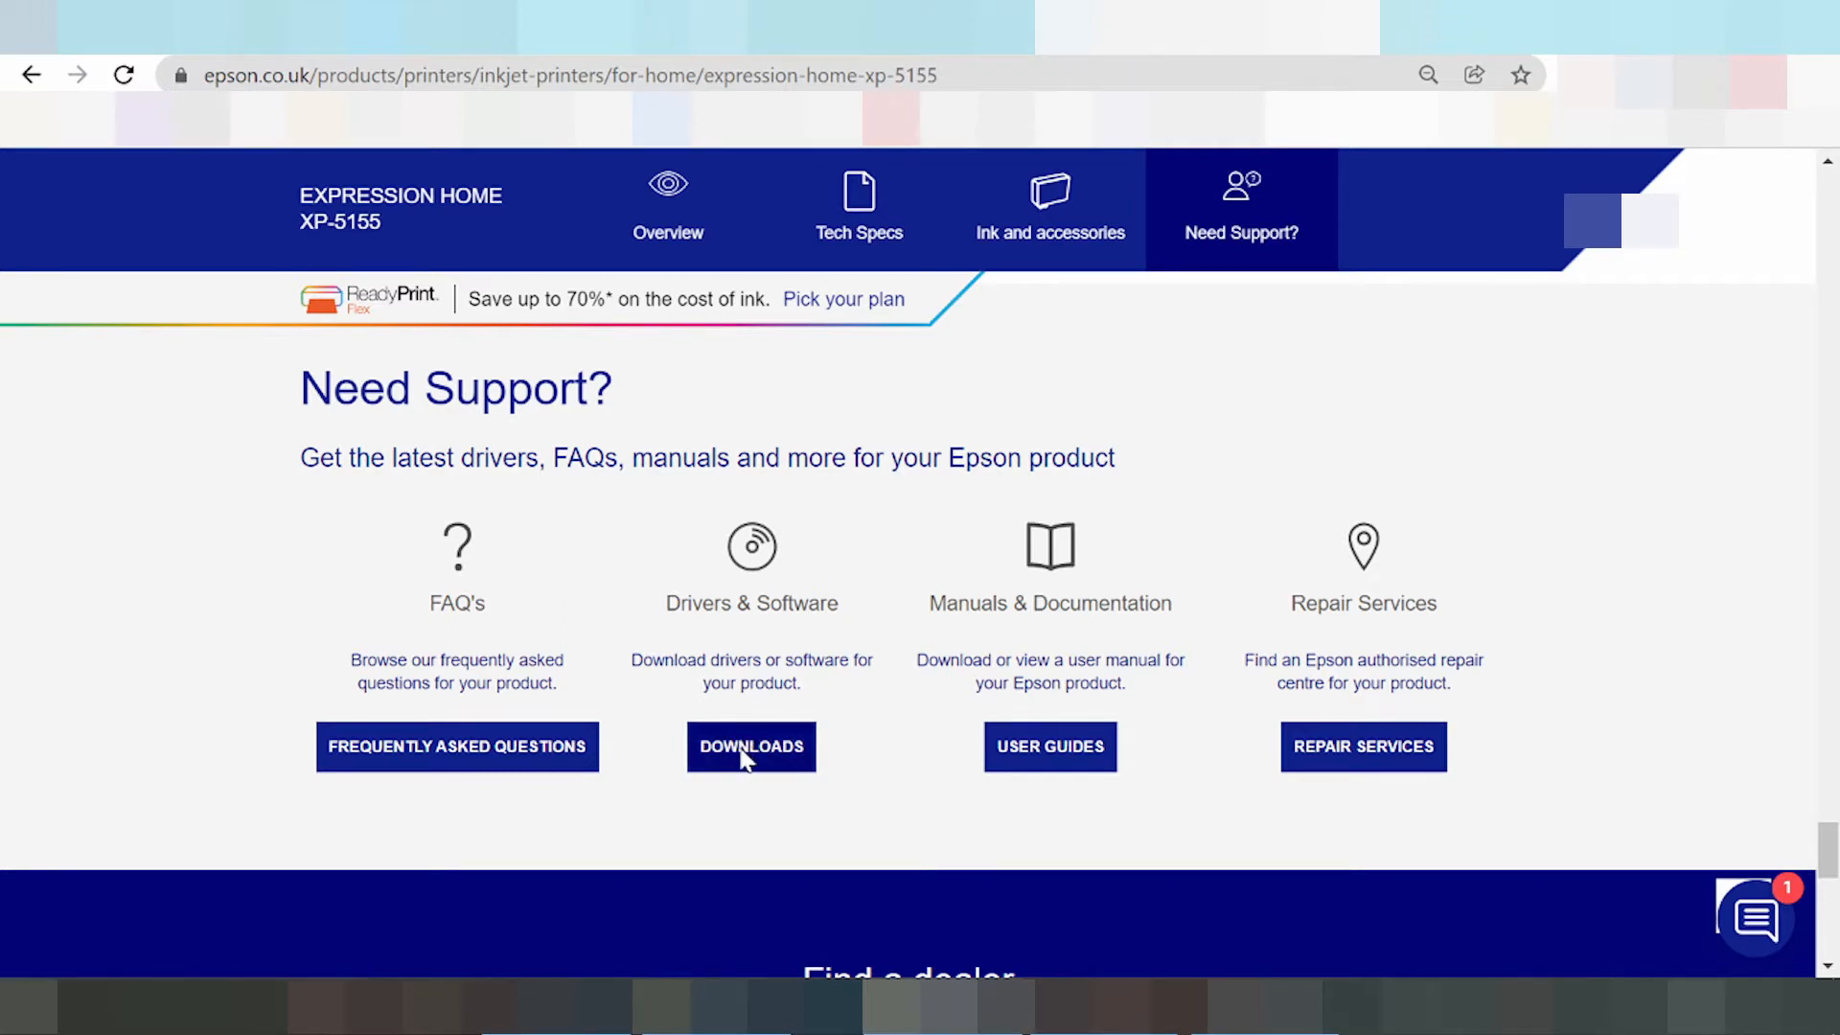
Go to Downloads under Drivers & Software and reach 'Find drivers, manuals and software'.
left_click(751, 745)
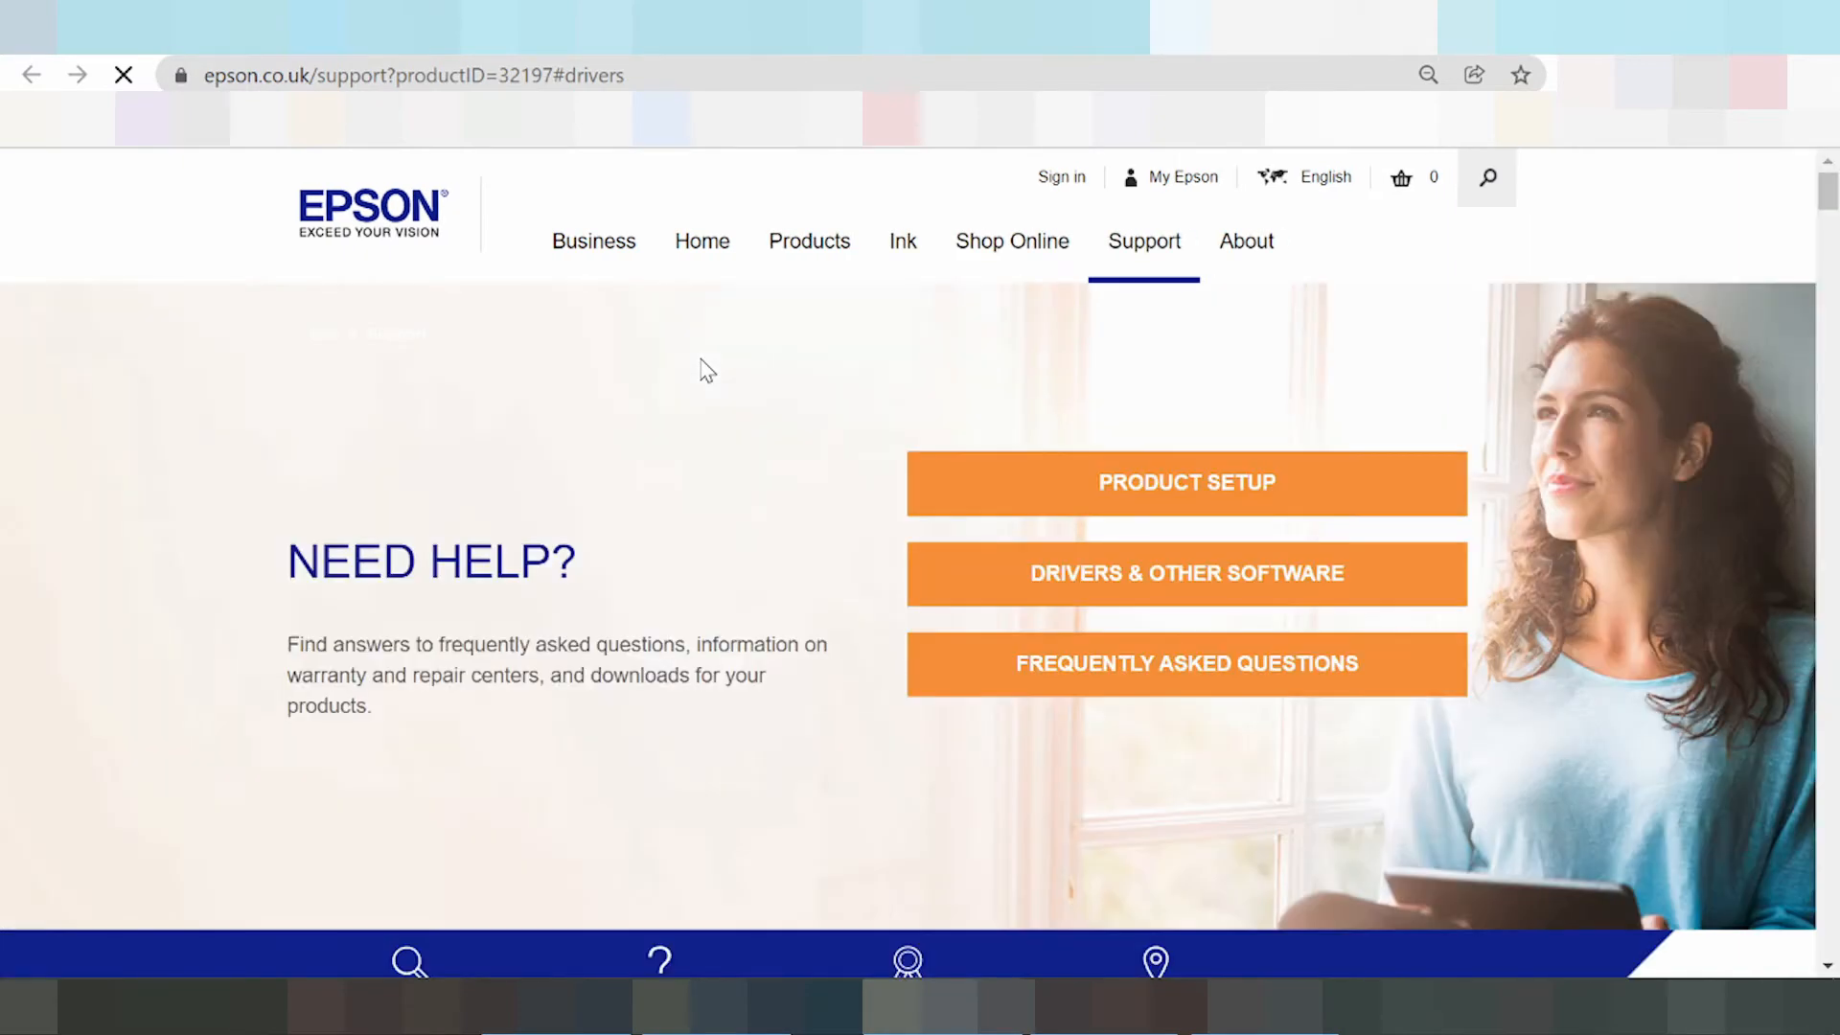
scroll("down", 3)
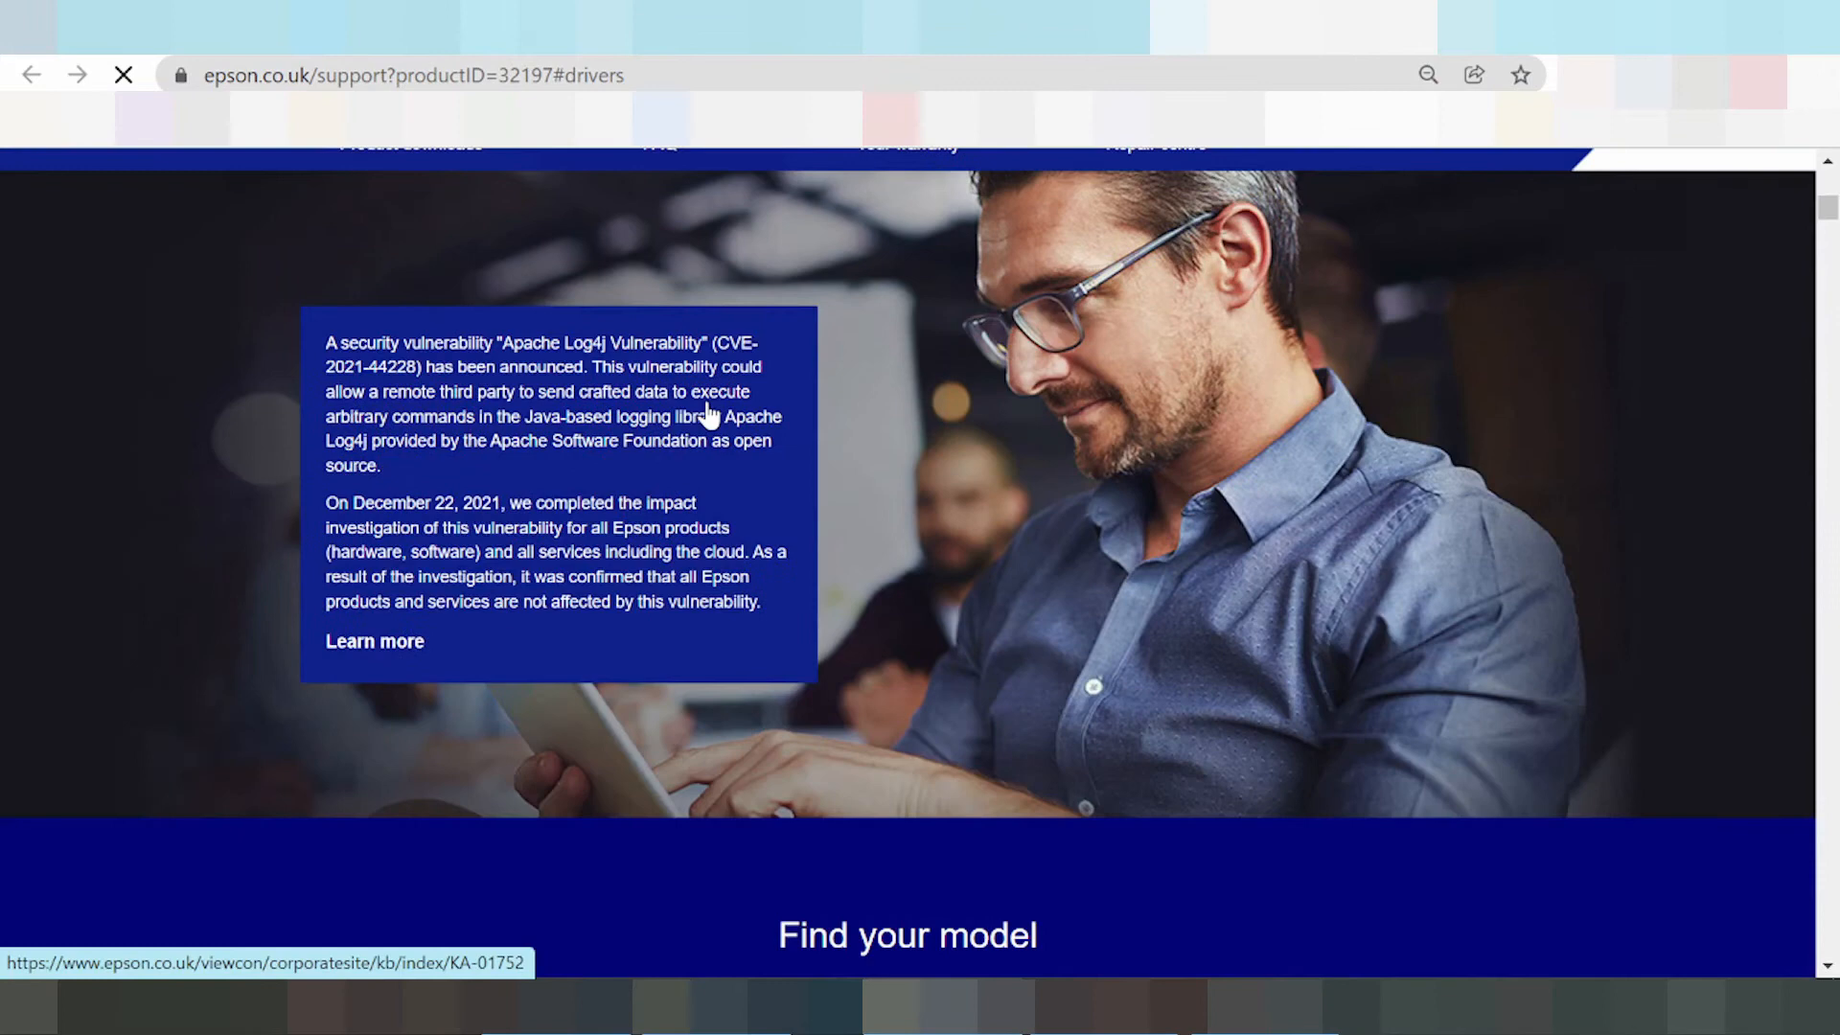
mouse_move(548, 398)
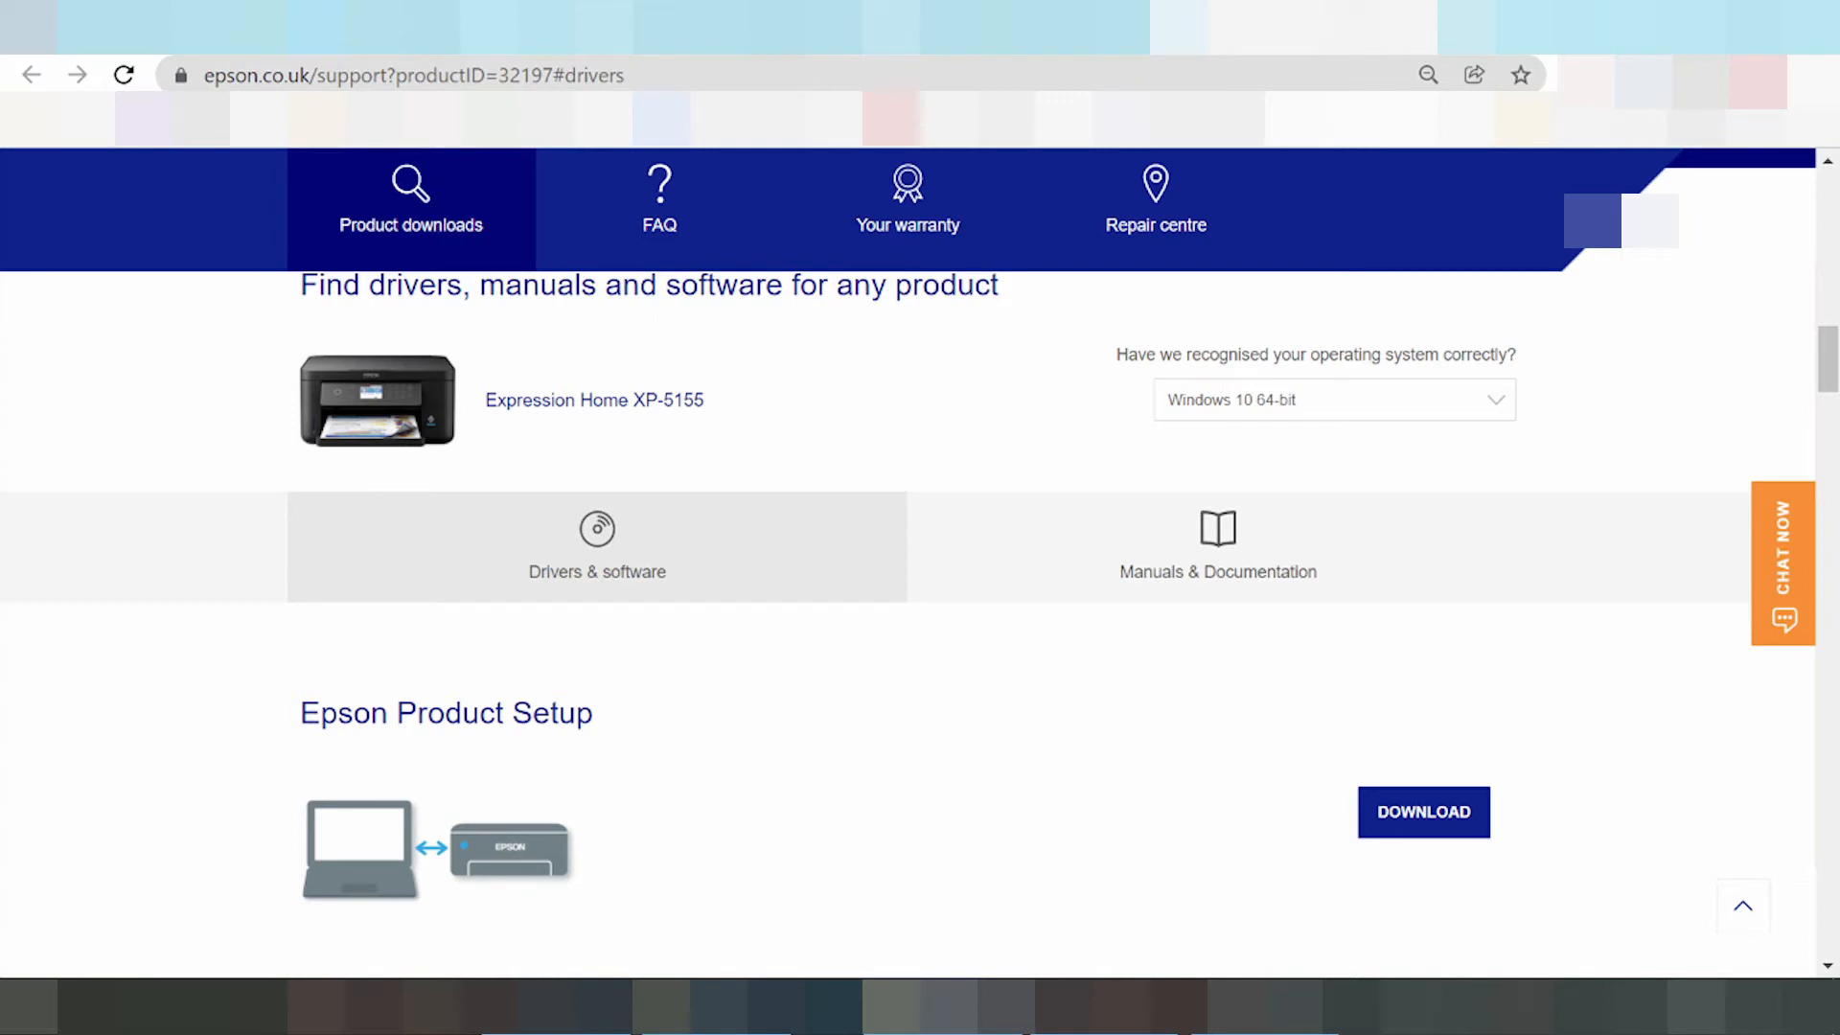
mouse_move(1181, 423)
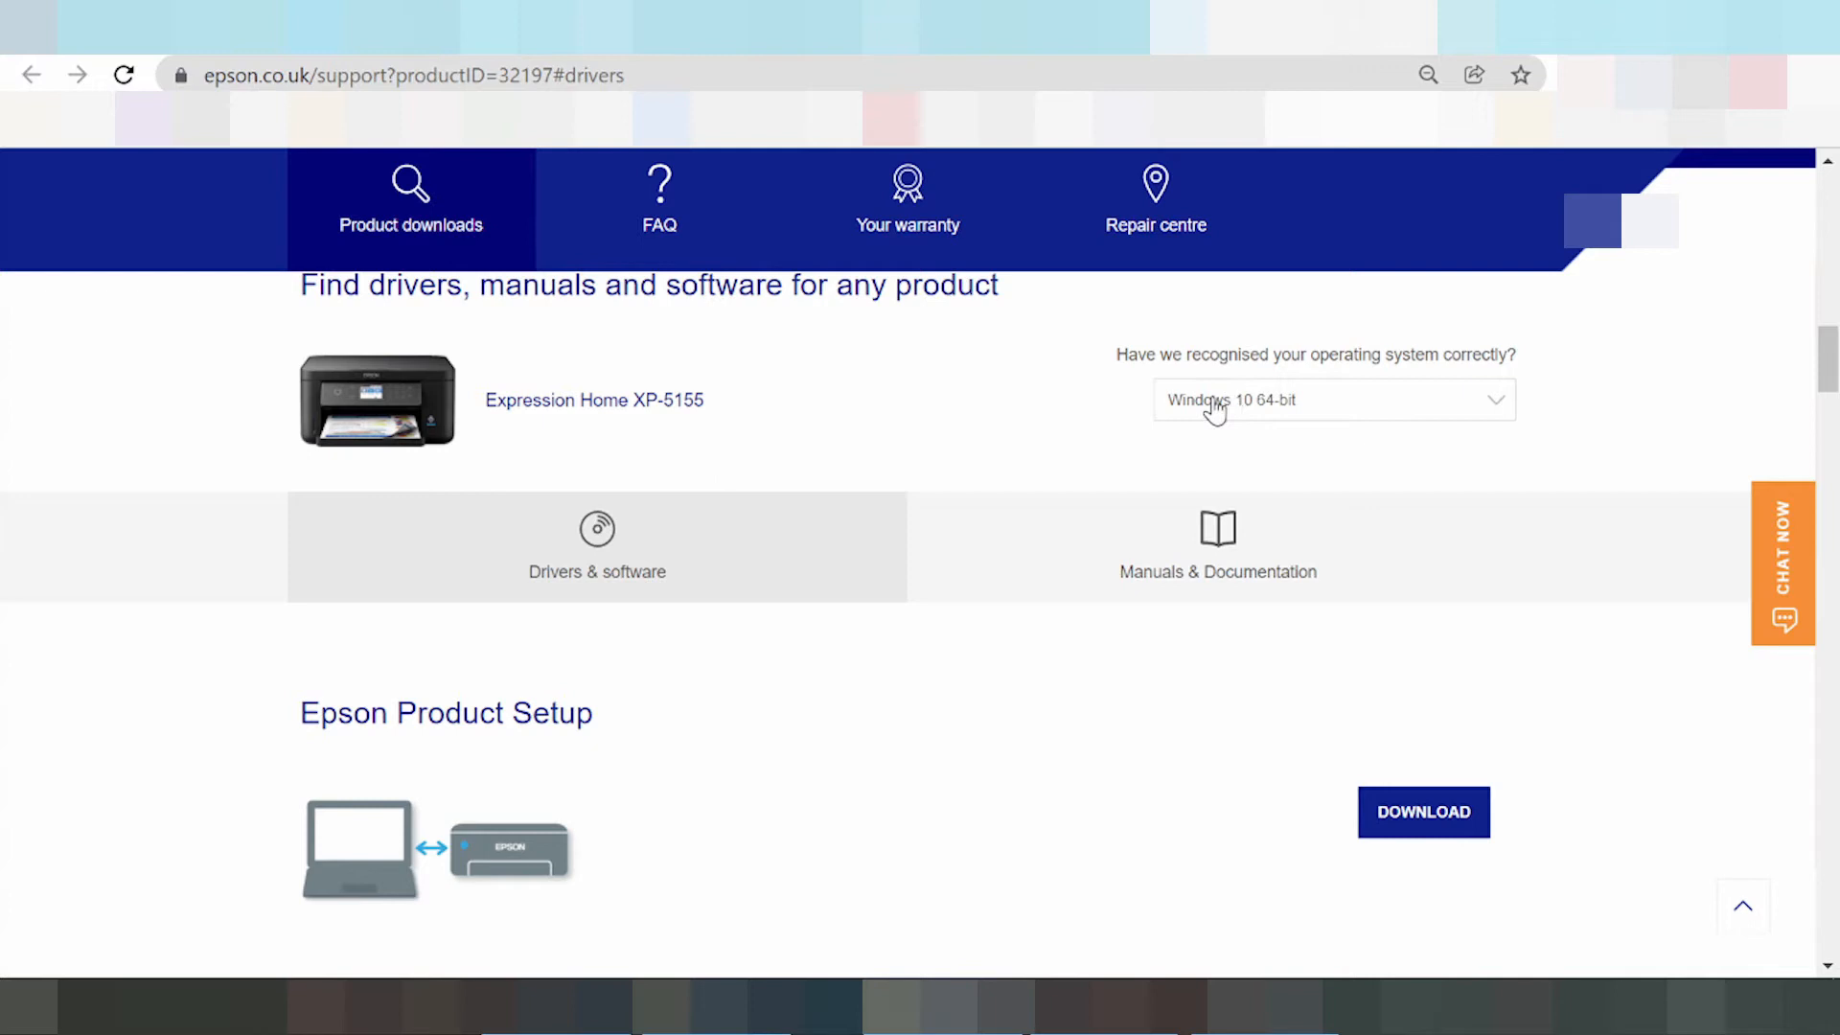
Expand the detected-OS dropdown and browse the operating system list past Windows 10 64-bit.
left_click(1332, 399)
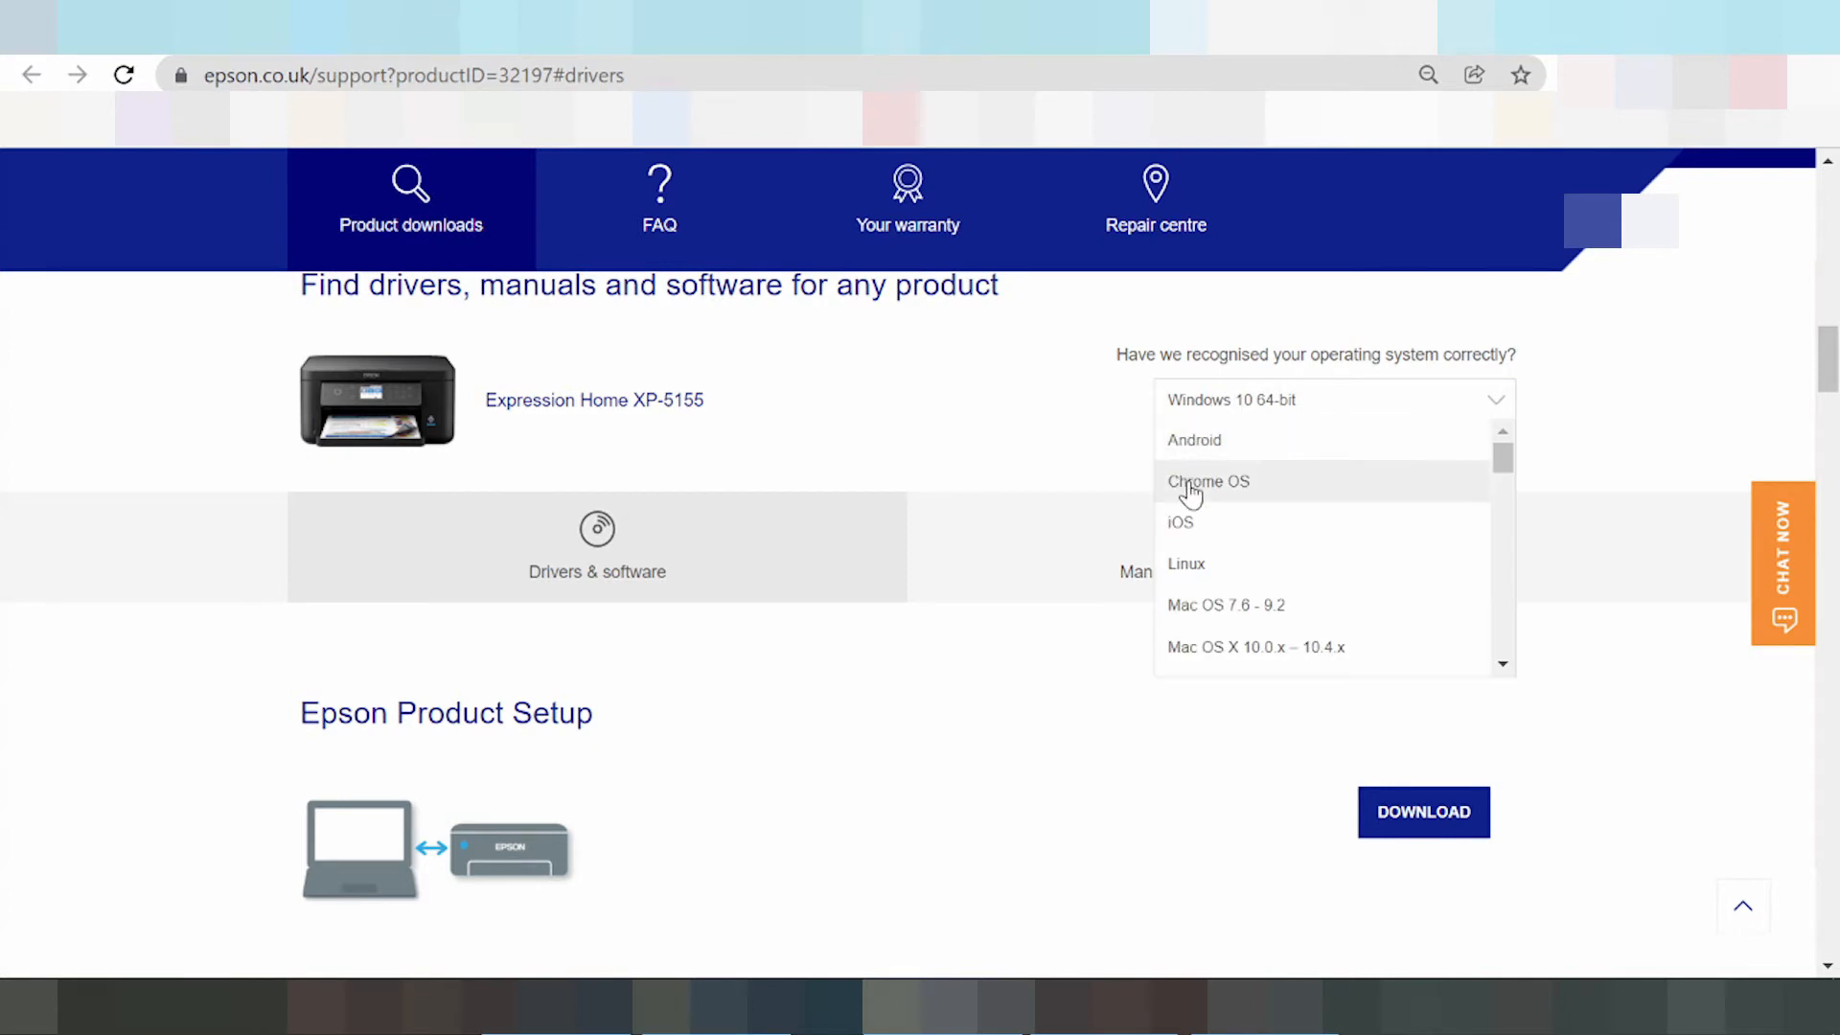
mouse_move(1204, 604)
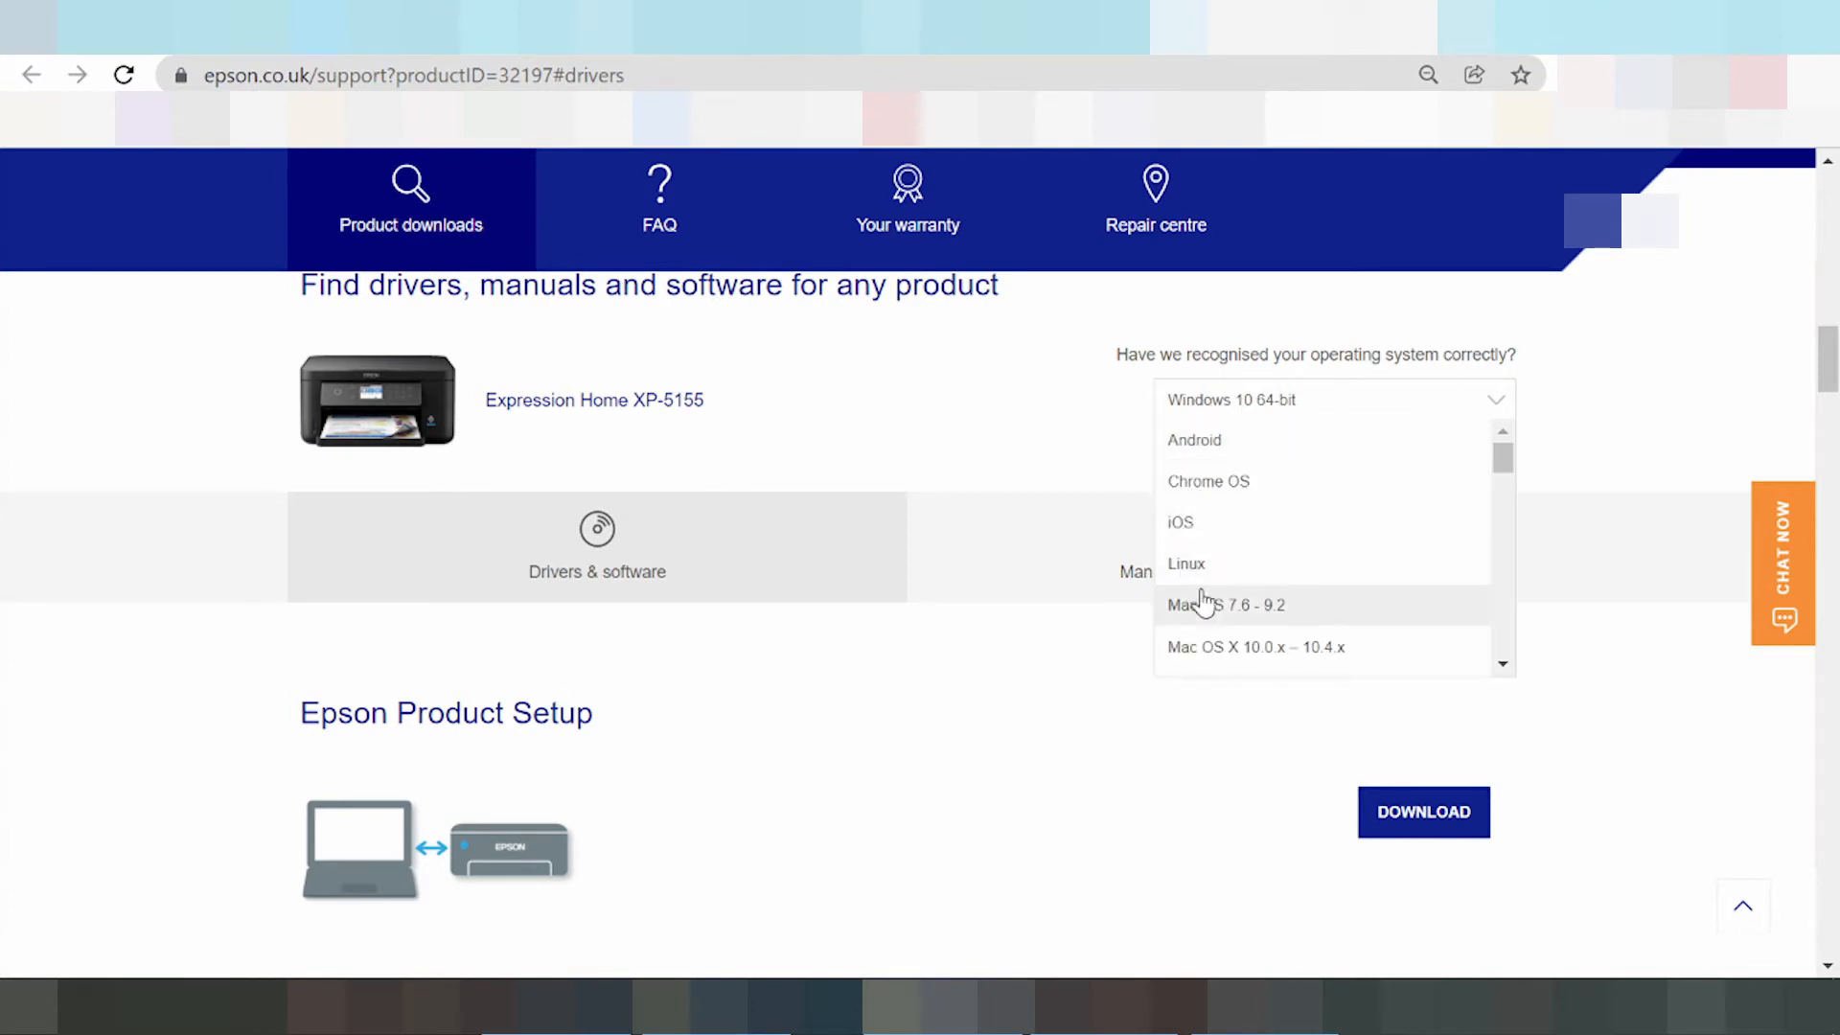
scroll("down", 3)
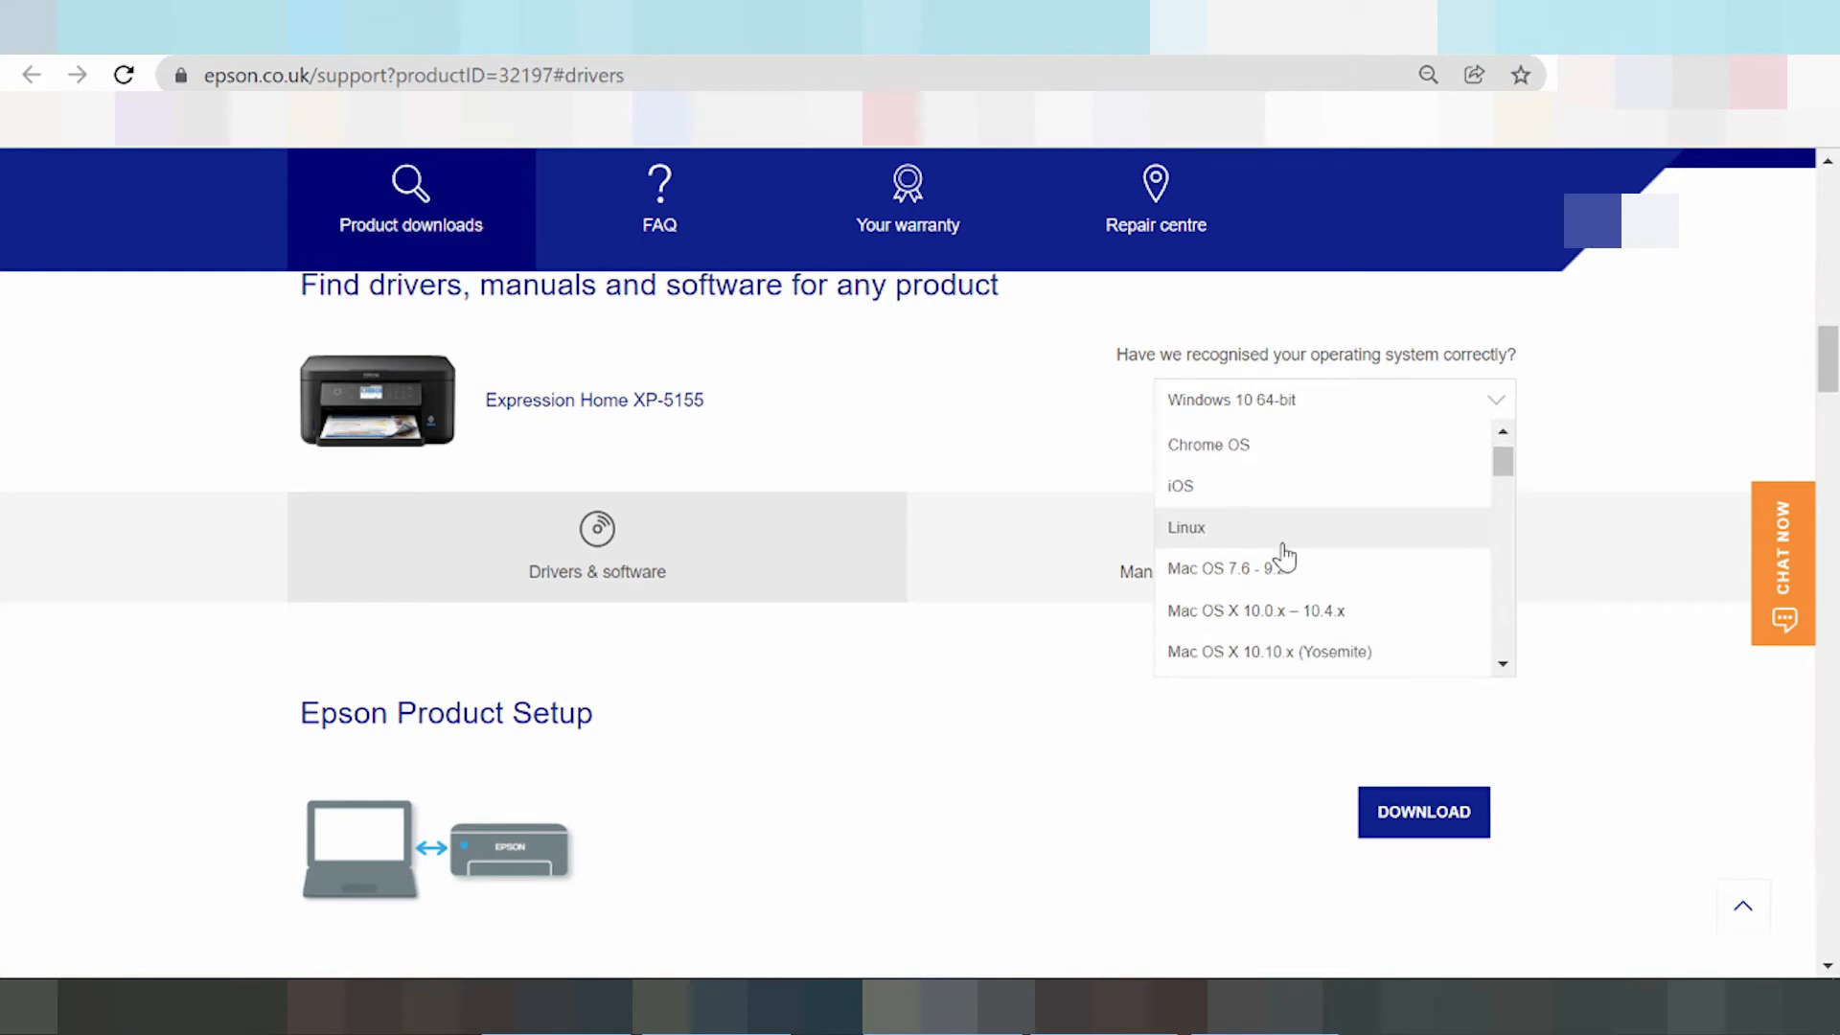
scroll("down", 3)
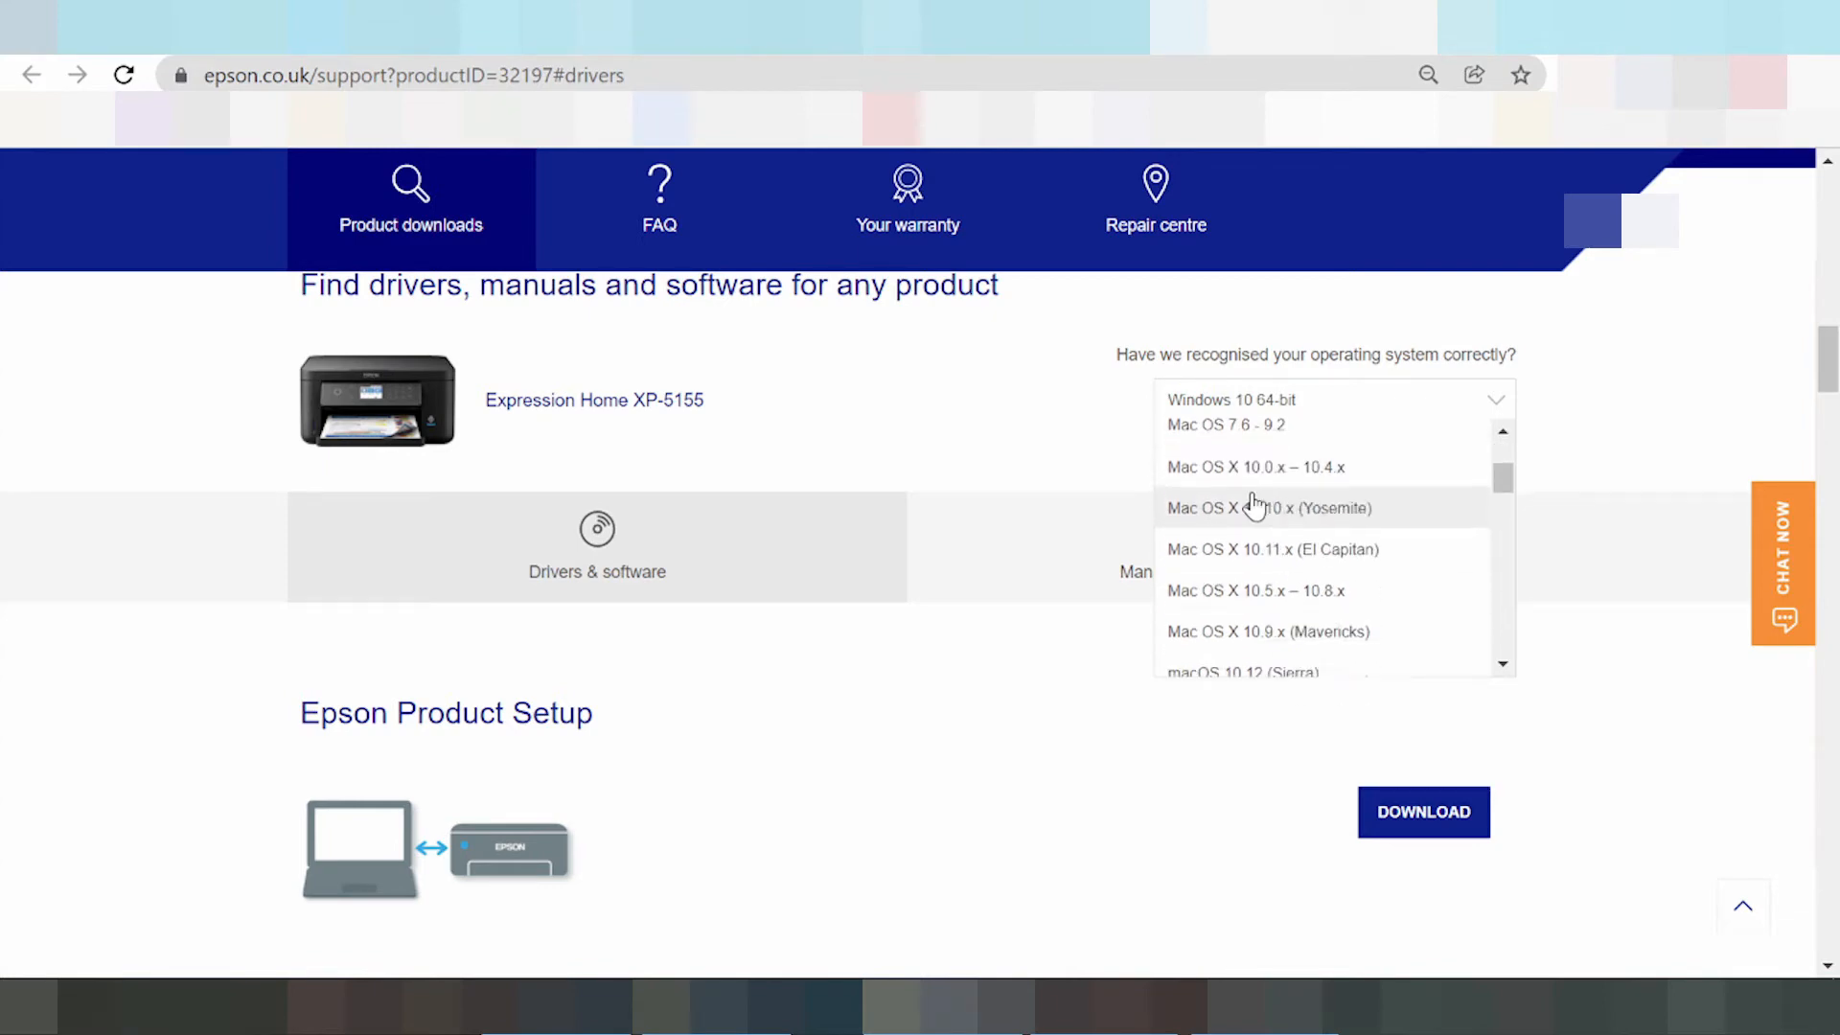
scroll("down", 3)
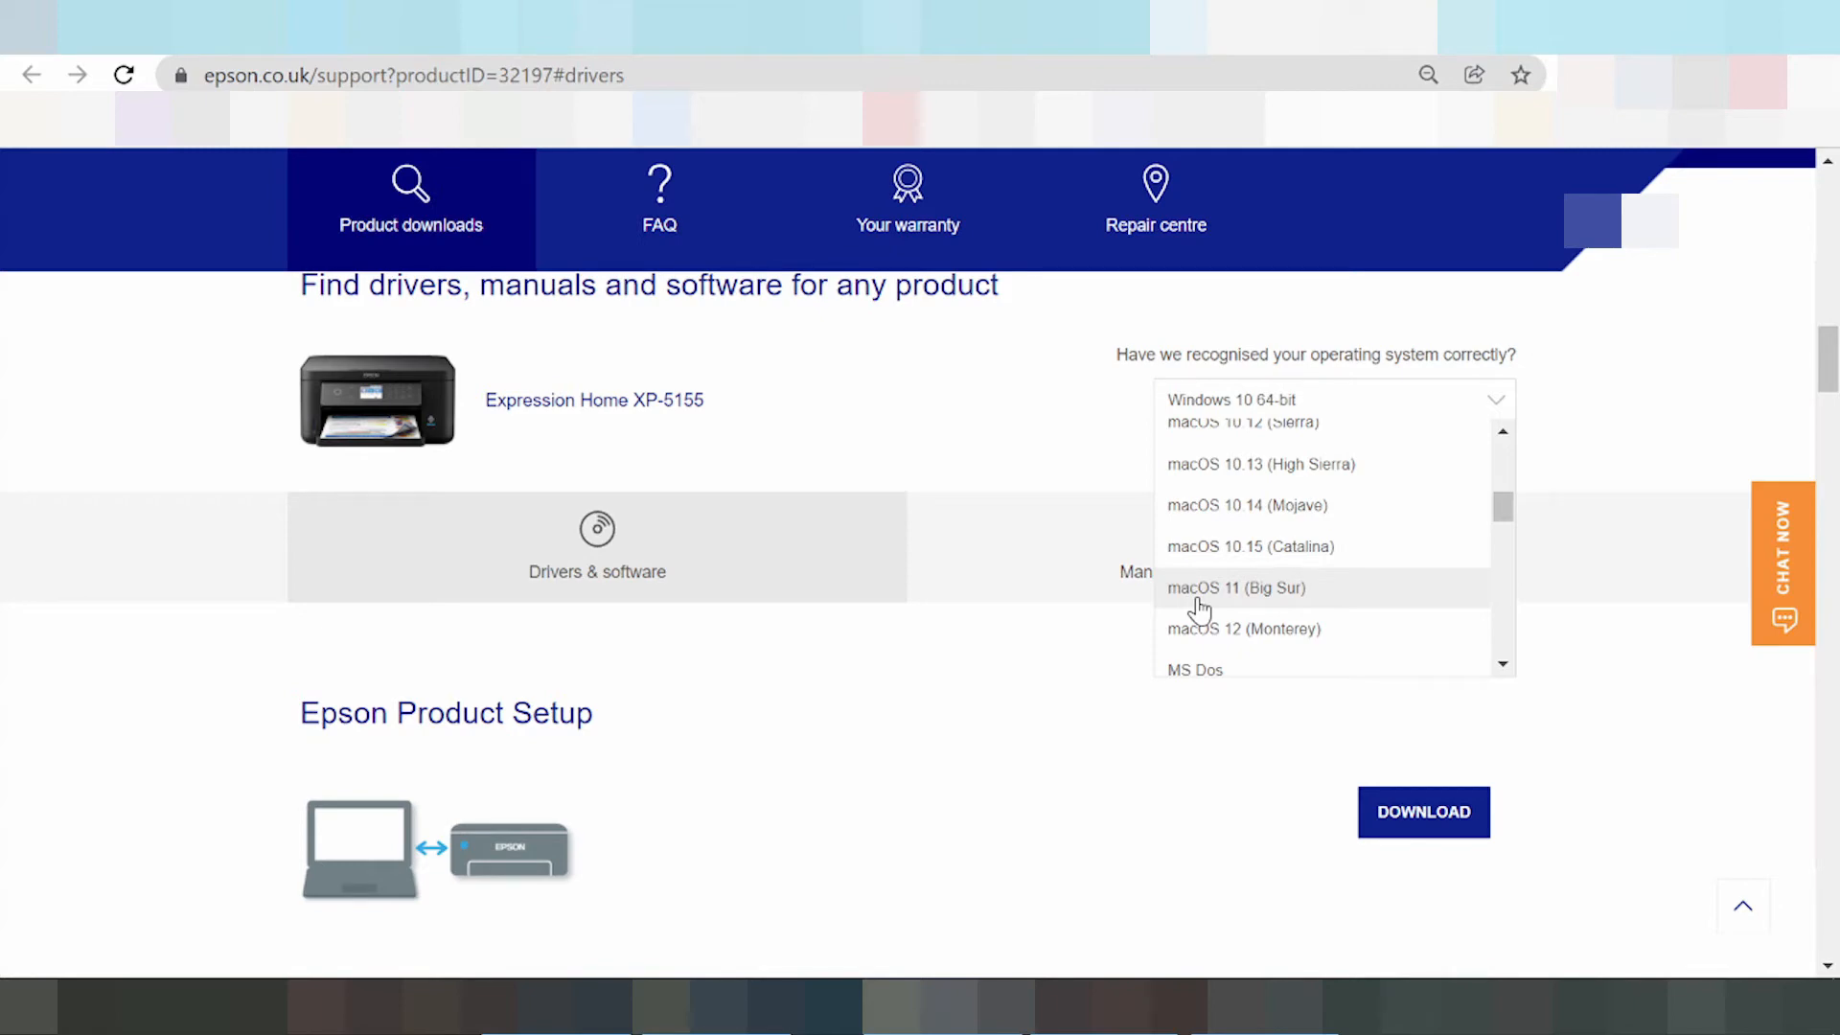
mouse_move(1273, 640)
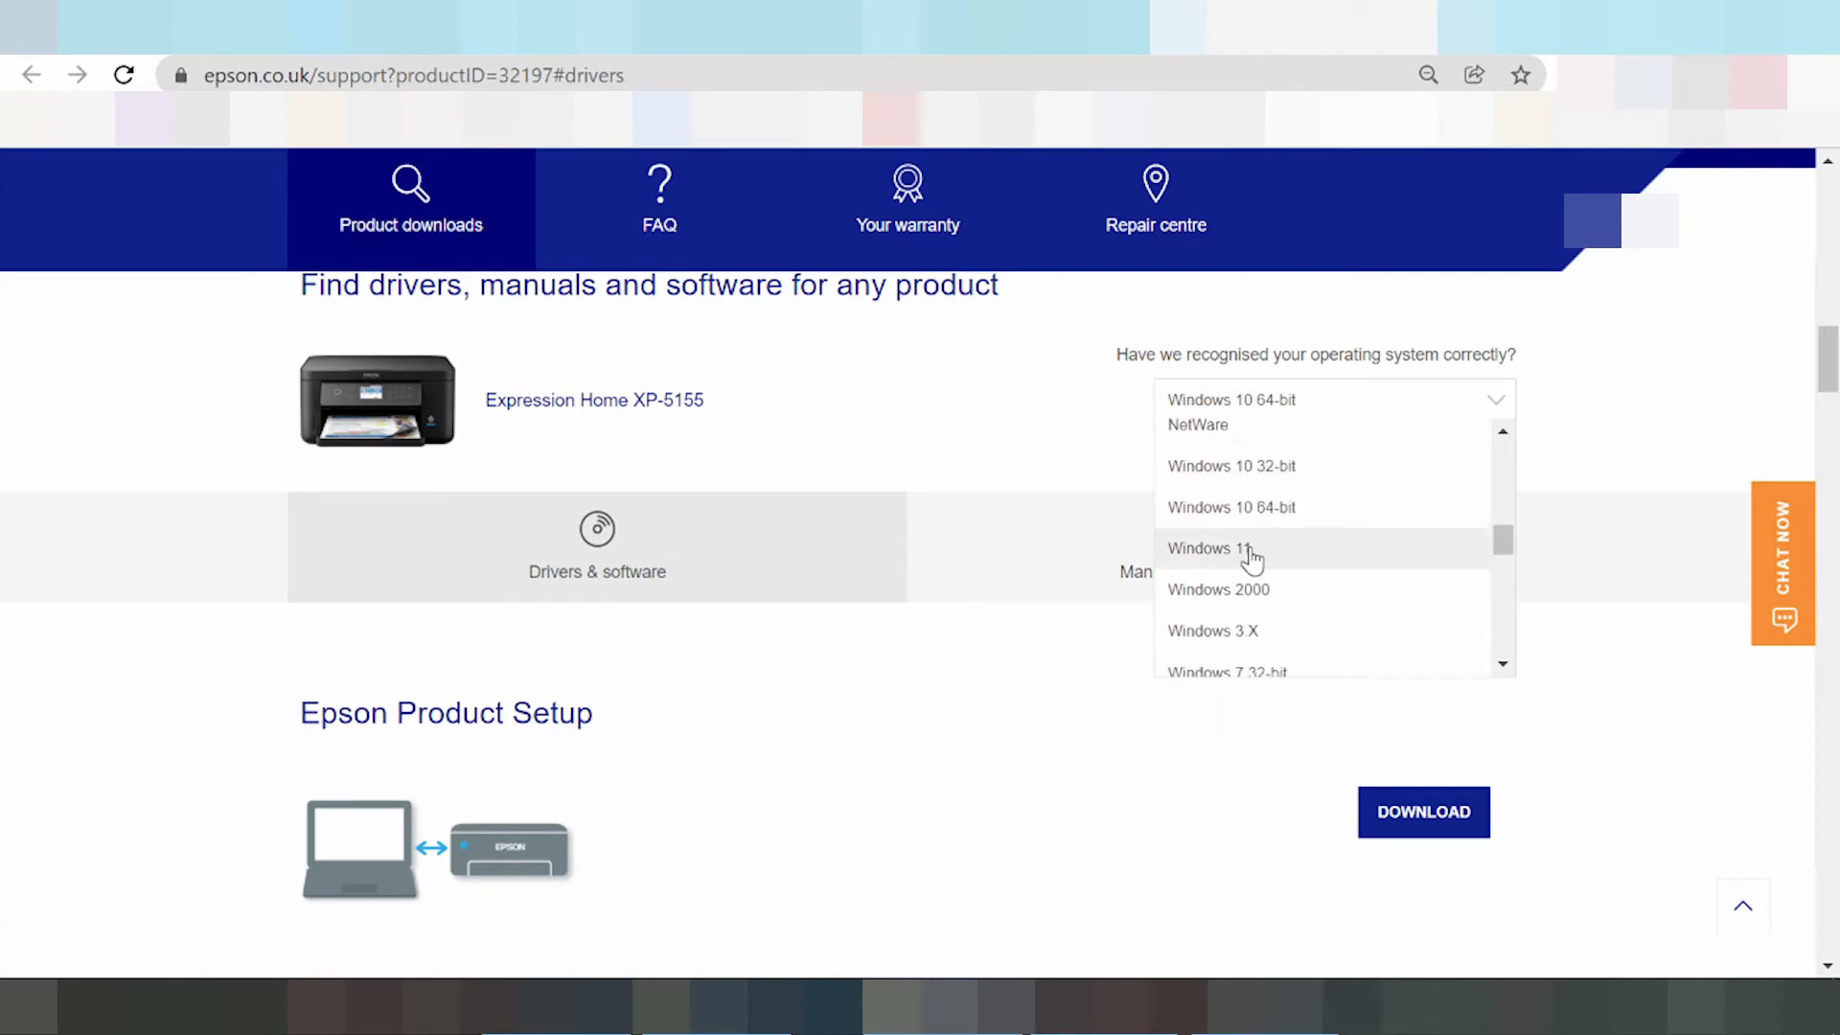
mouse_move(1239, 557)
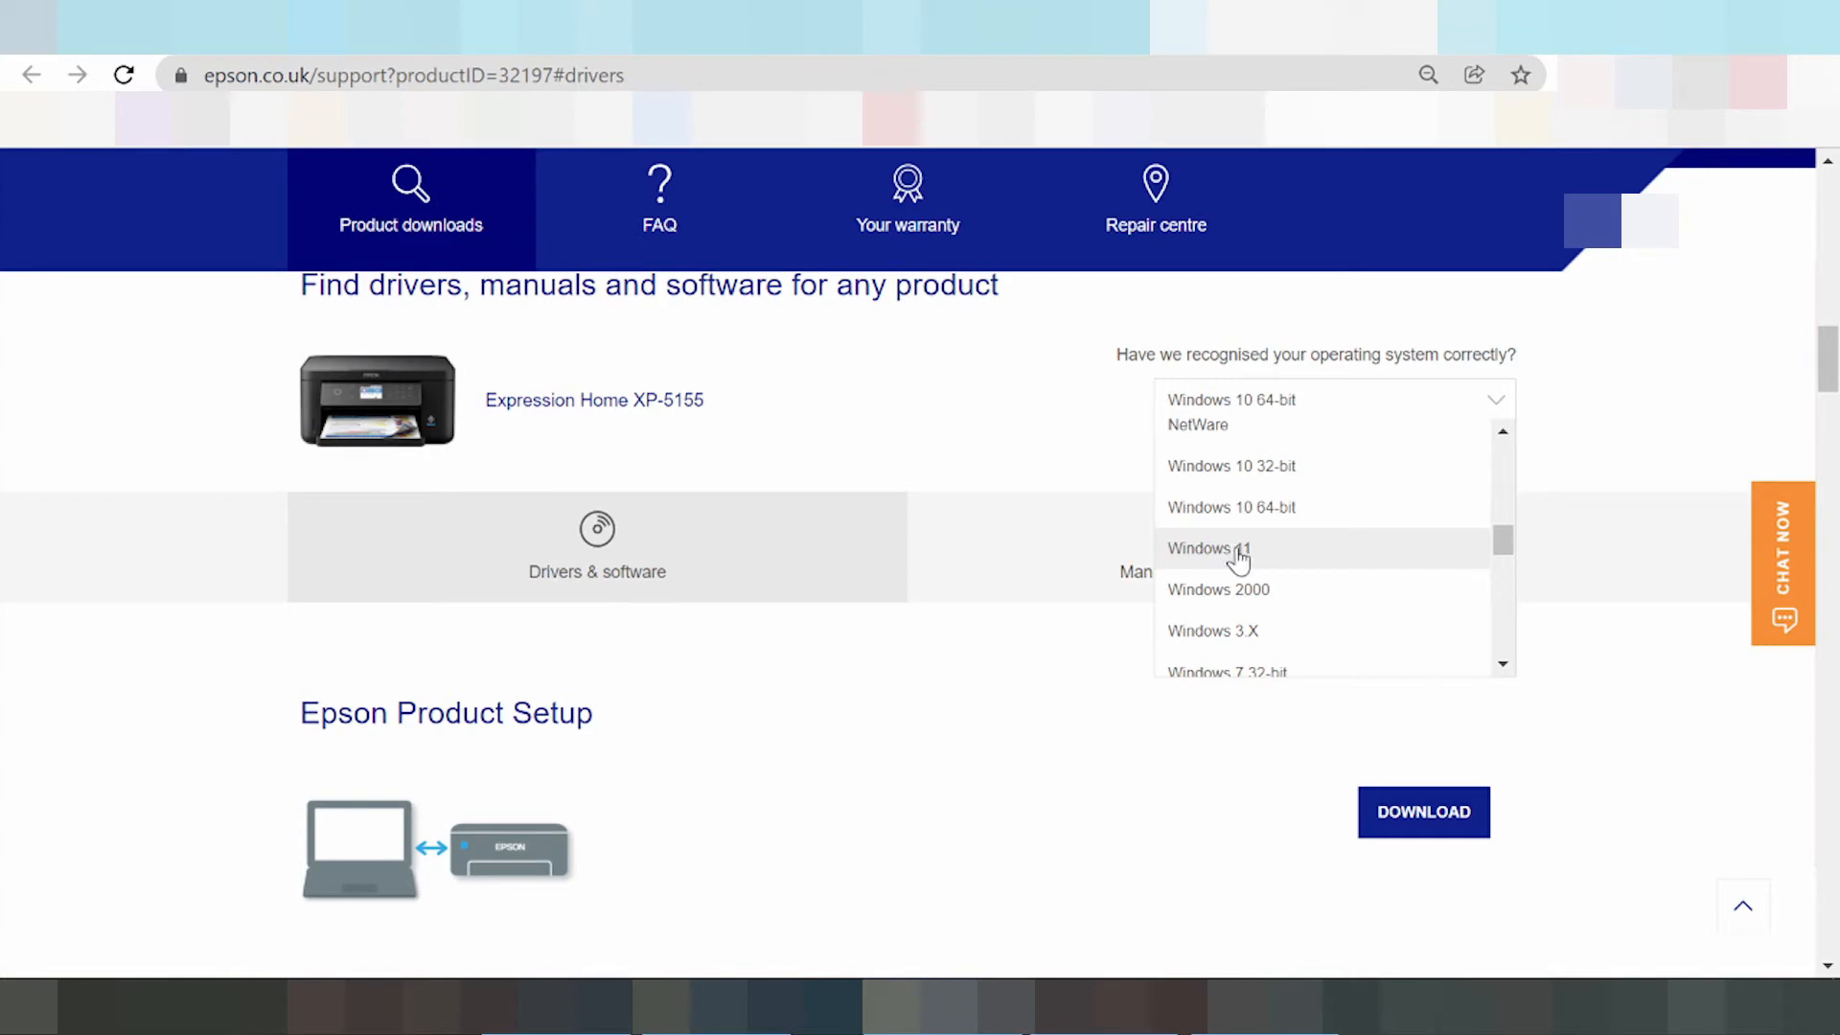
scroll("down", 3)
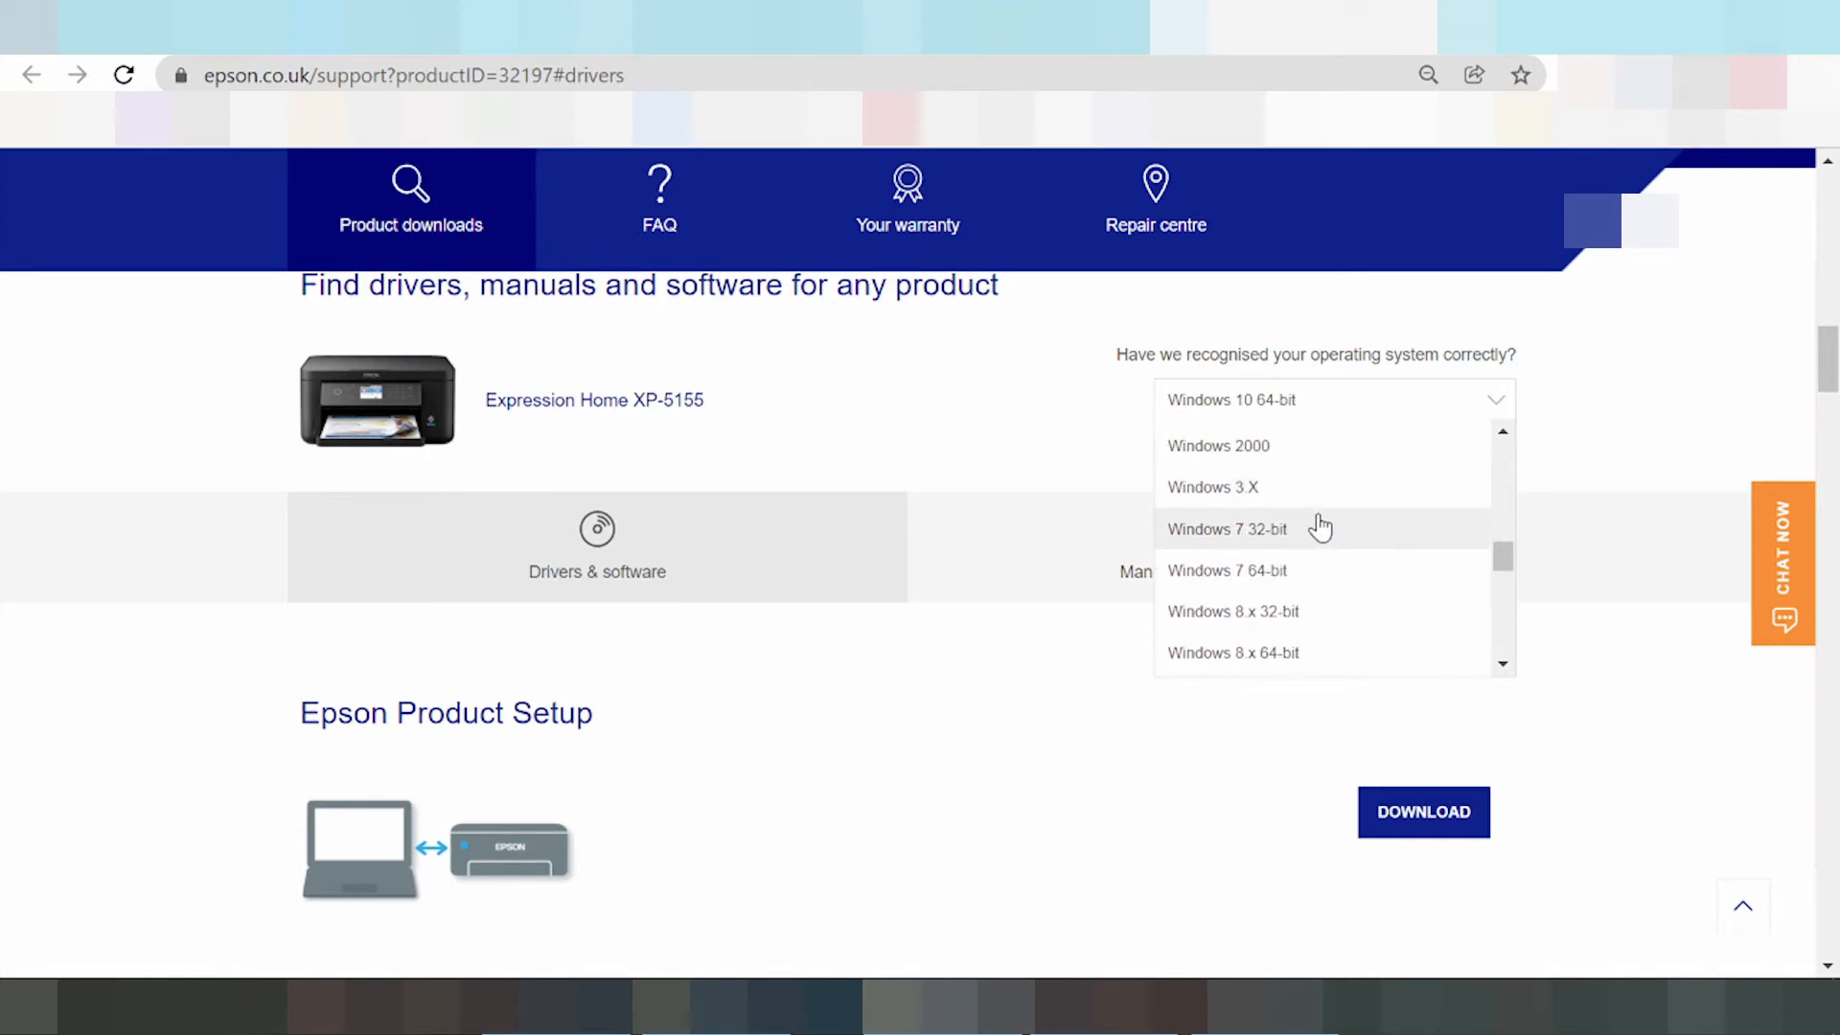
mouse_move(1276, 464)
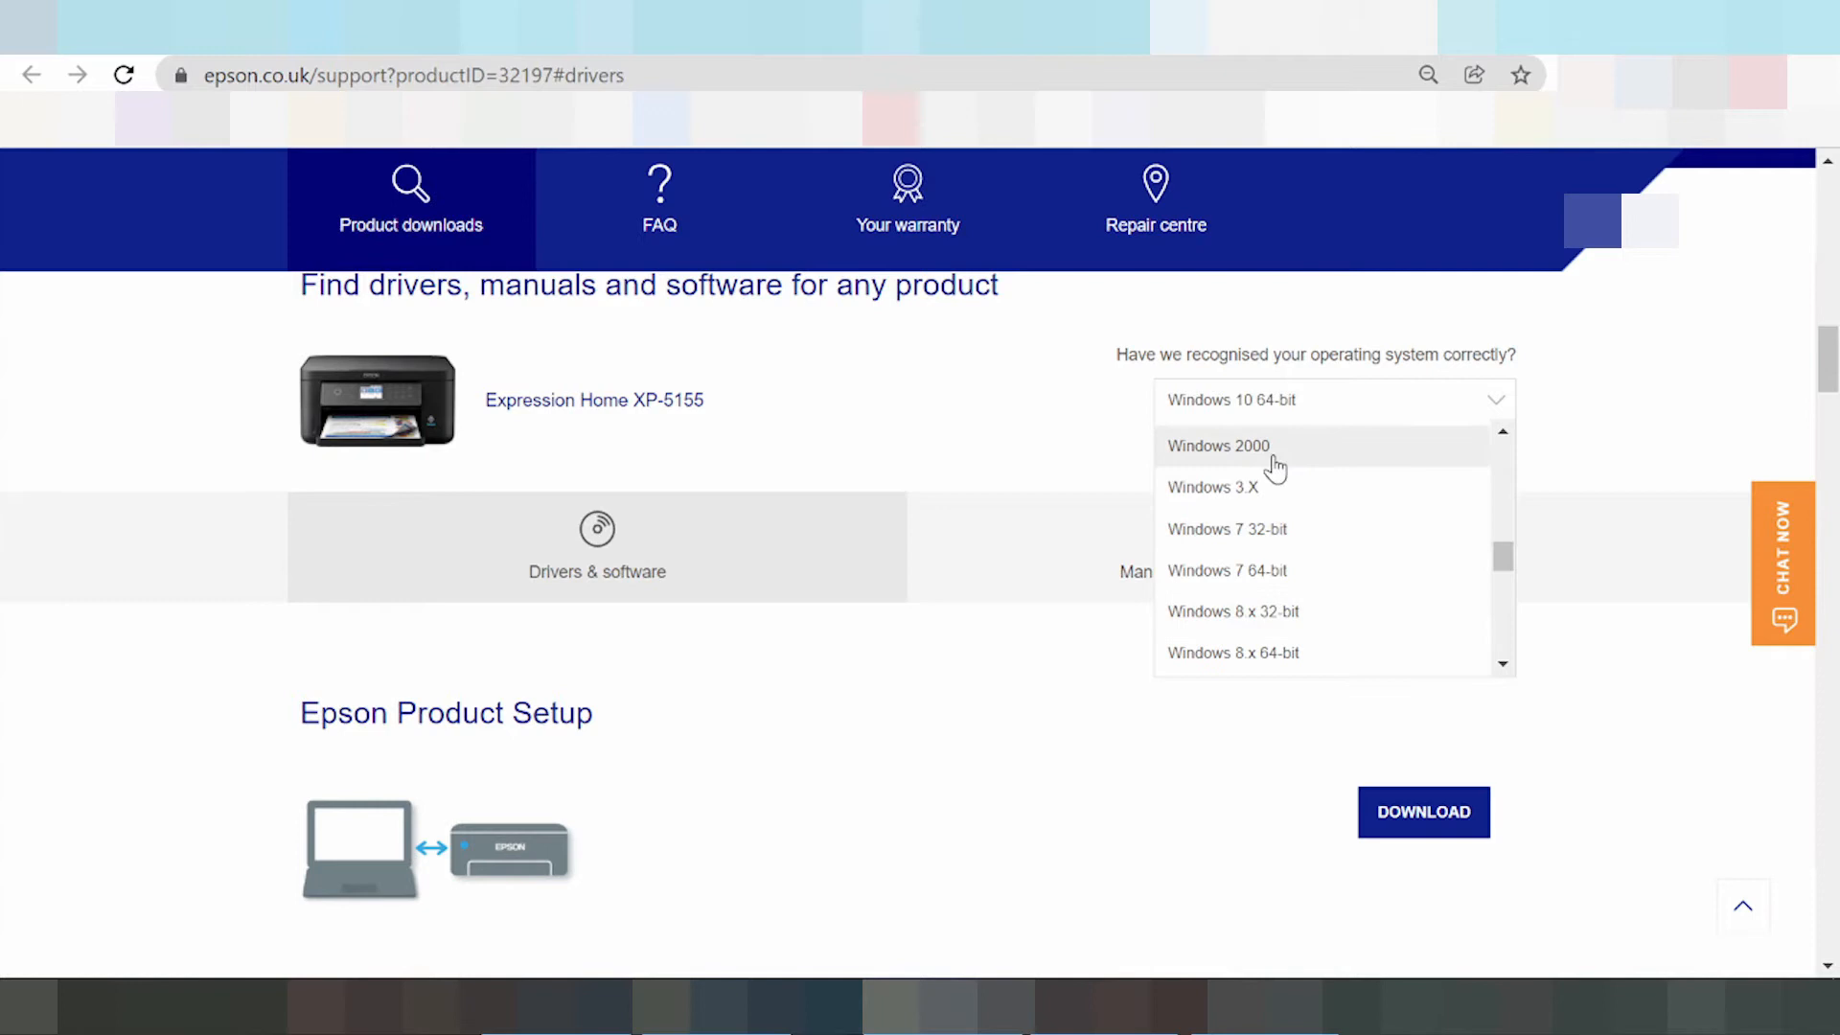
scroll("down", 3)
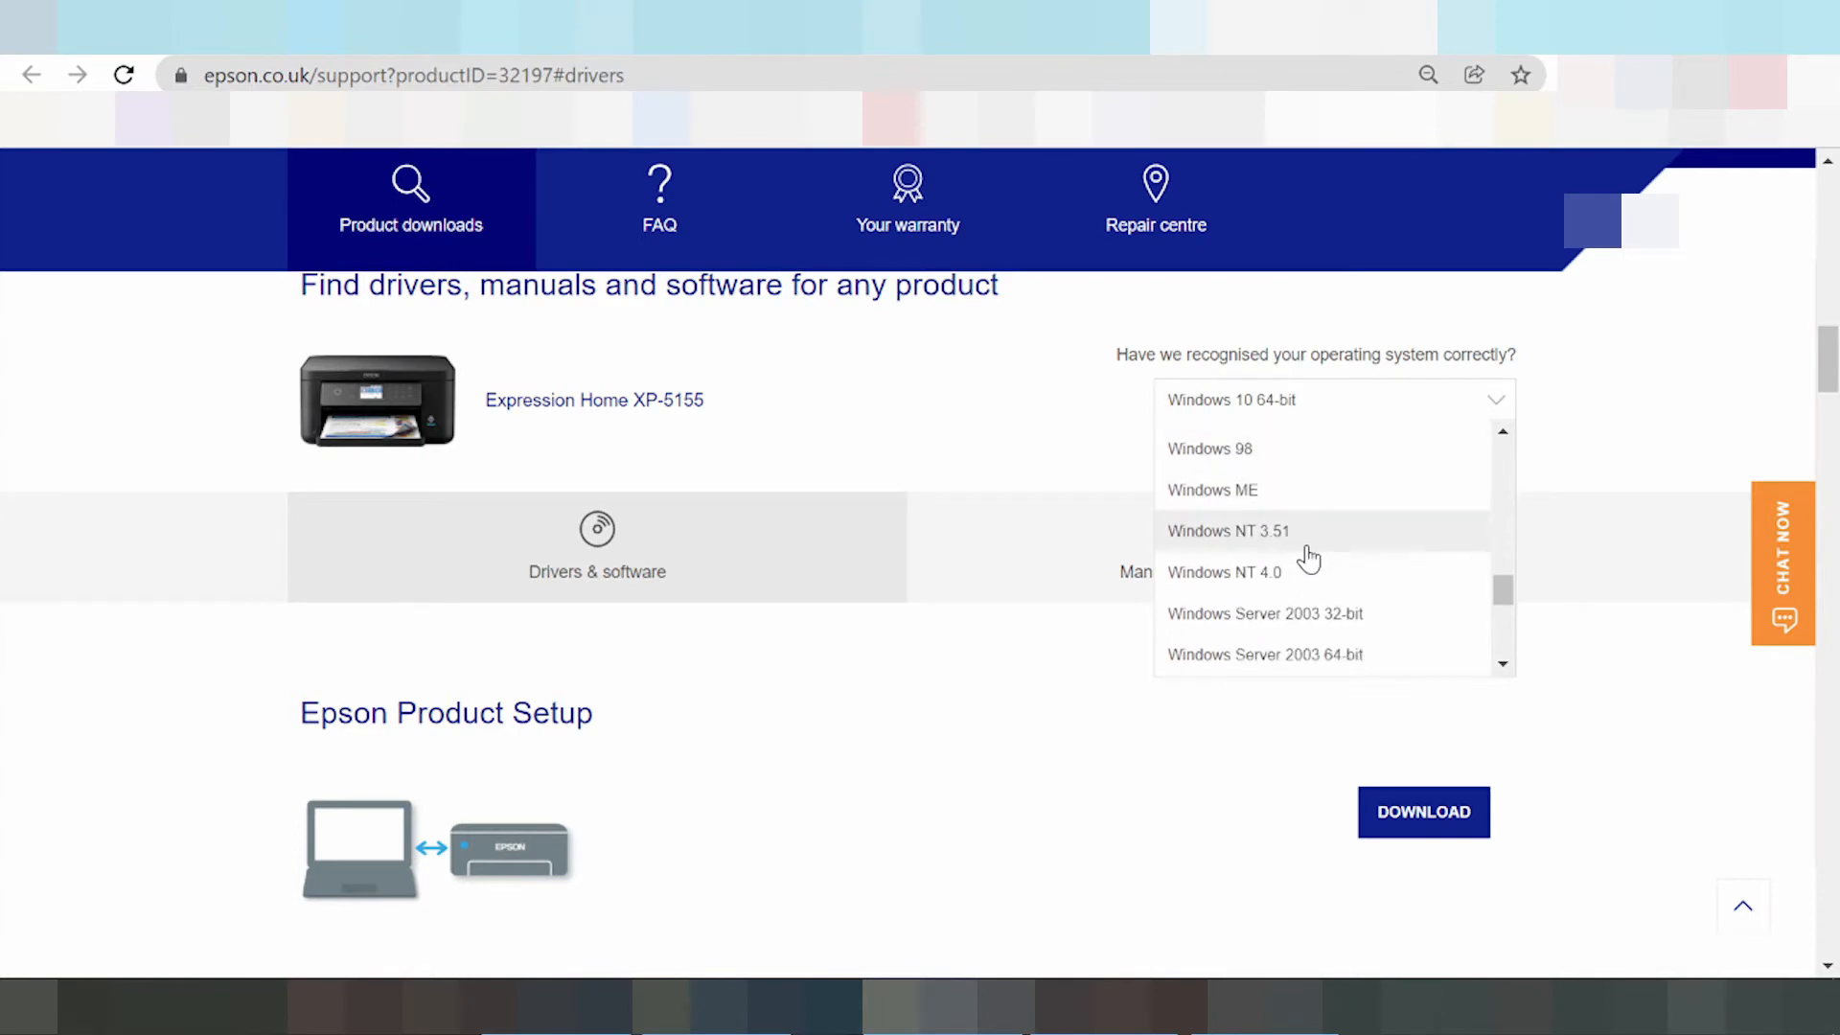
scroll("down", 3)
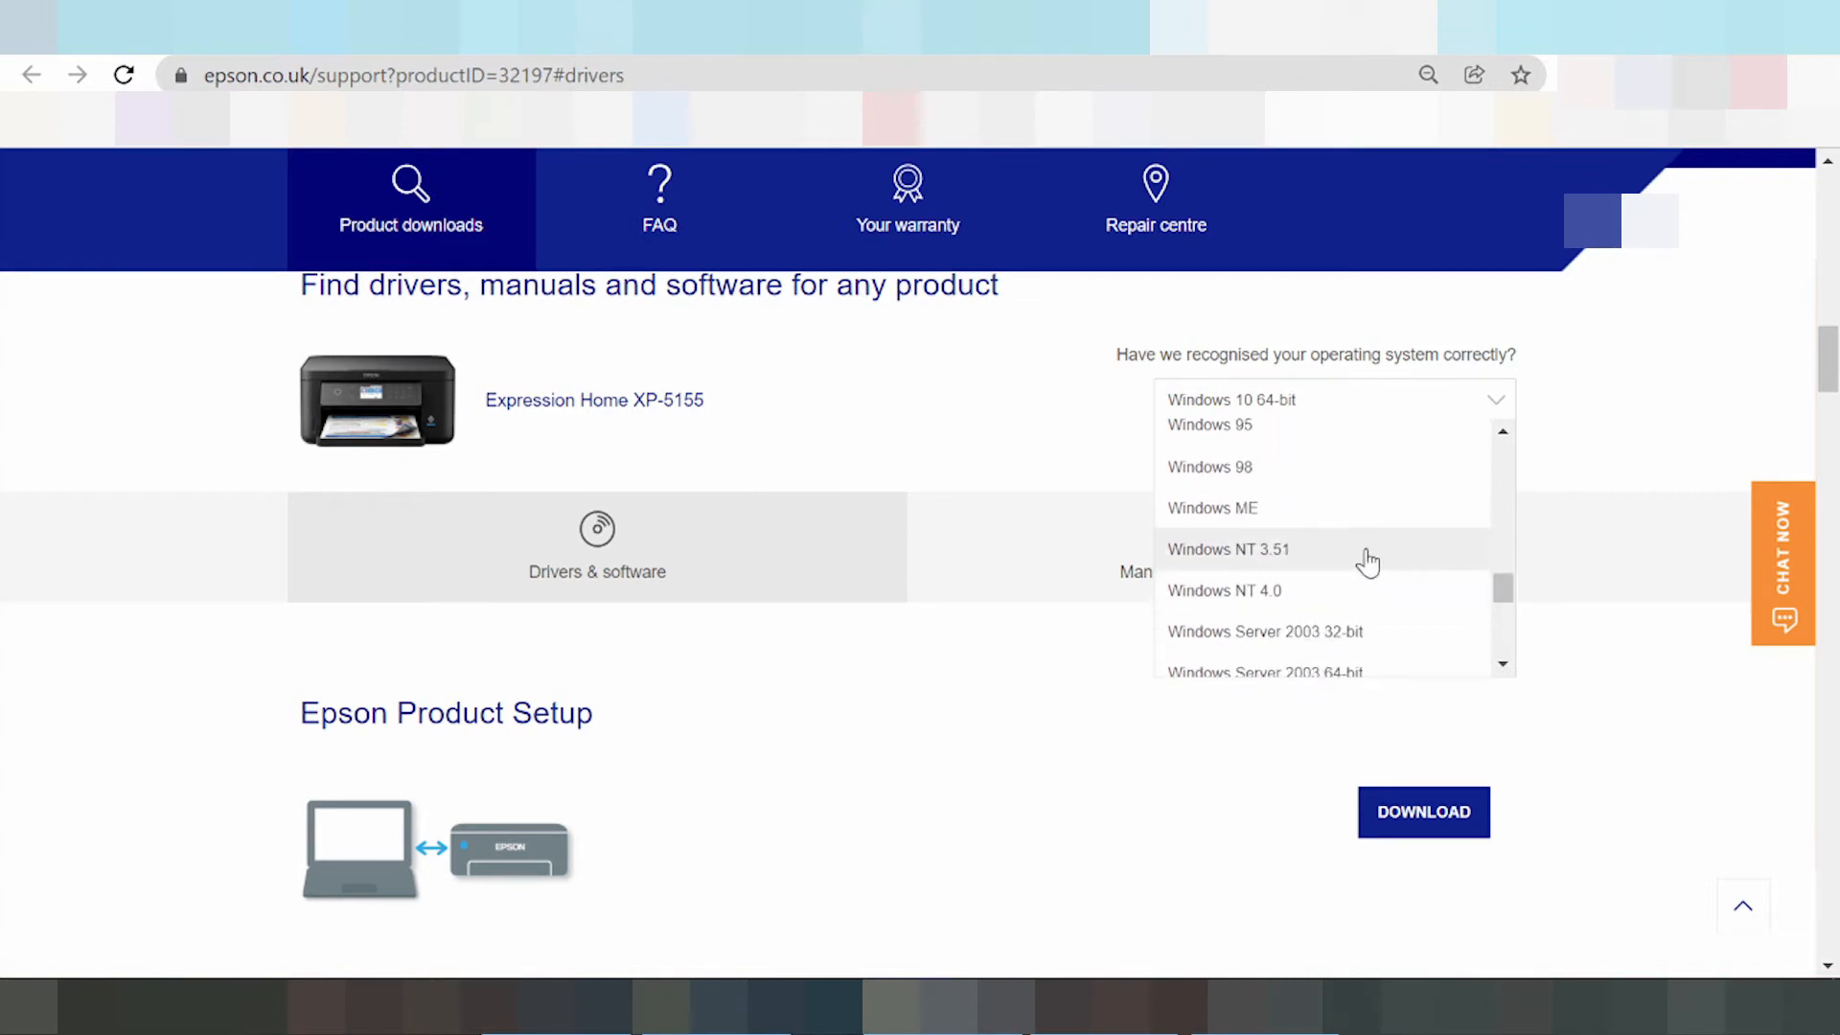
mouse_move(1338, 552)
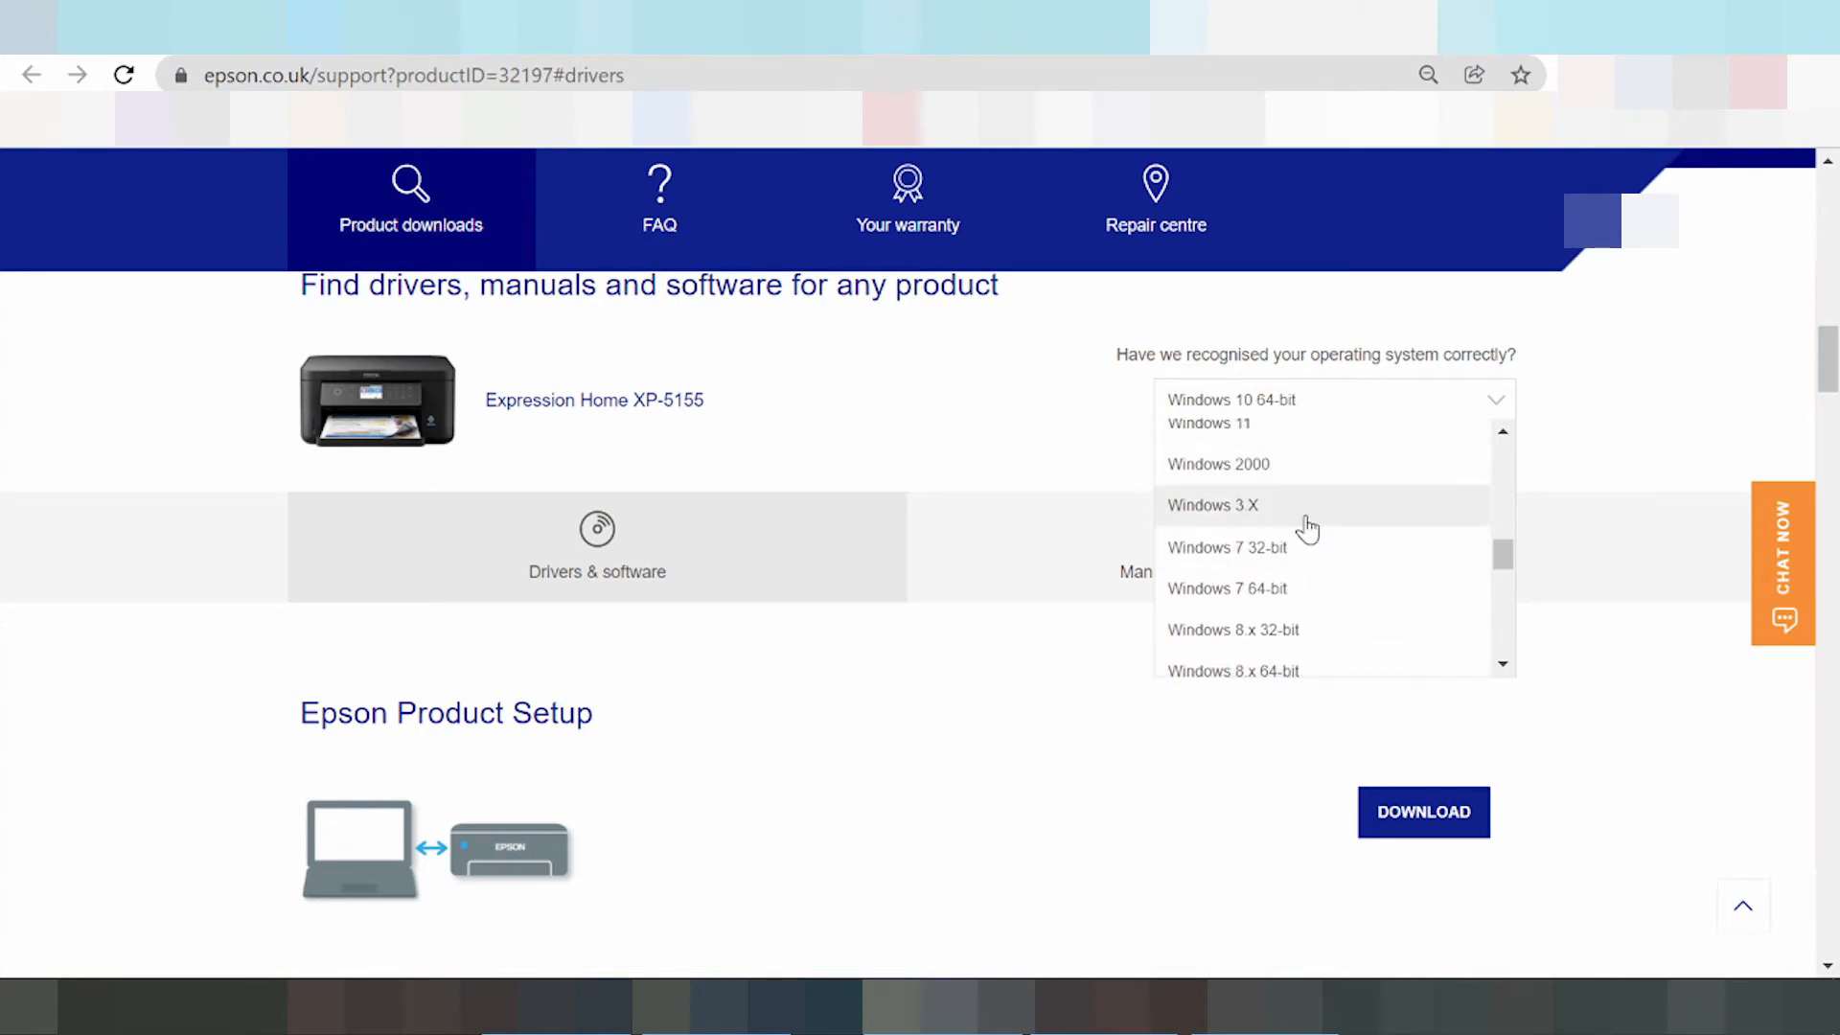
Choose Windows 11 as the OS and view the reloaded Drivers & software results under Product Setup.
left_click(1209, 422)
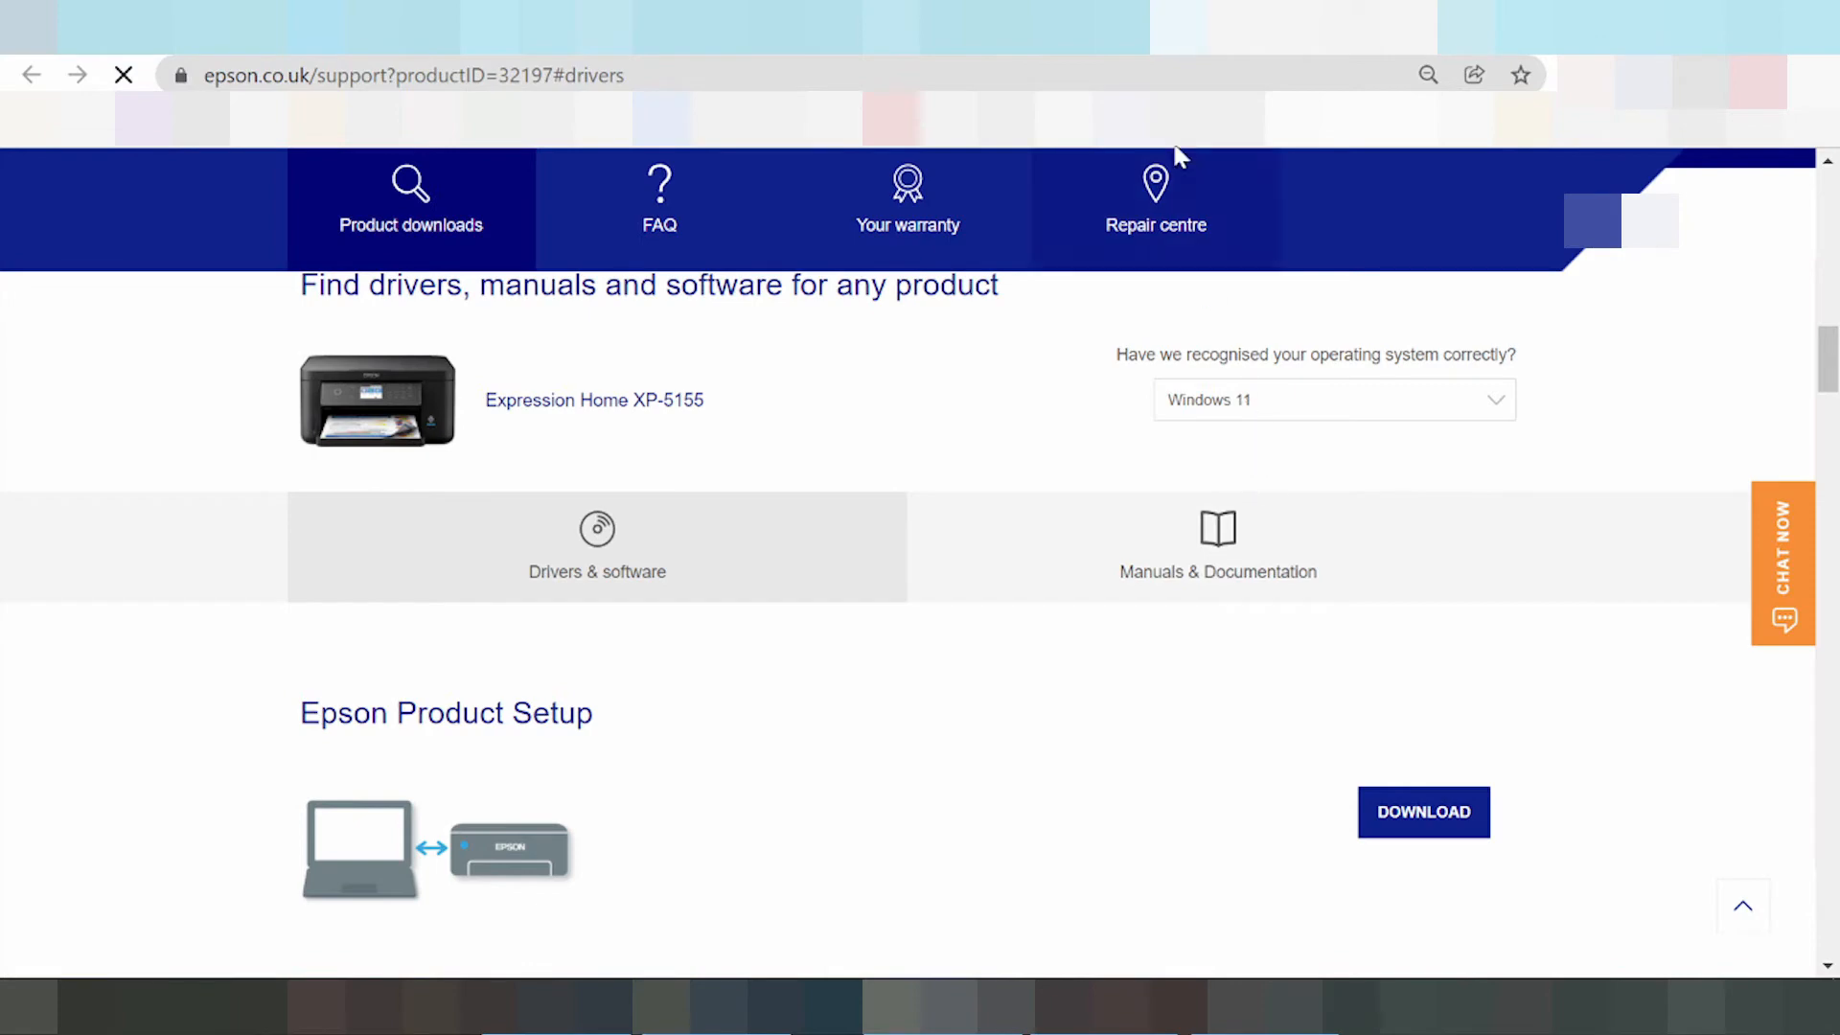
mouse_move(1152, 278)
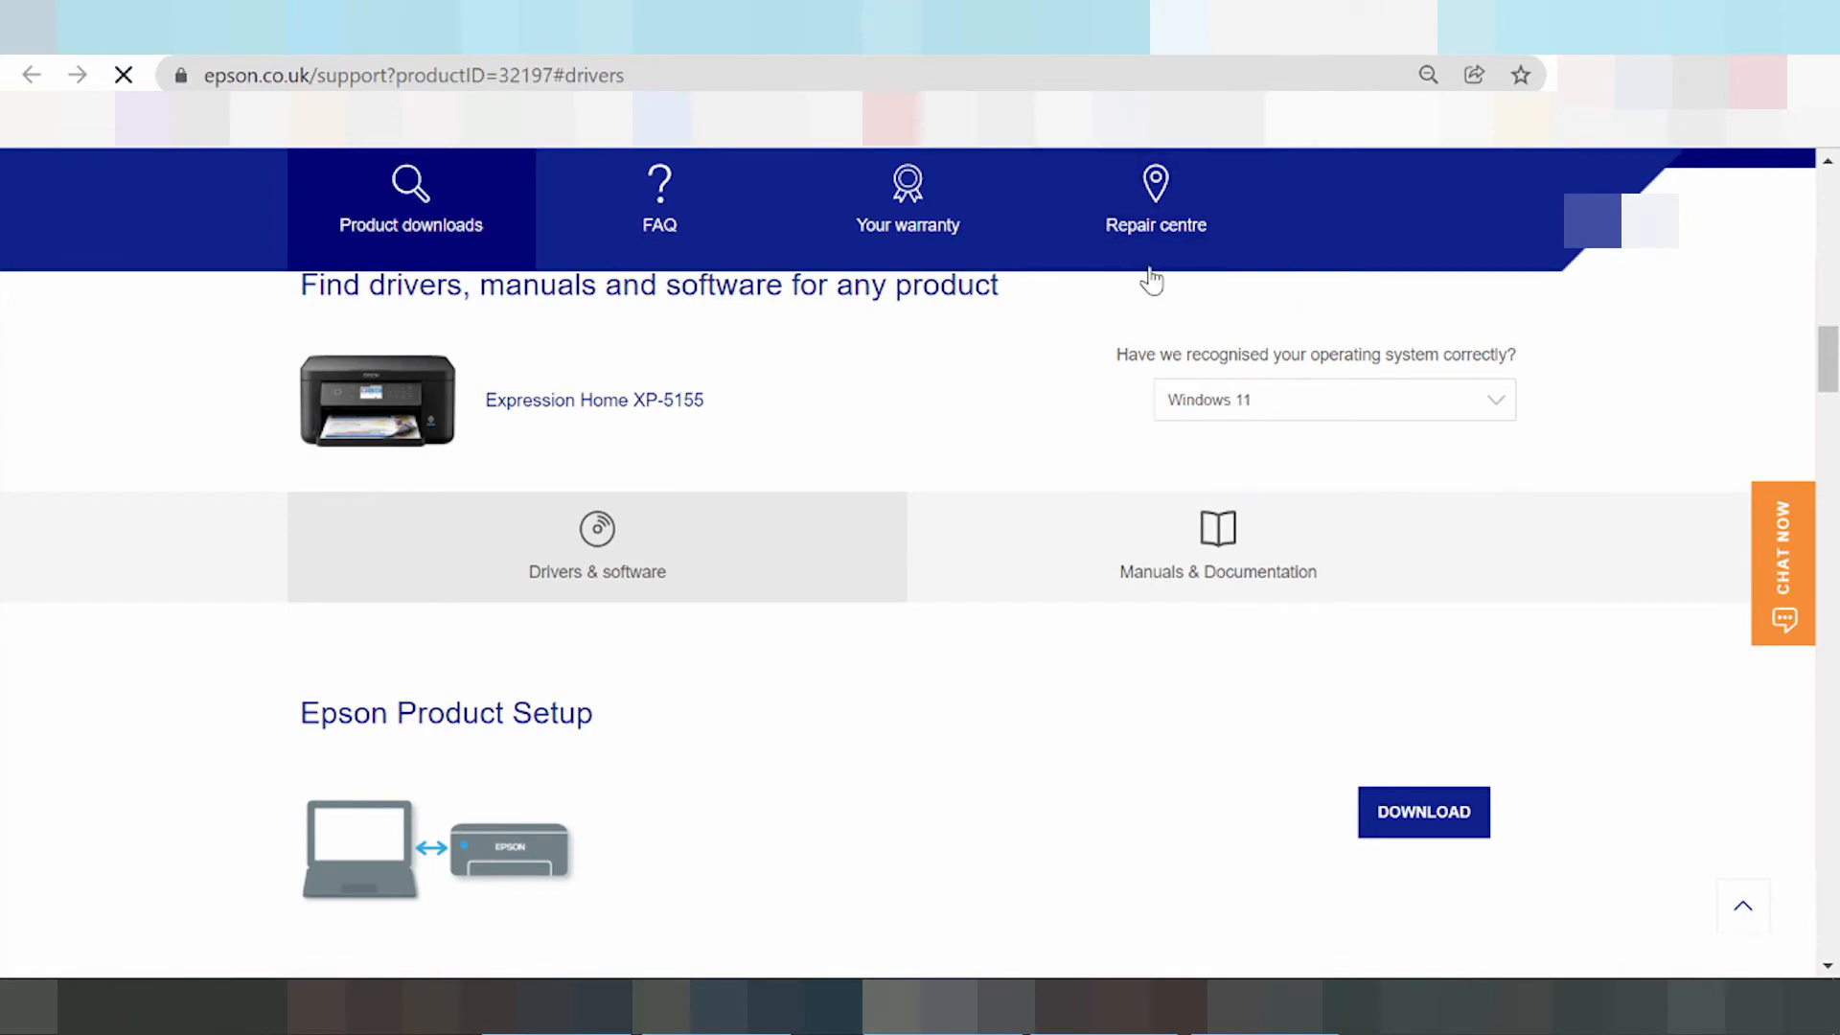
scroll("down", 3)
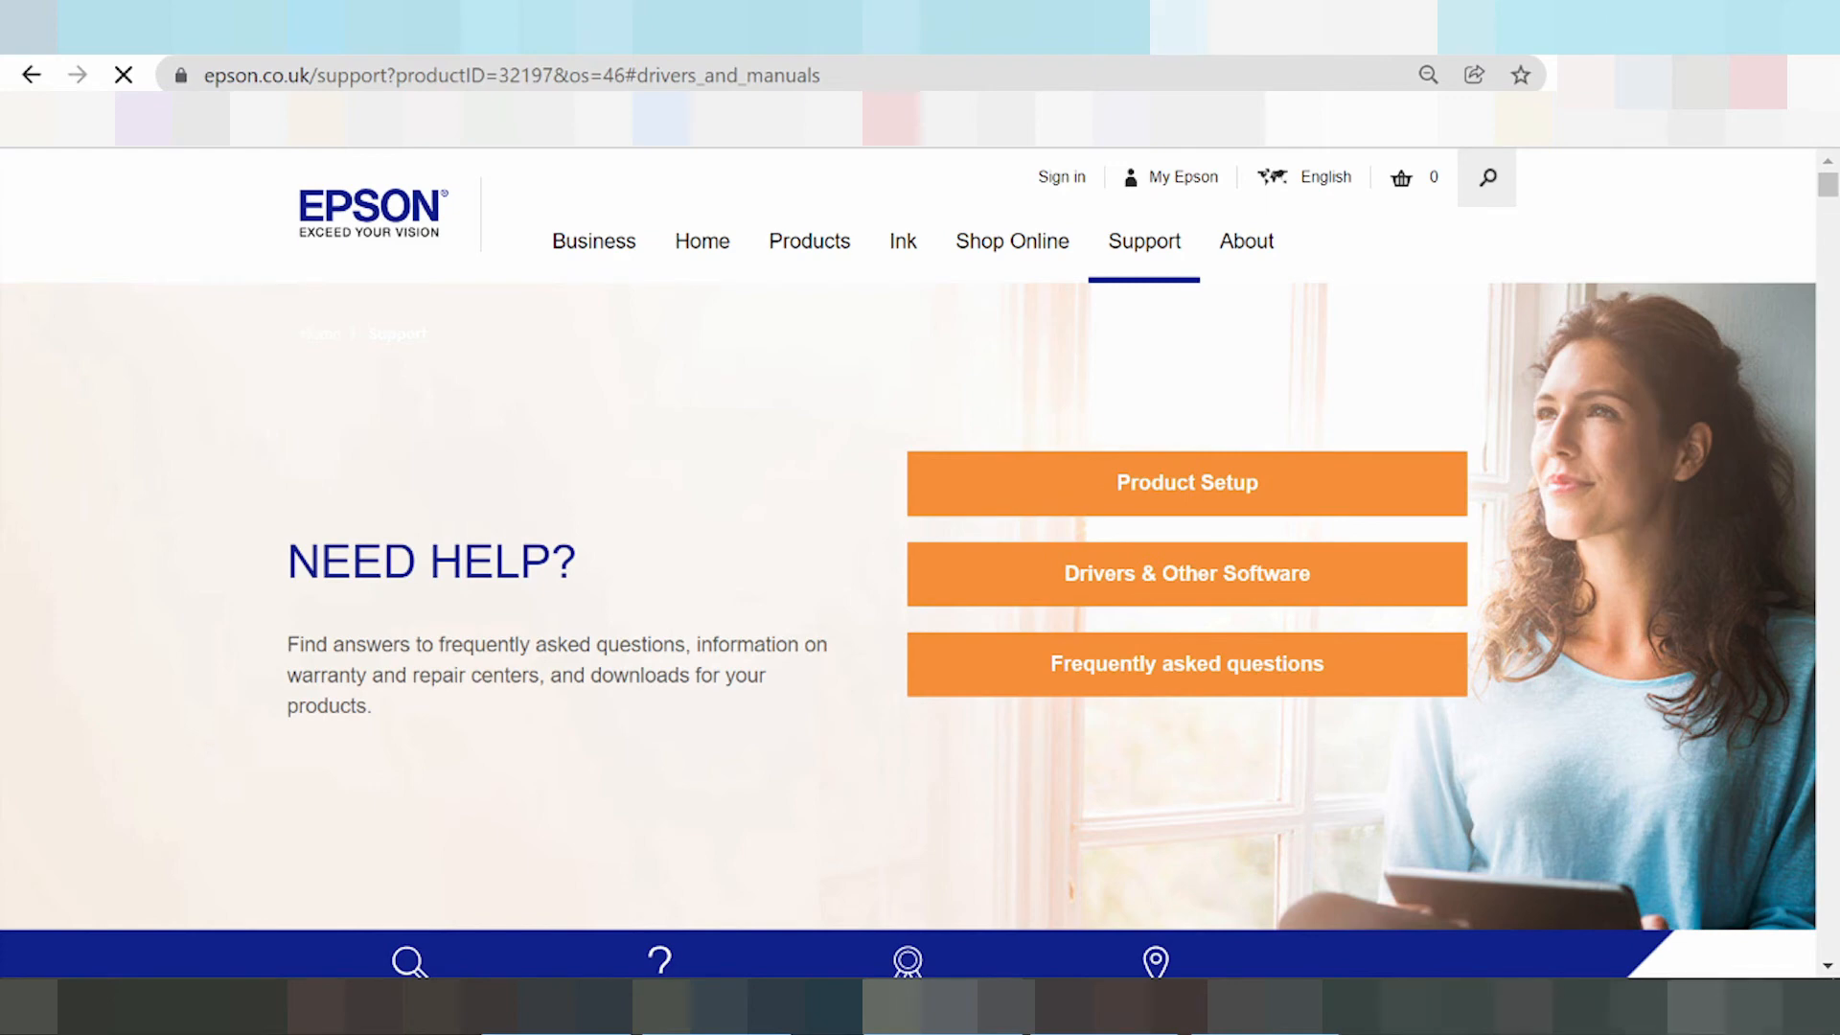
mouse_move(1783, 878)
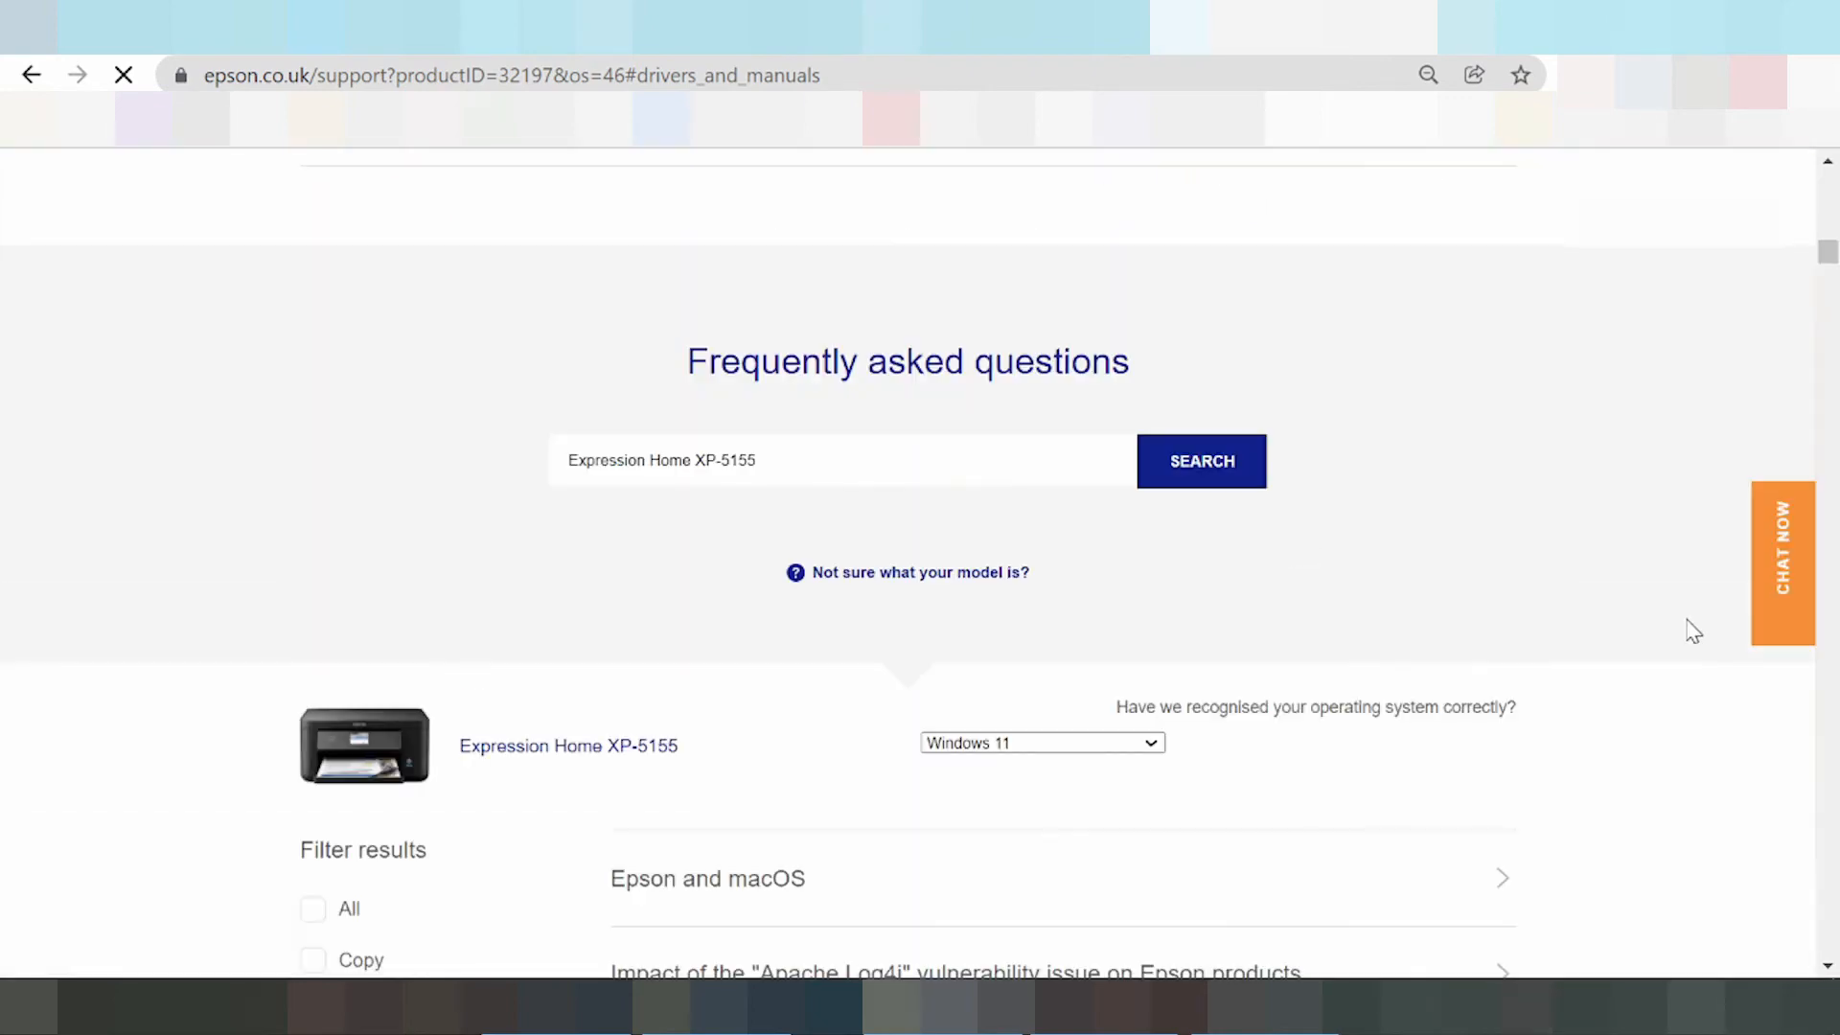
scroll("up", 3)
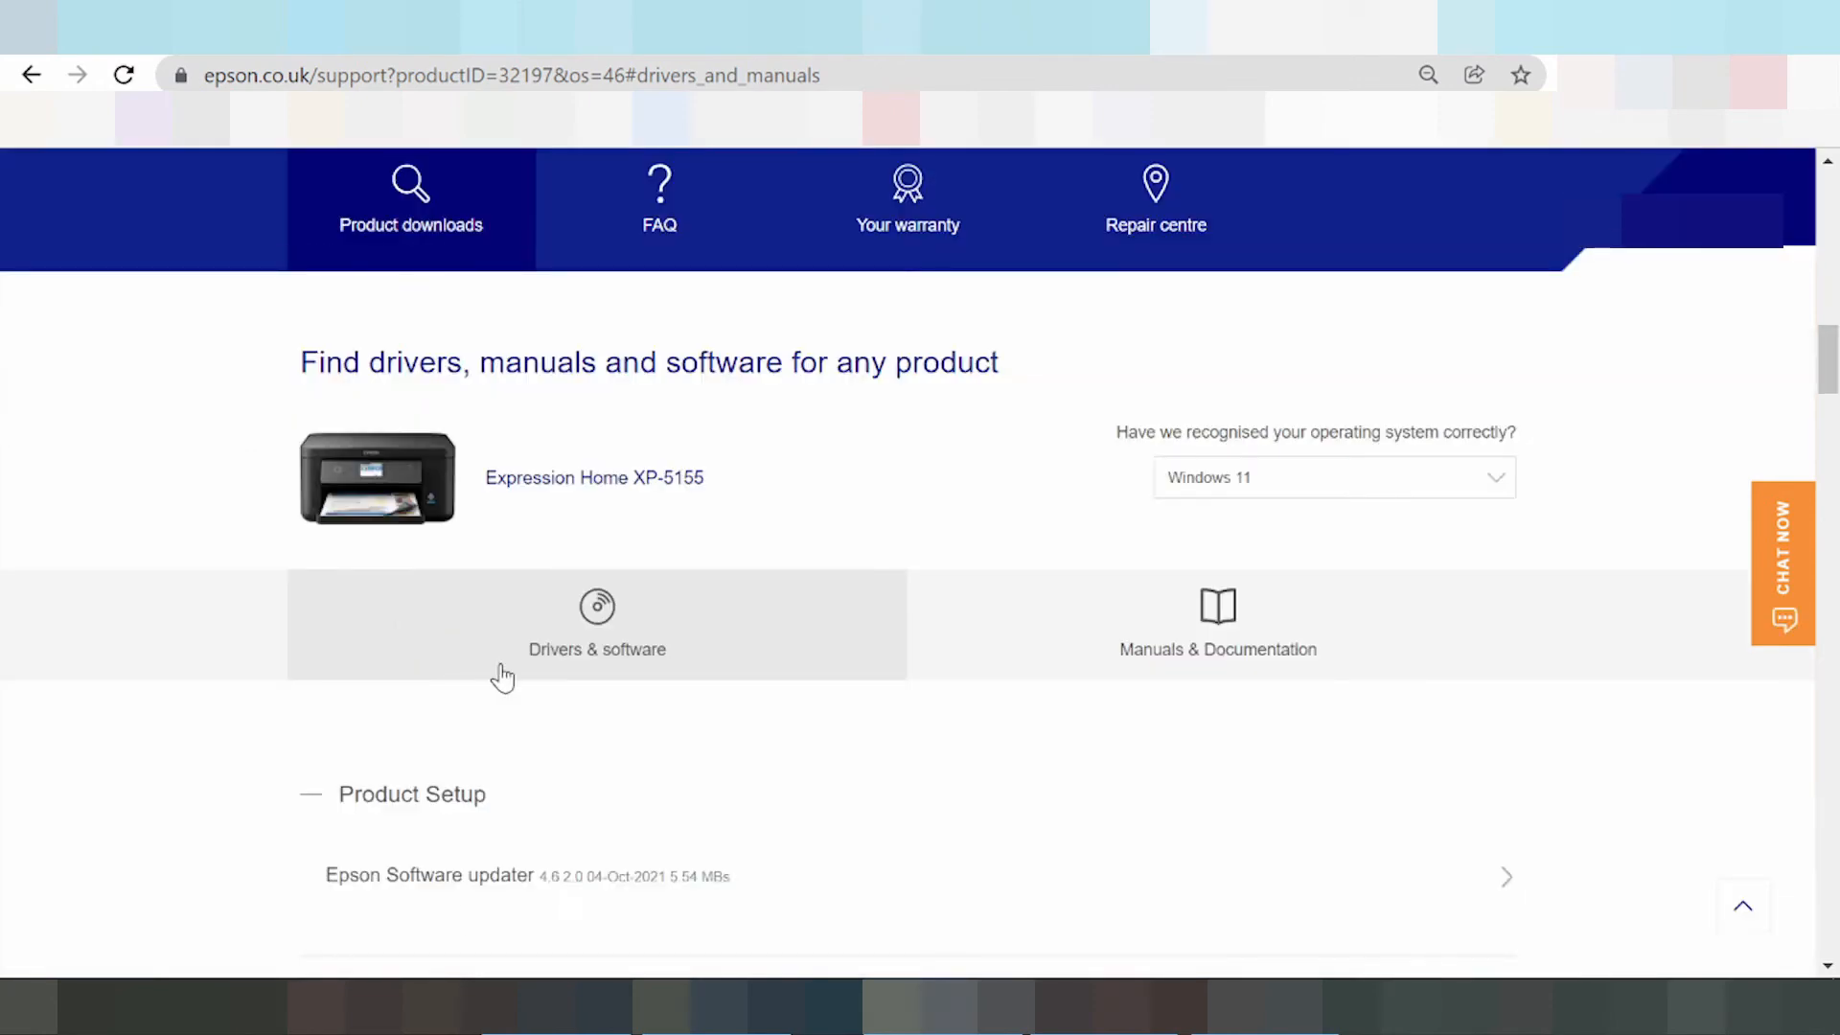
mouse_move(443, 878)
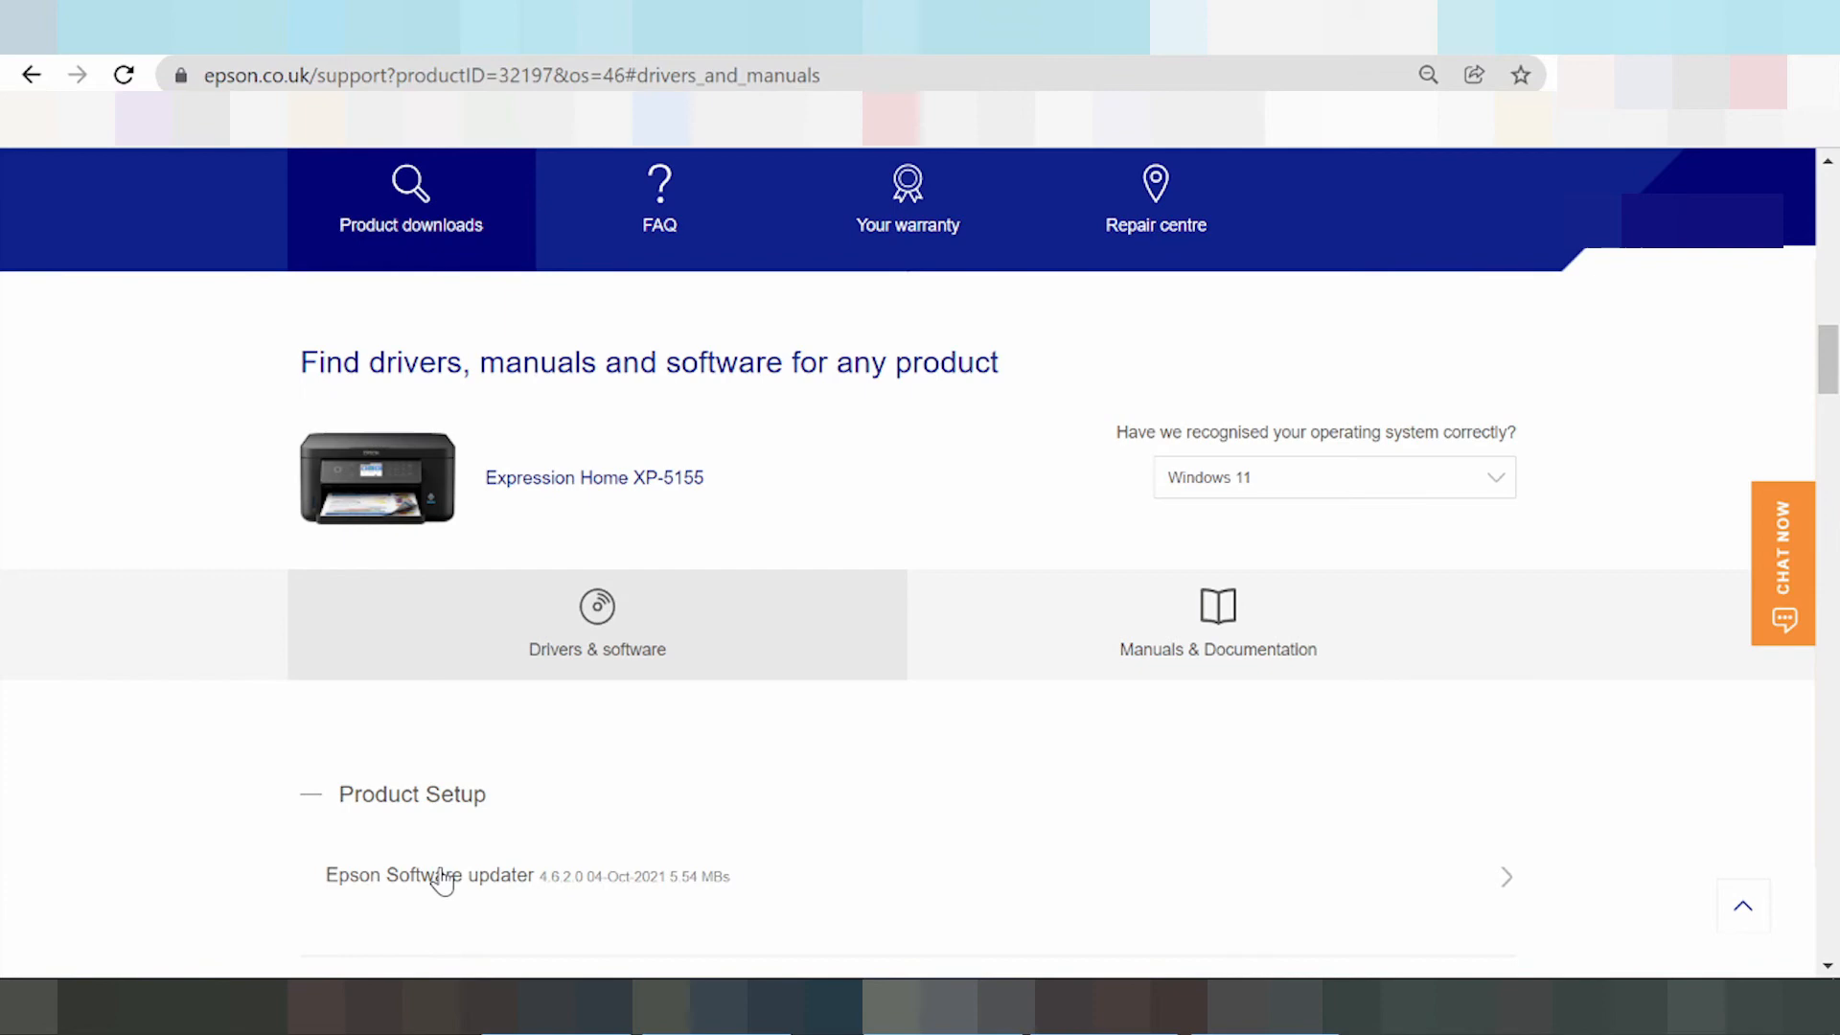
Expand the Epson Software updater row to show version 4.6.2.0, release date and EXE file size.
left_click(427, 876)
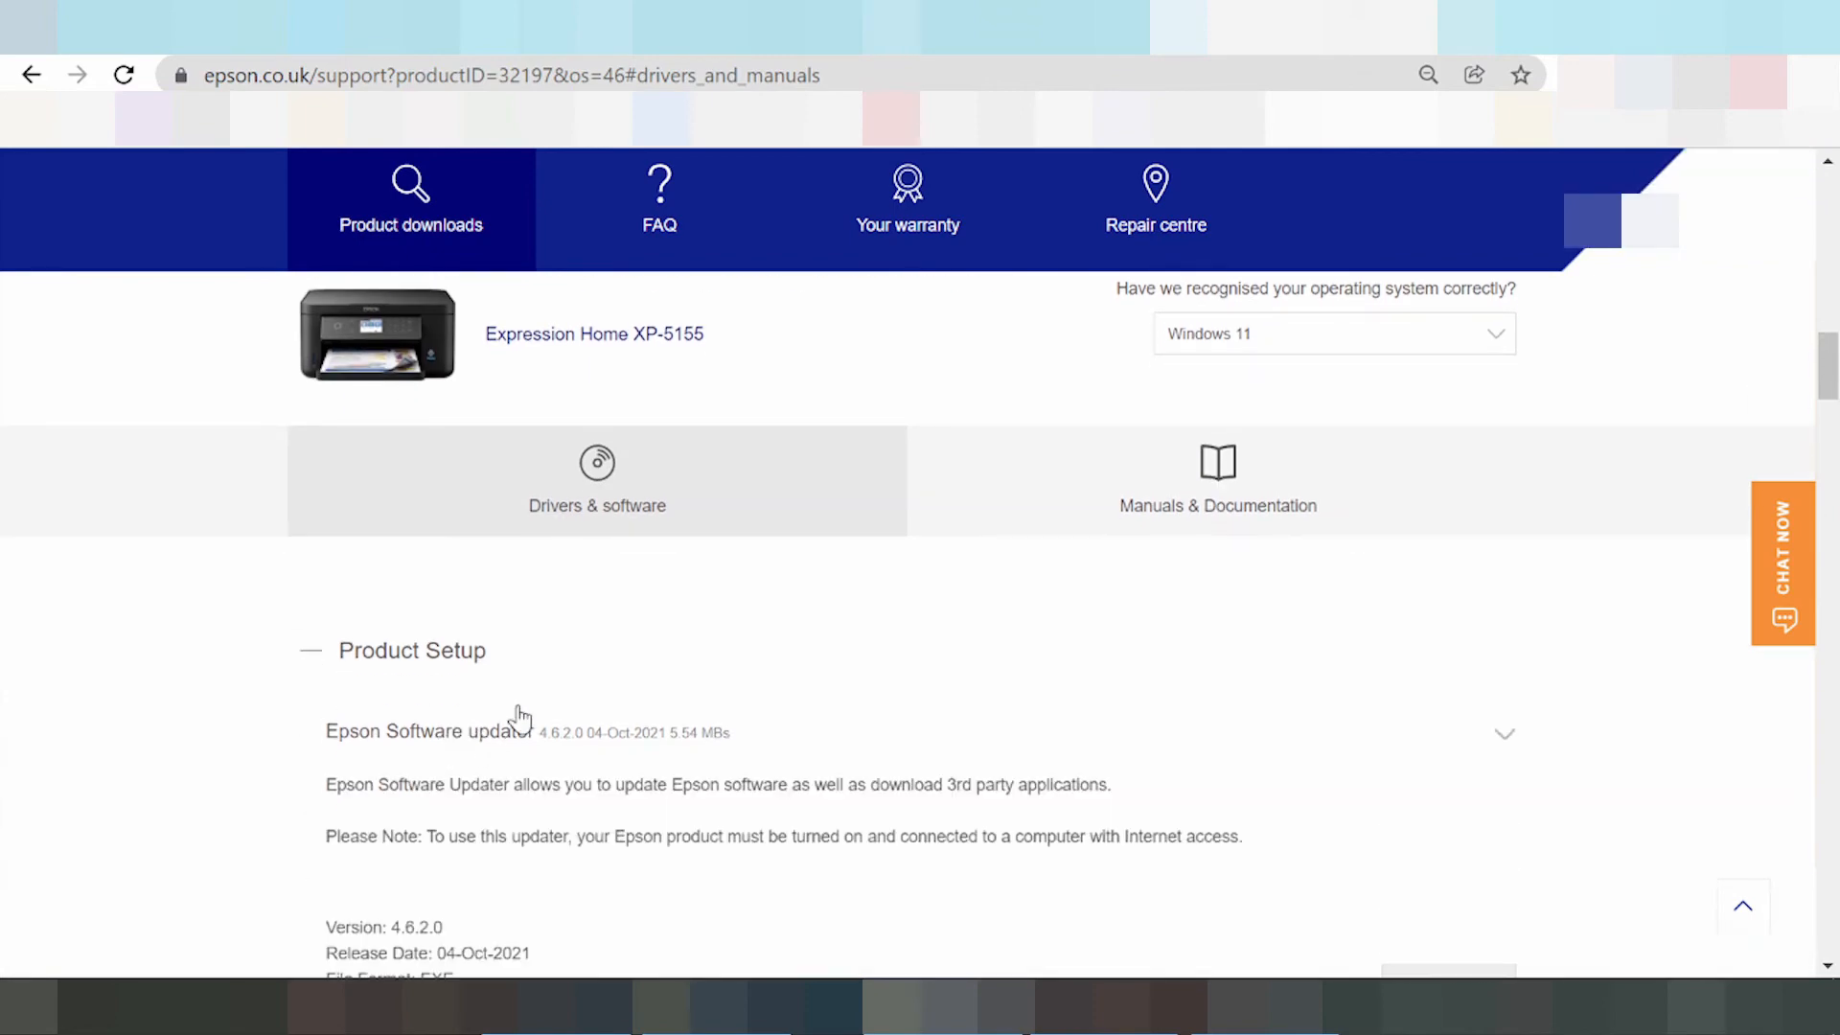
scroll("down", 3)
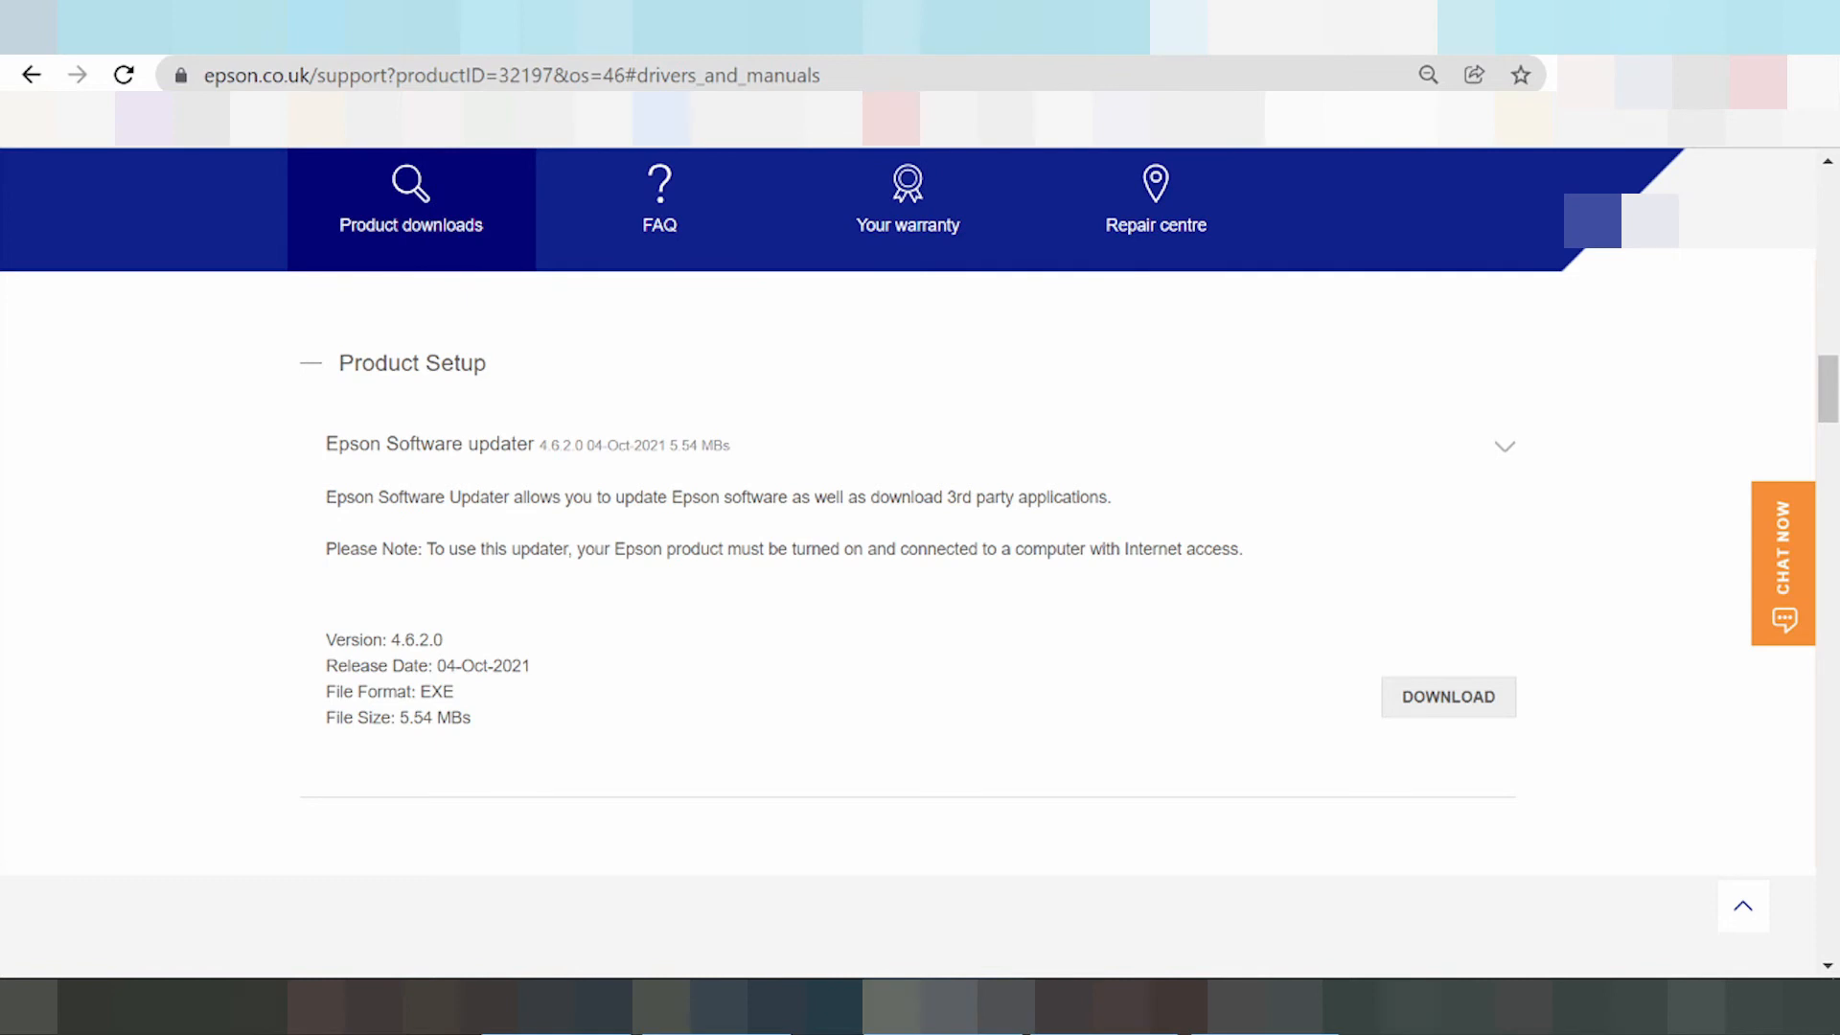
double_click(399, 548)
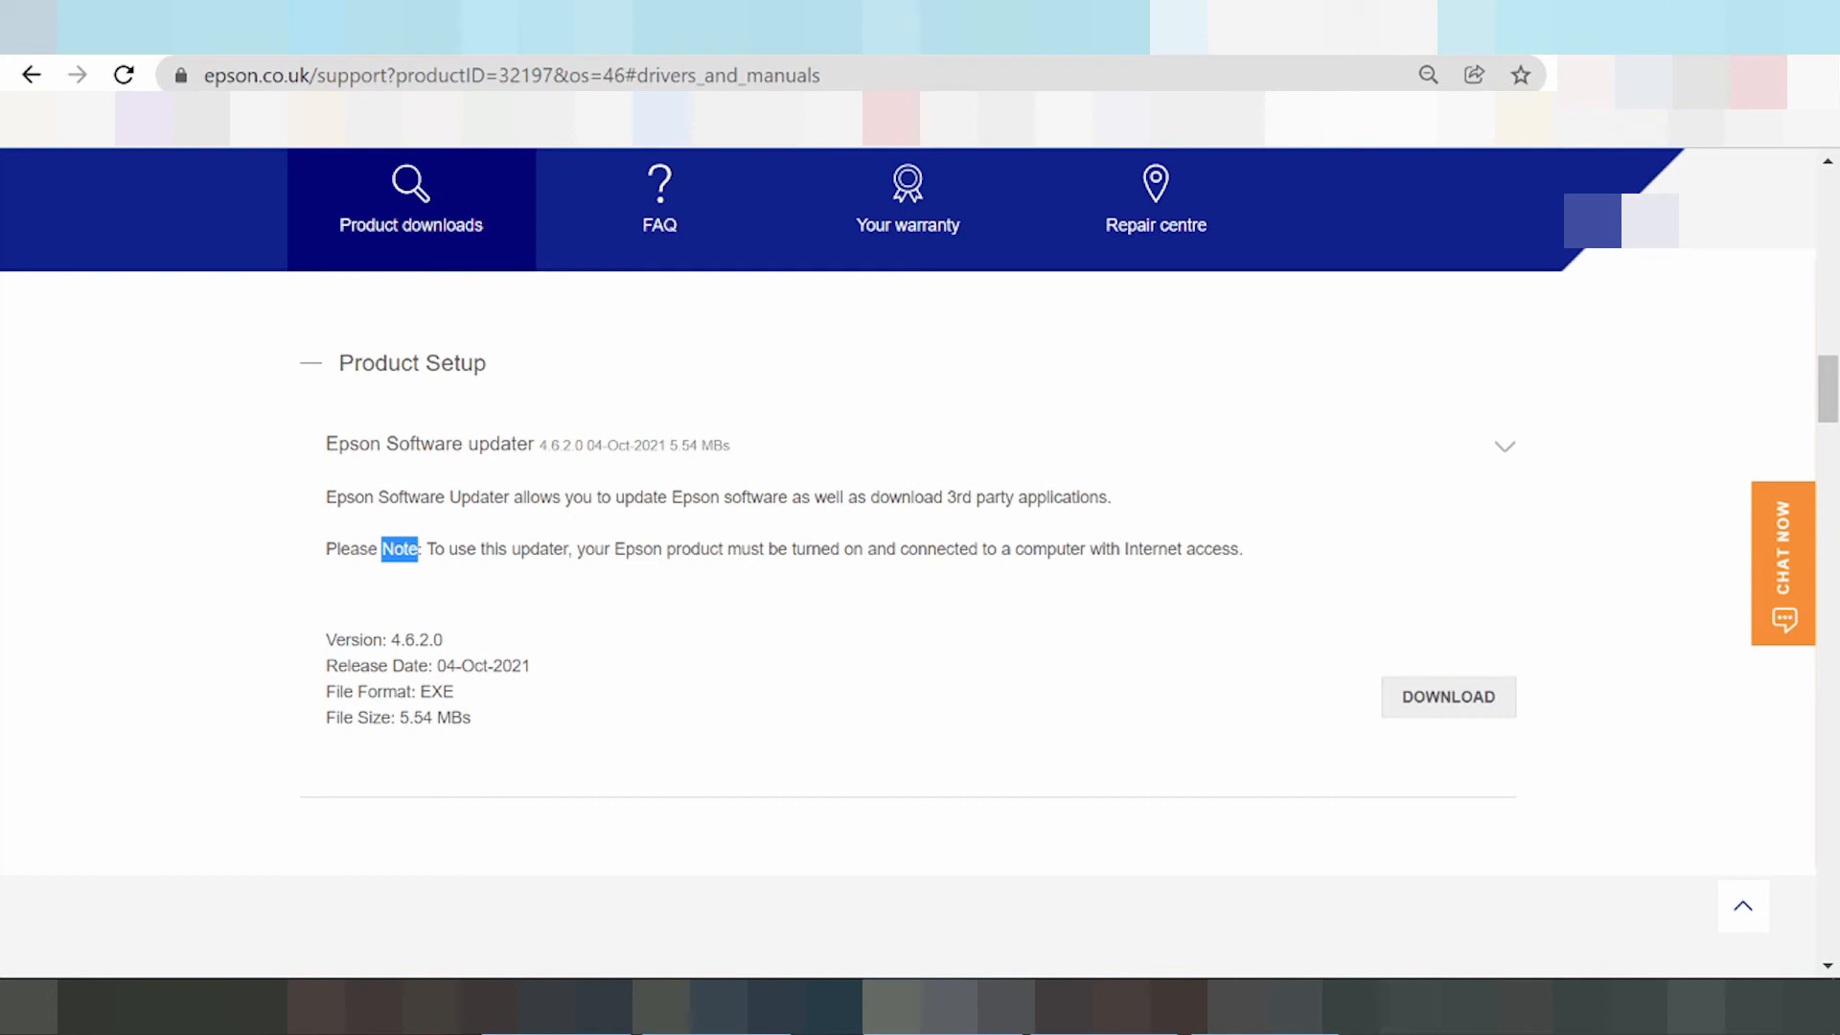
mouse_move(828, 573)
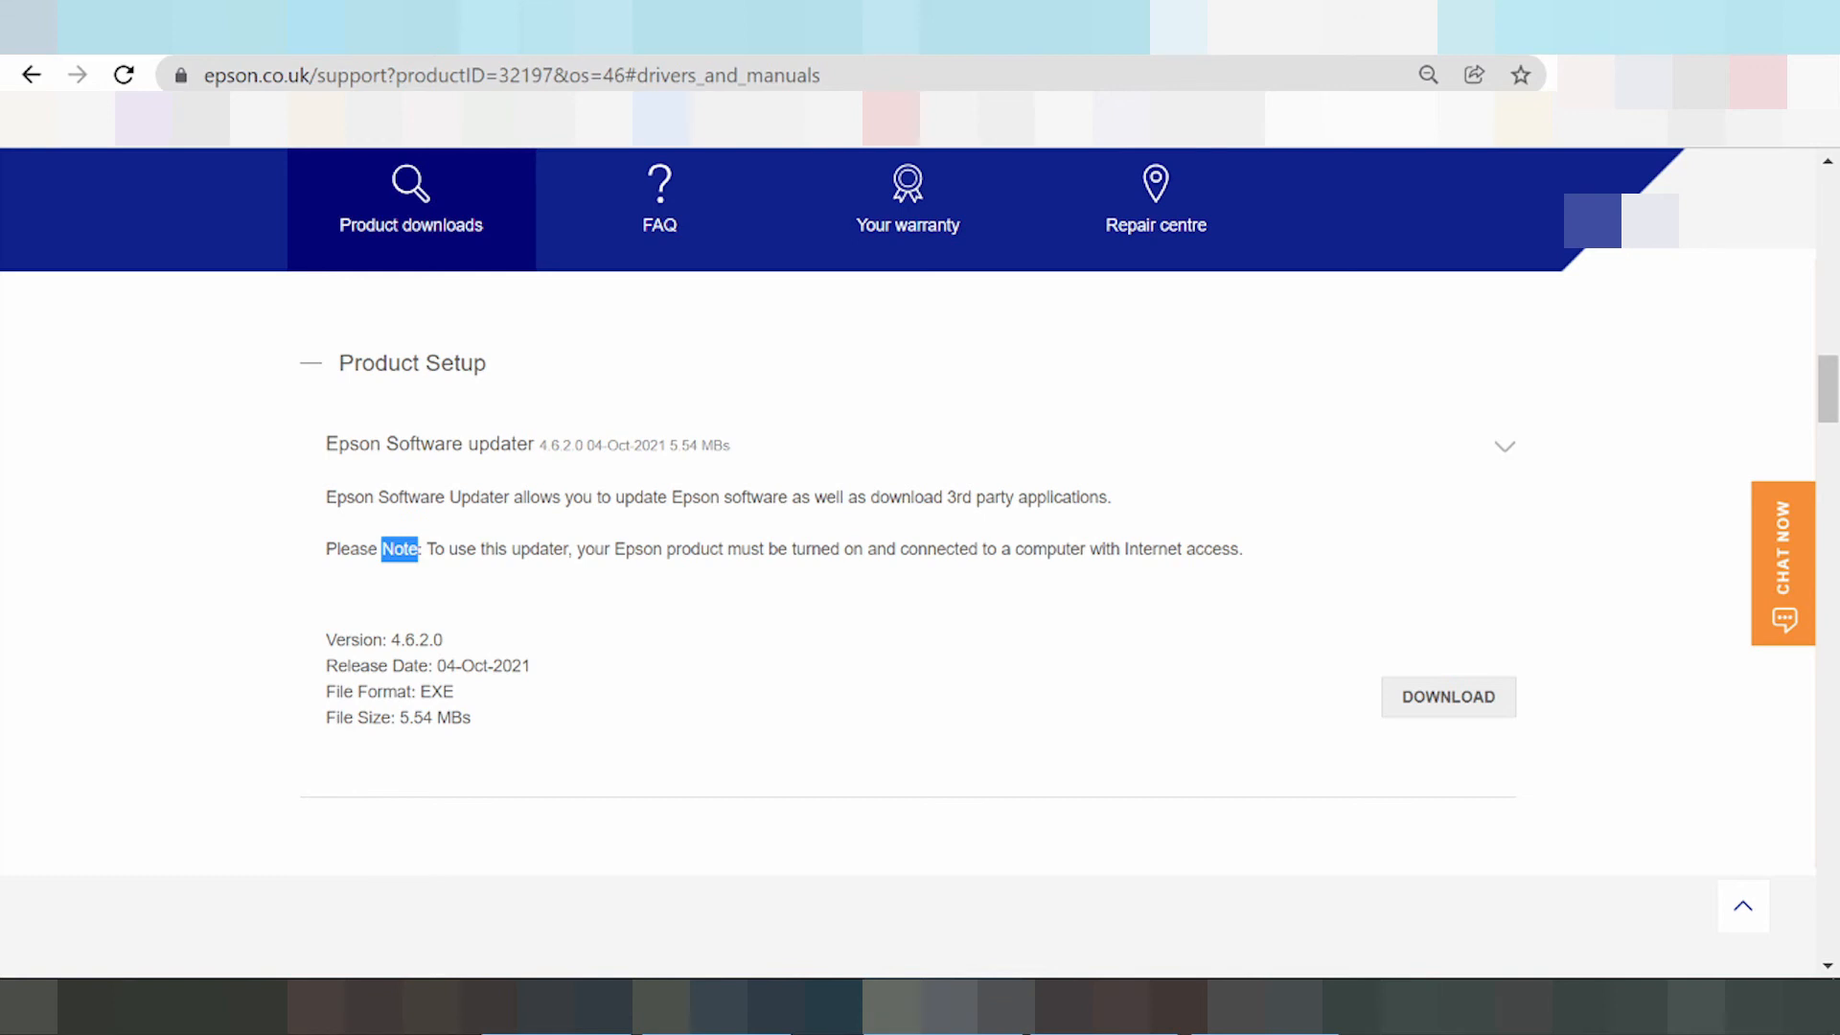
mouse_move(1424, 880)
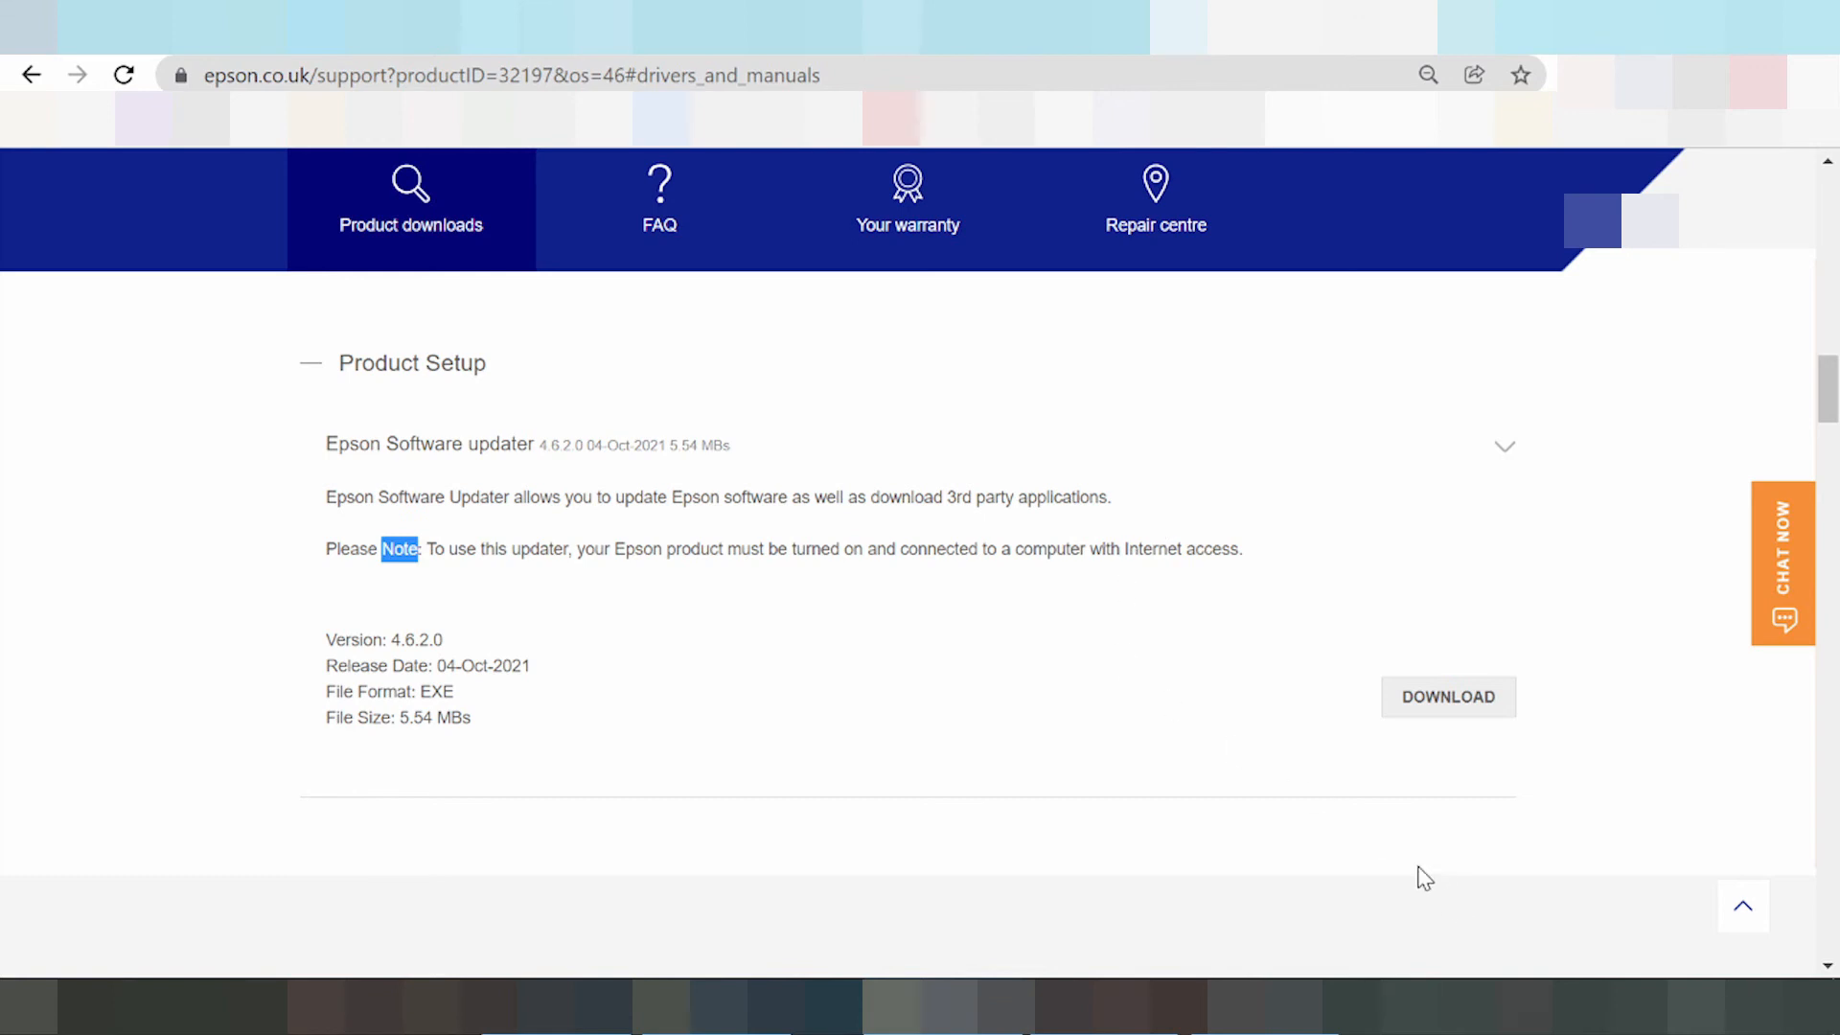
mouse_move(1379, 811)
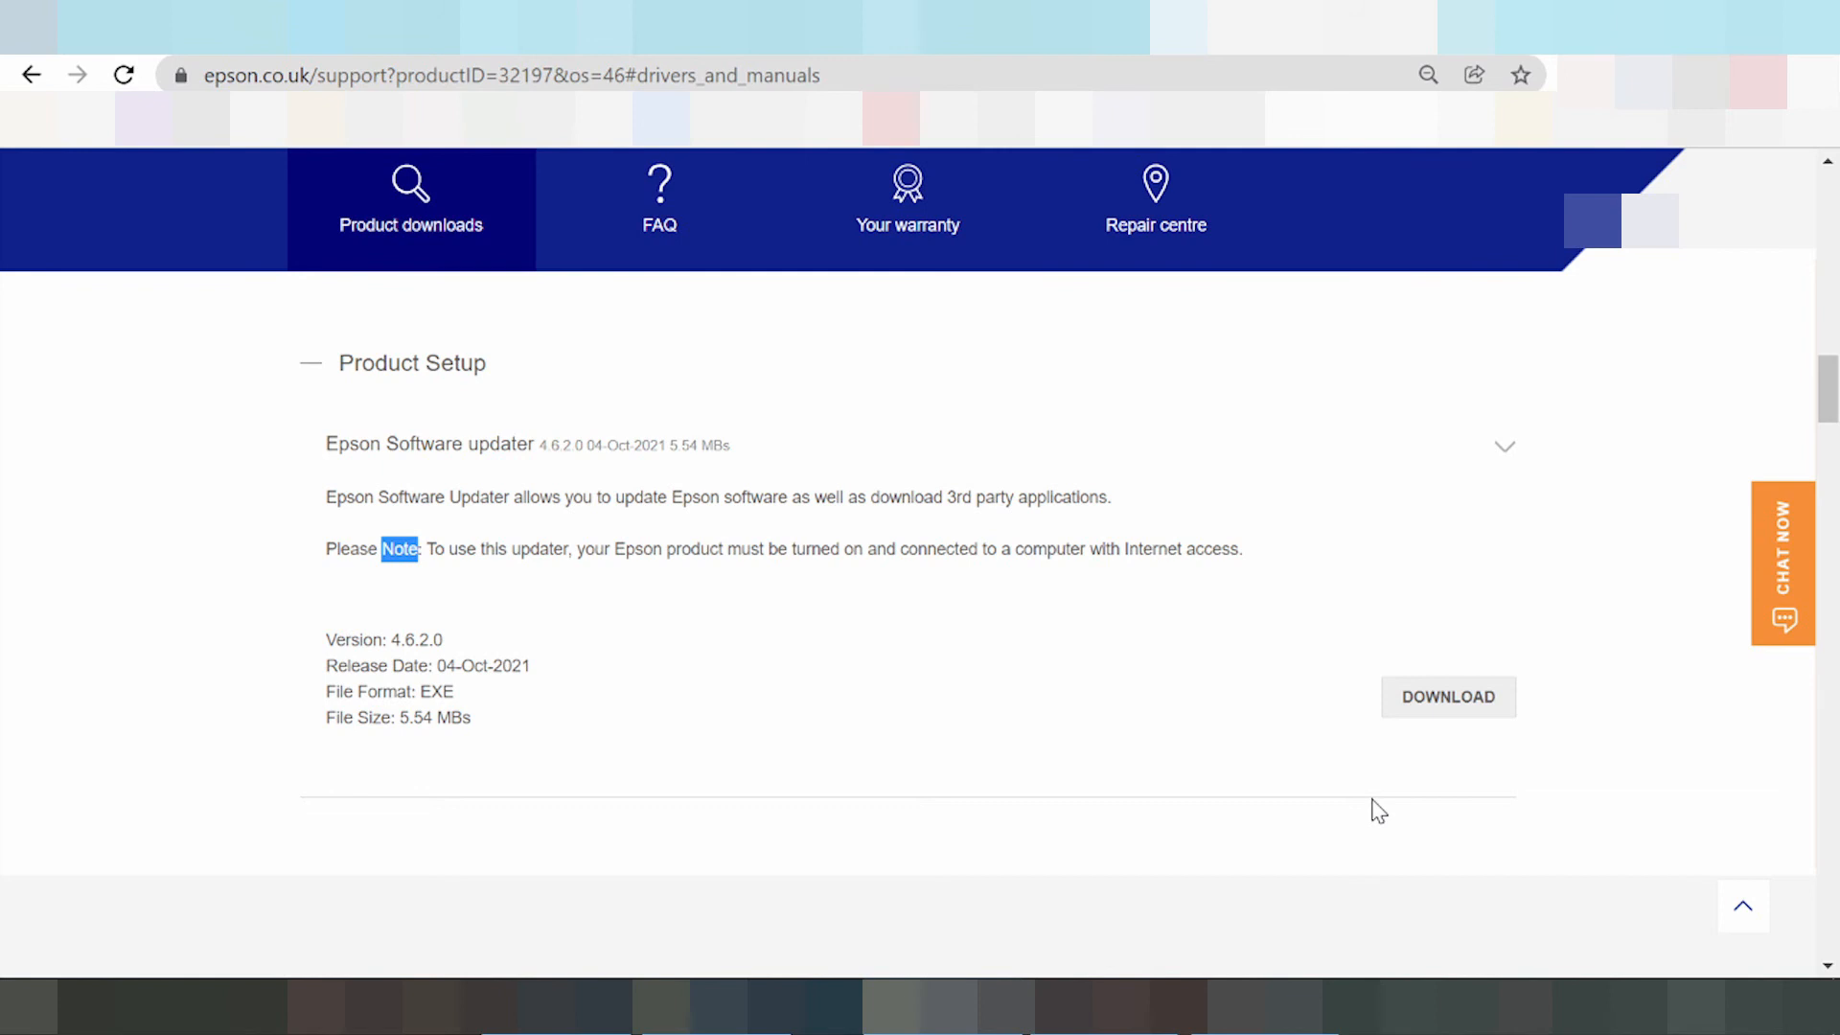
mouse_move(1507, 730)
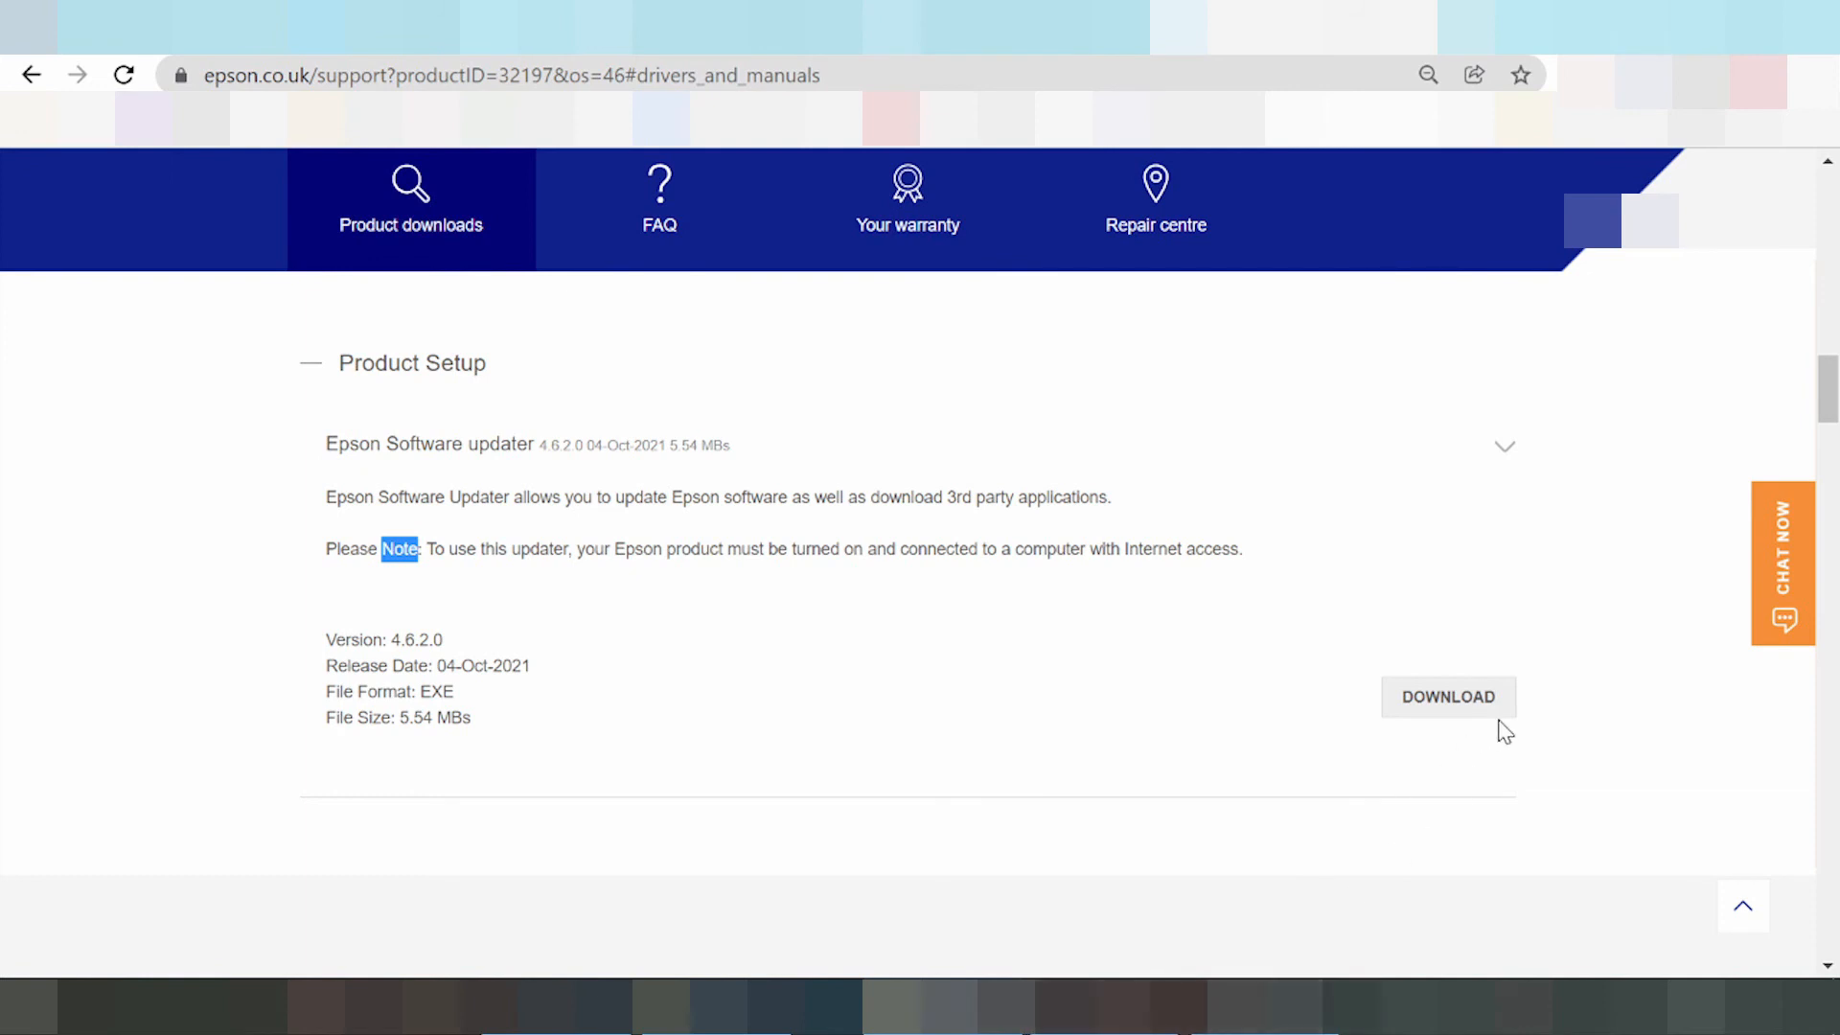
mouse_move(1447, 698)
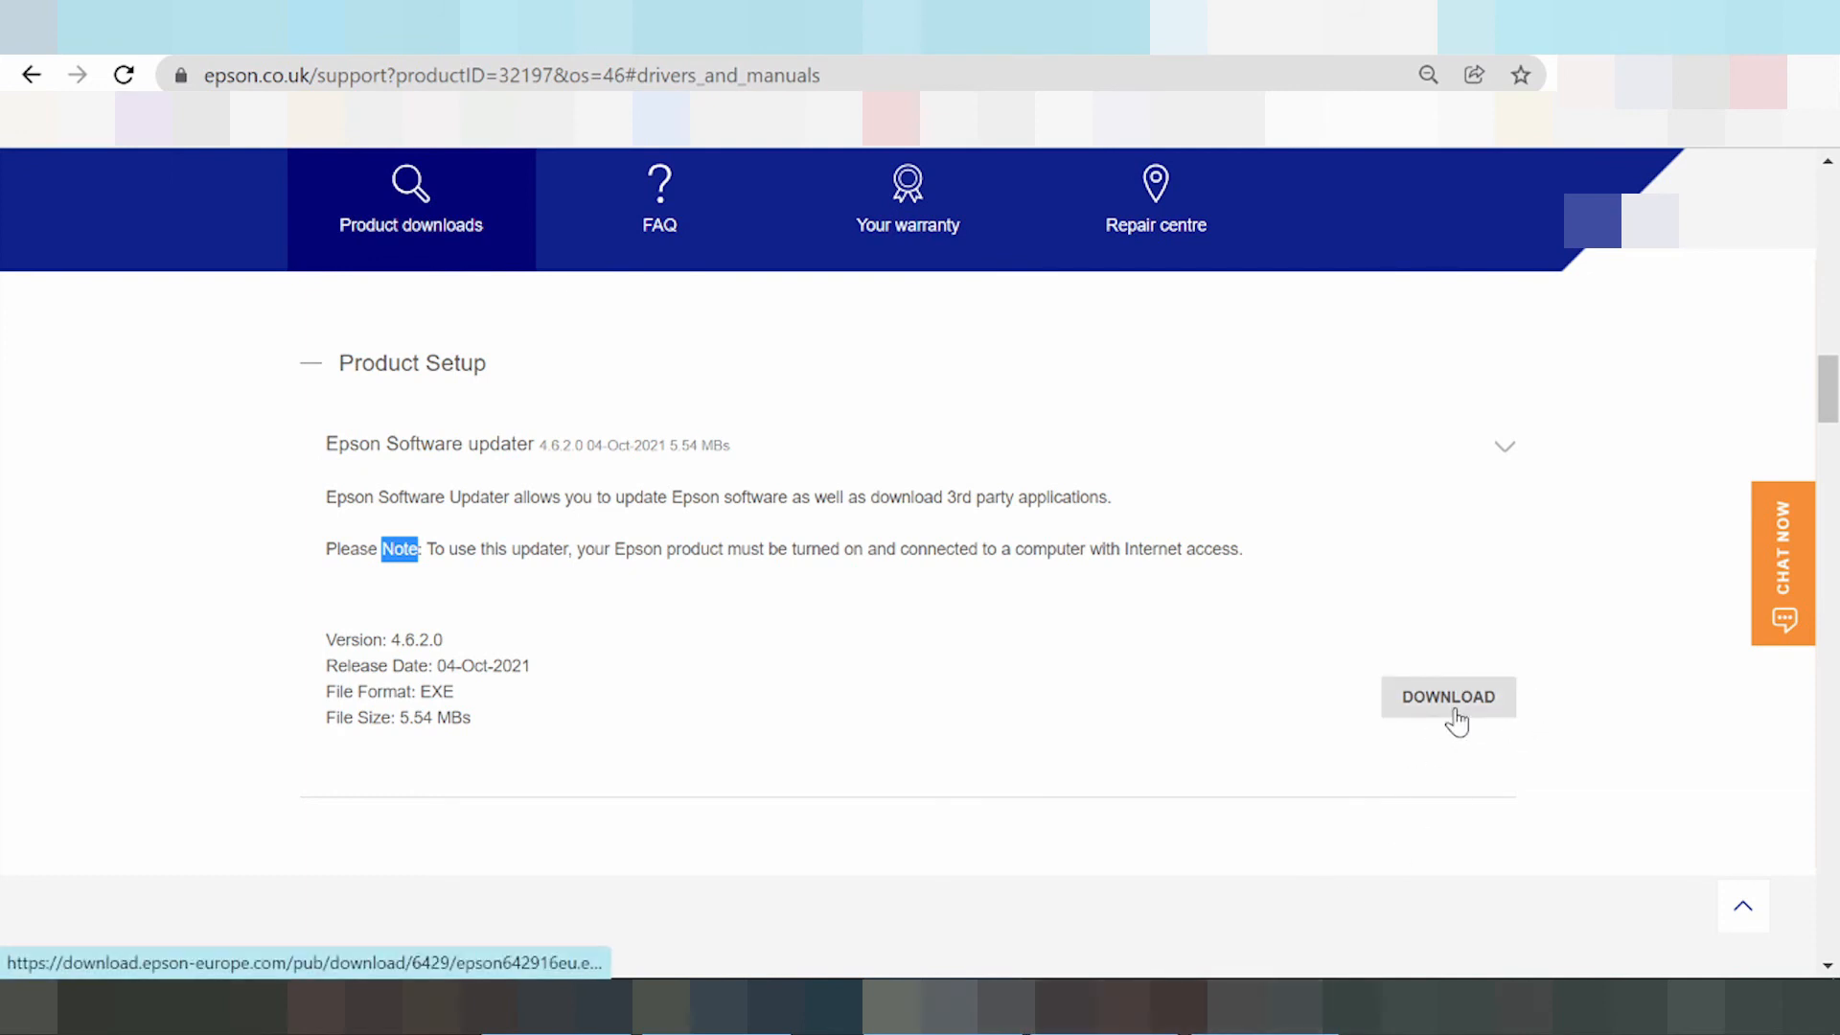
Download the Epson Software updater installer, saved as epson642916eu (1).exe.
left_click(1446, 698)
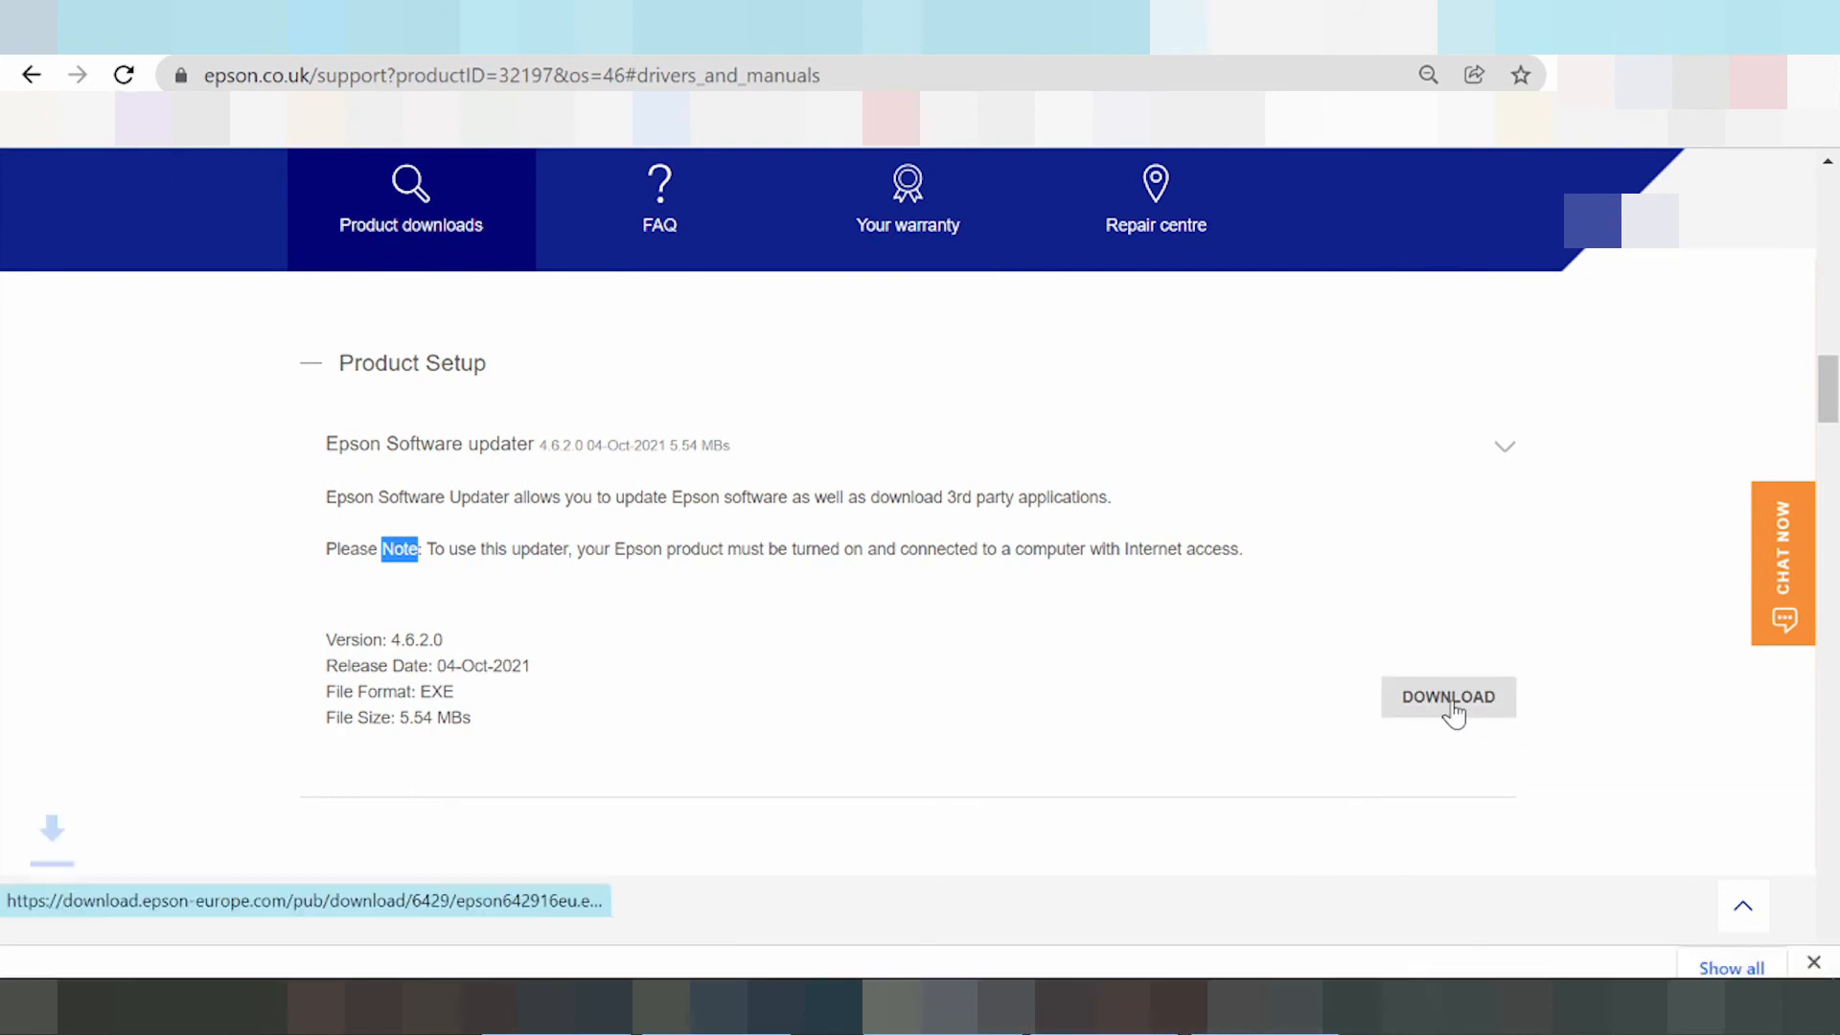
left_click(1448, 697)
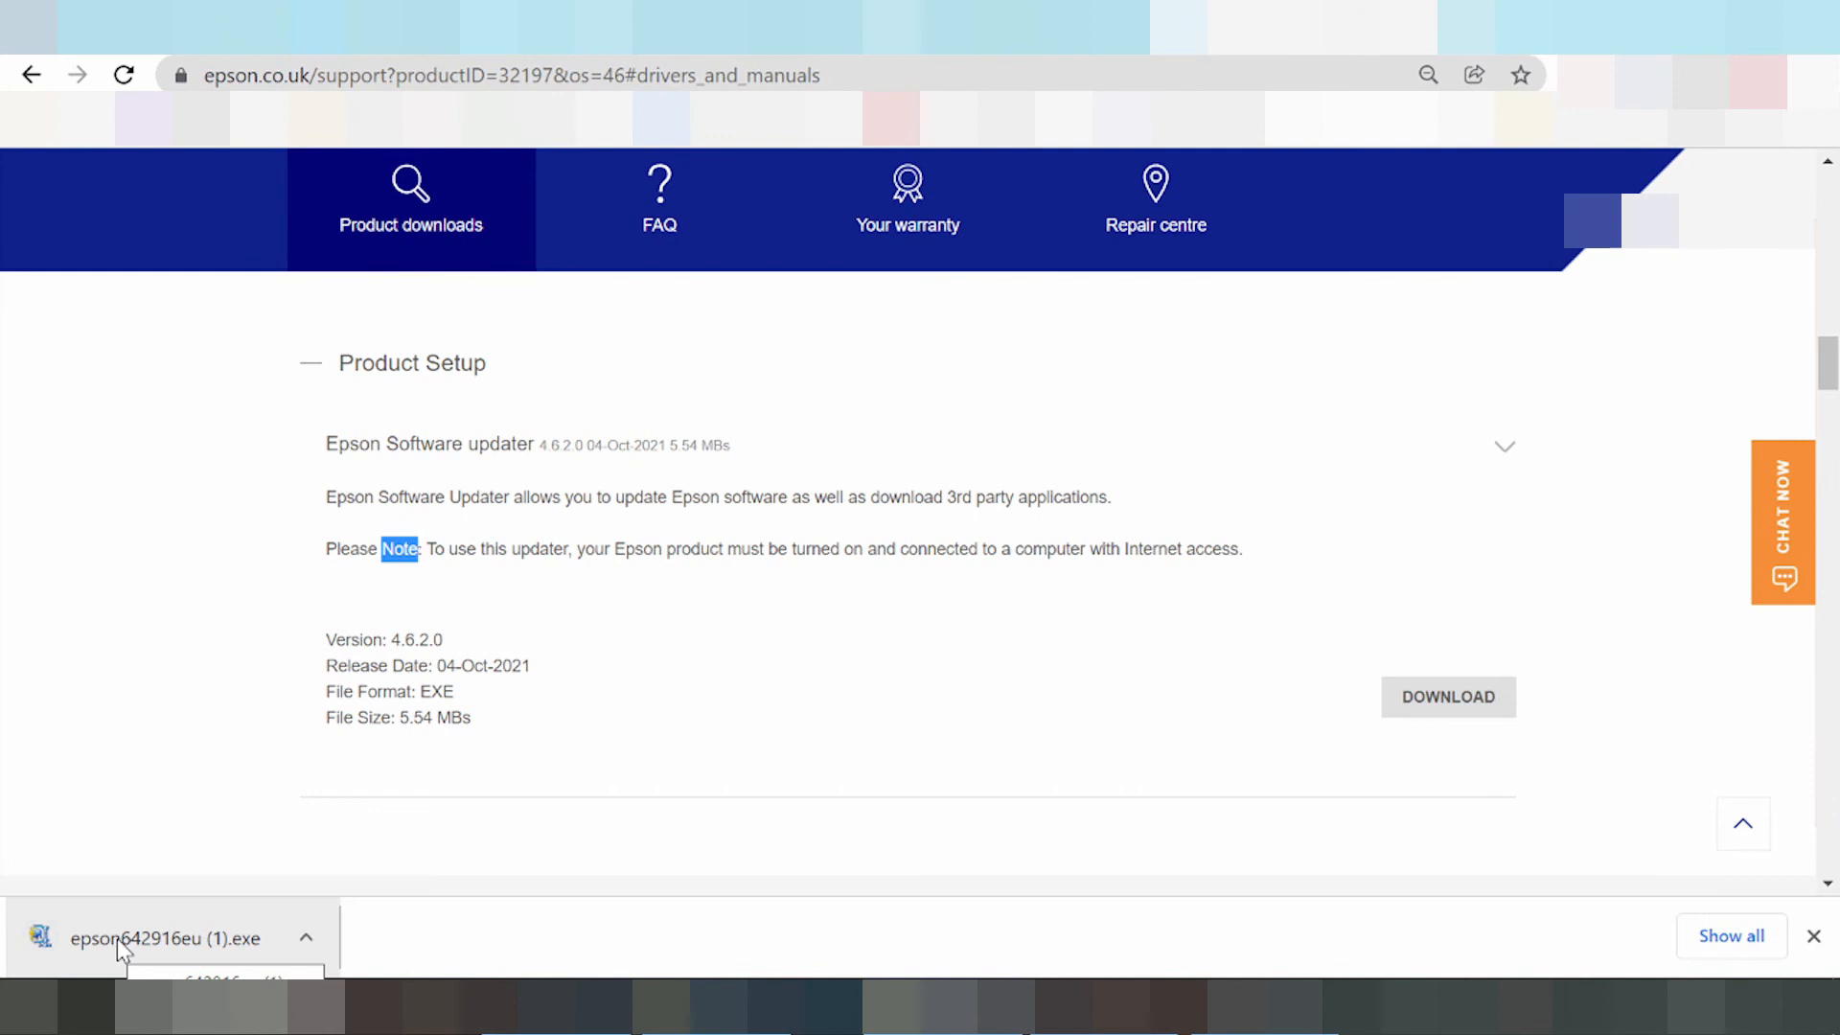
mouse_move(127, 933)
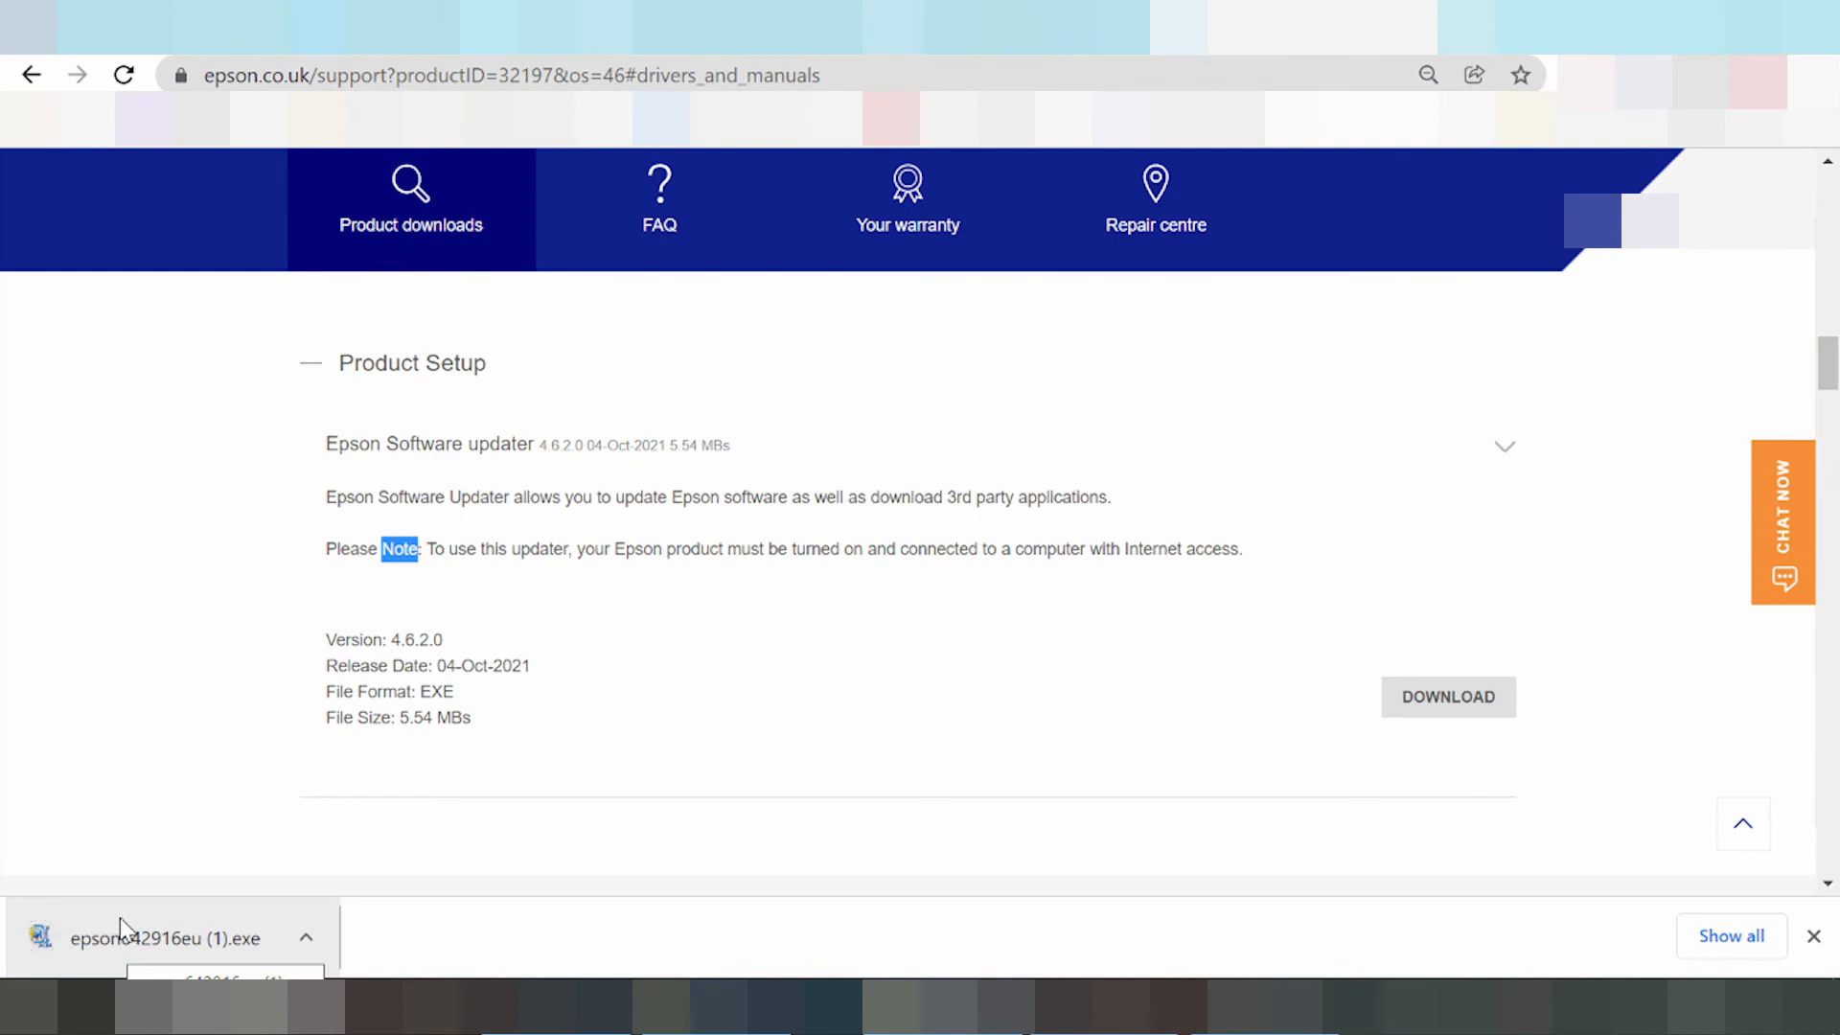